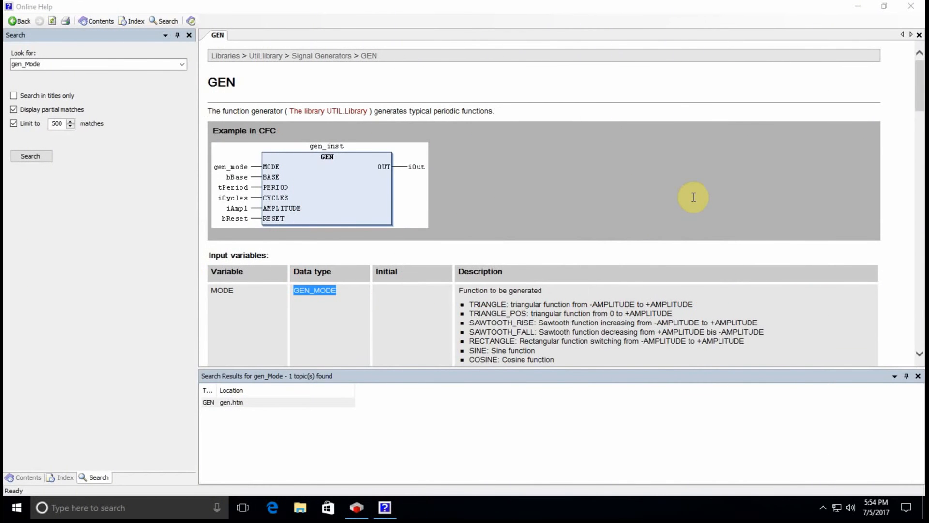
pyautogui.moveTo(558, 218)
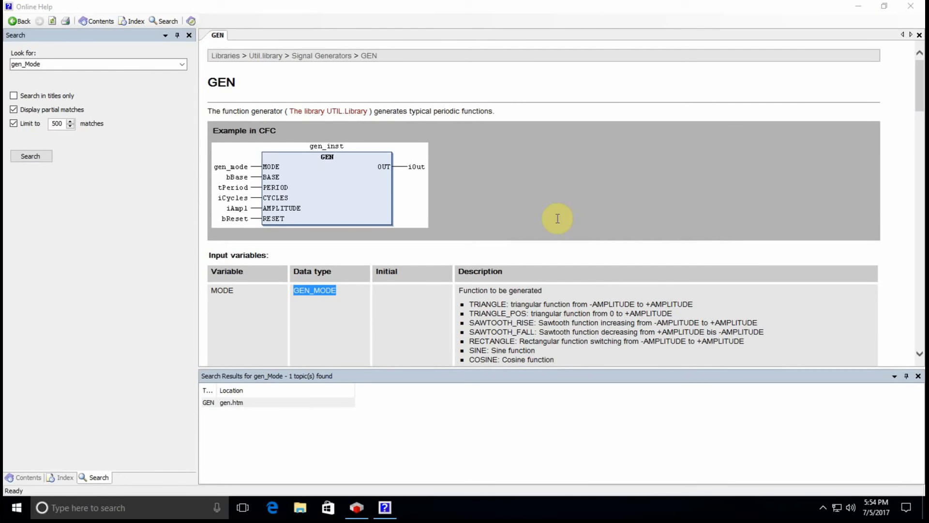
pyautogui.moveTo(223, 112)
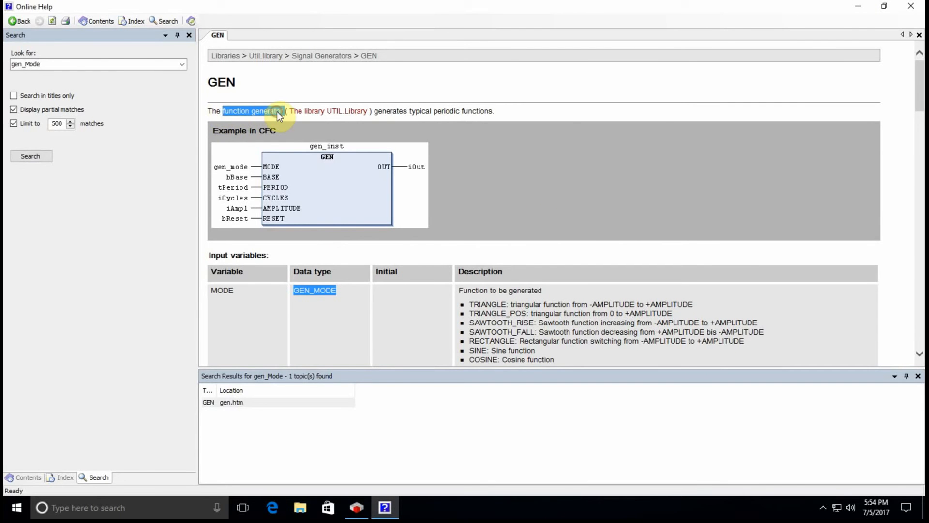
pyautogui.moveTo(319, 73)
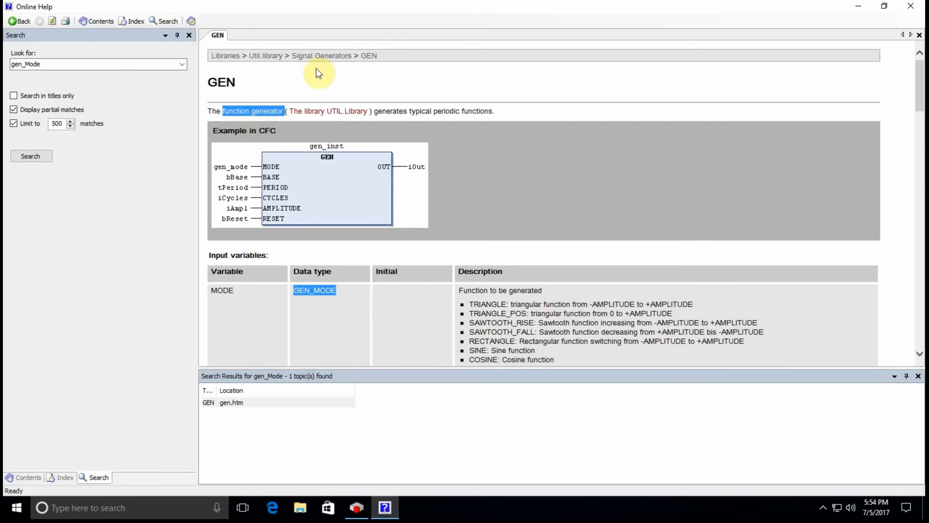
pyautogui.moveTo(294, 56)
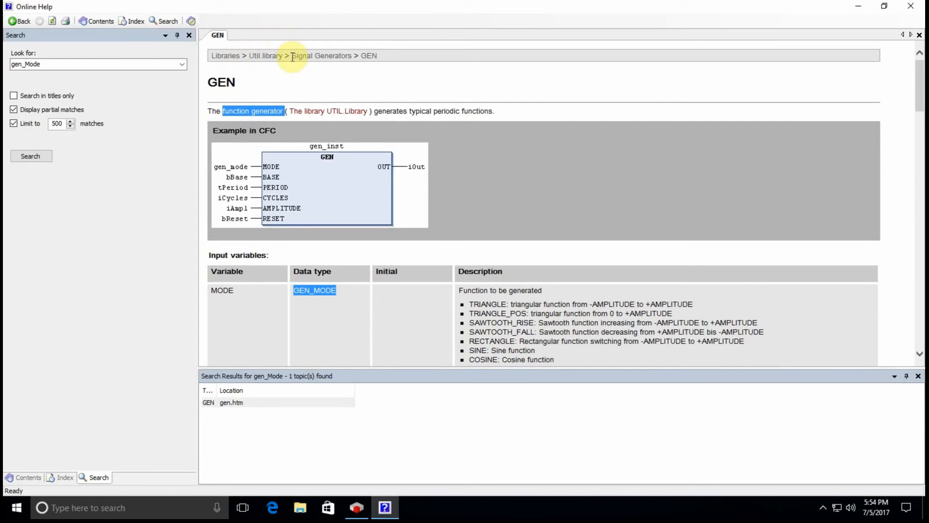
pyautogui.moveTo(307, 124)
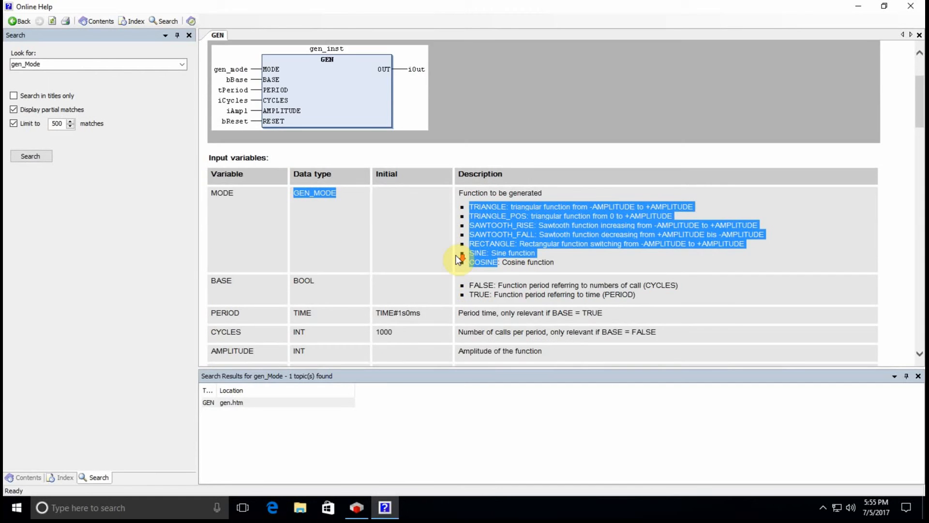
# Open the Visualization object from the Devices tree, then return to the PLC_PRG editor
pyautogui.scroll(-3)
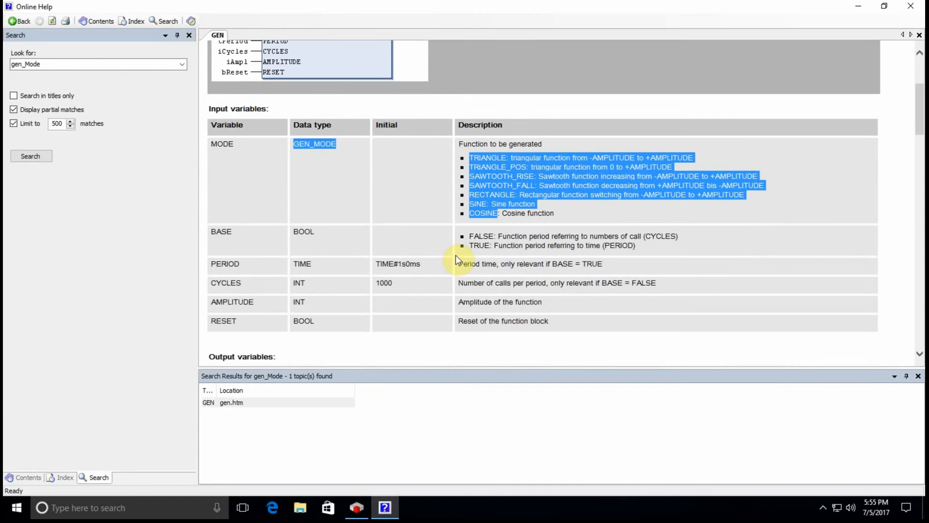
pyautogui.moveTo(486, 274)
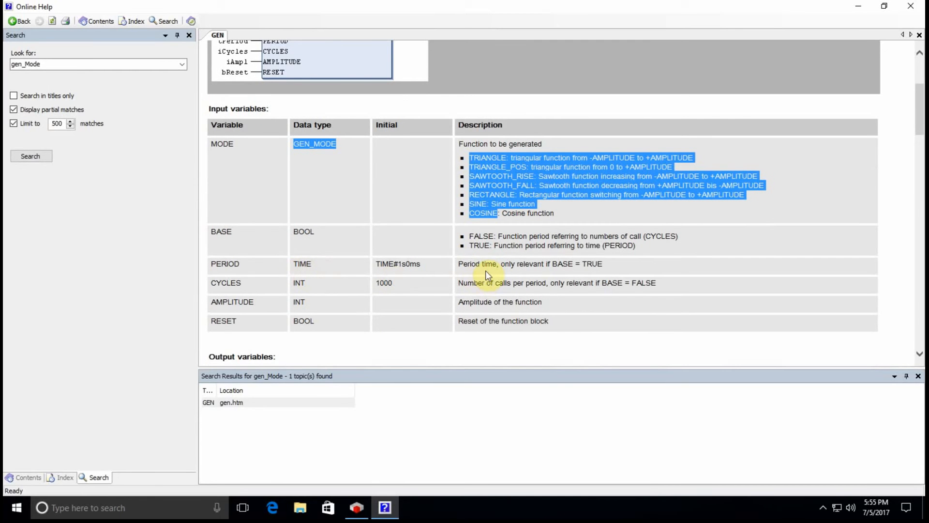
pyautogui.moveTo(232, 302)
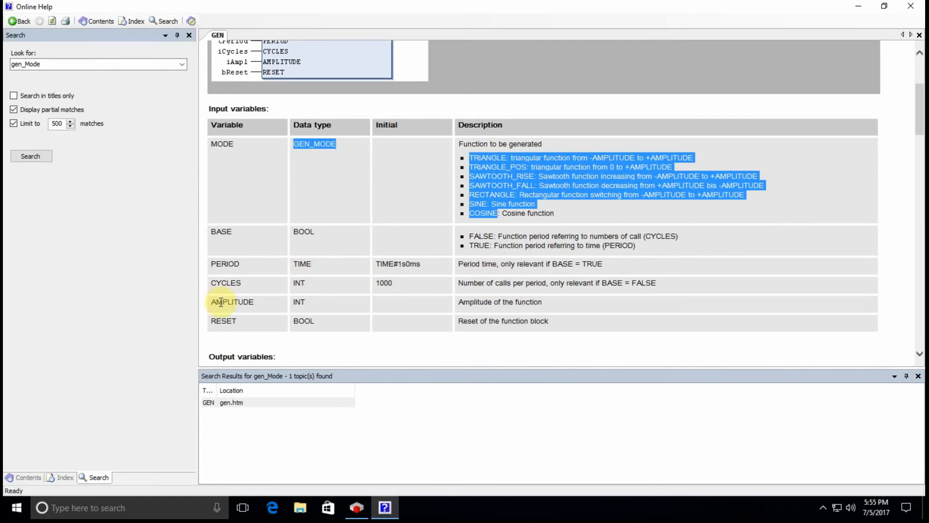
pyautogui.scroll(3)
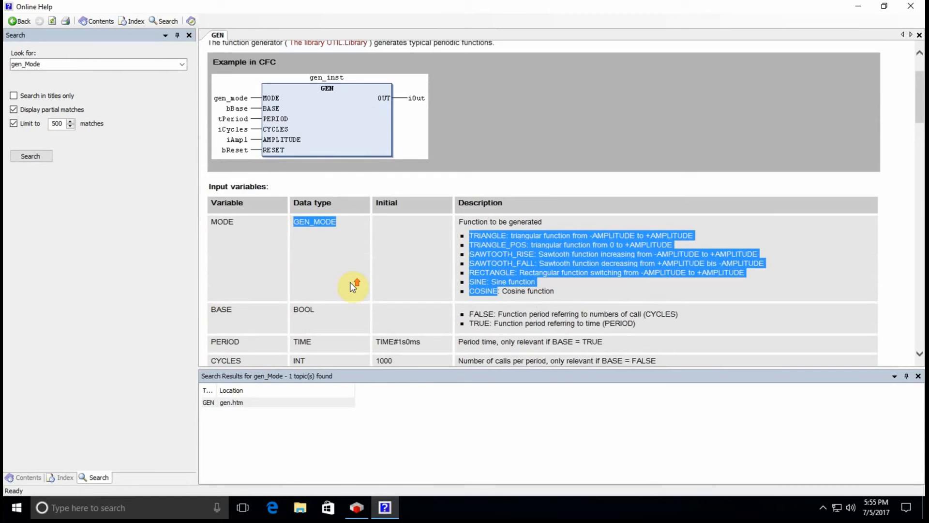
pyautogui.scroll(3)
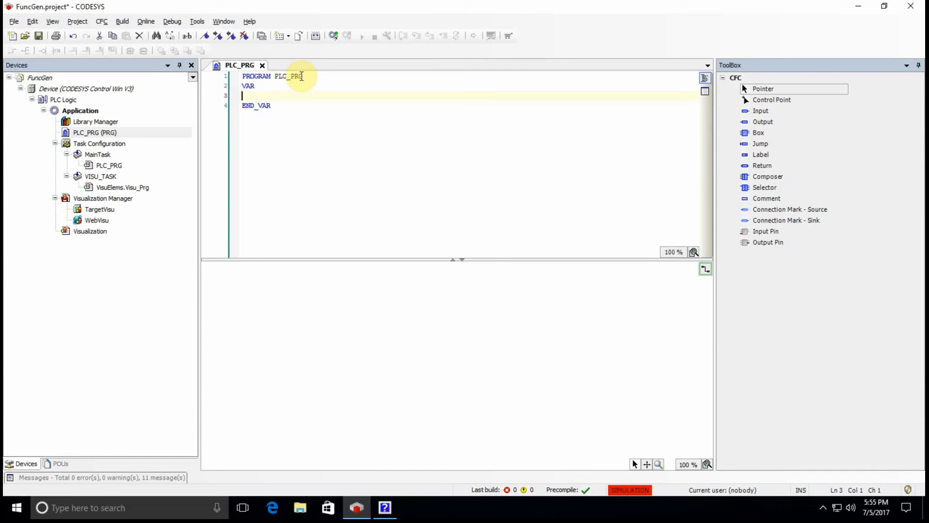
pyautogui.moveTo(209, 111)
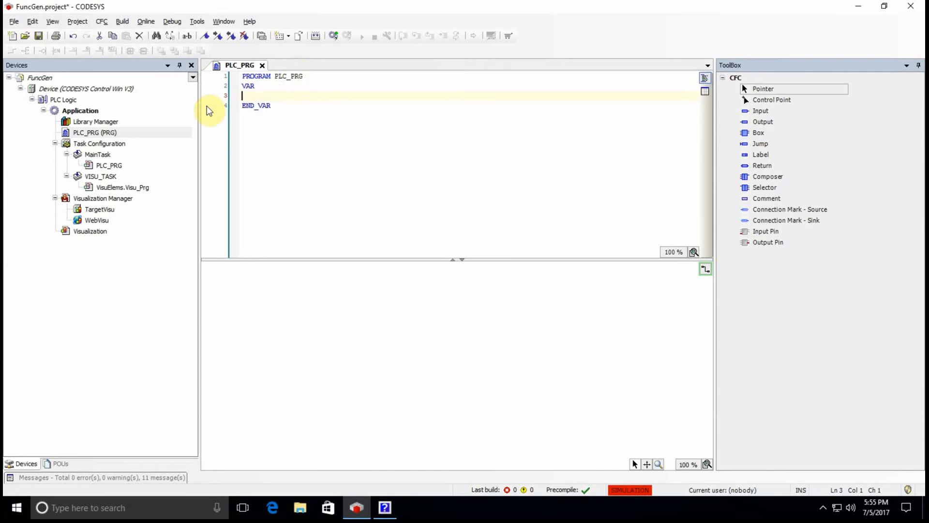
pyautogui.moveTo(171, 133)
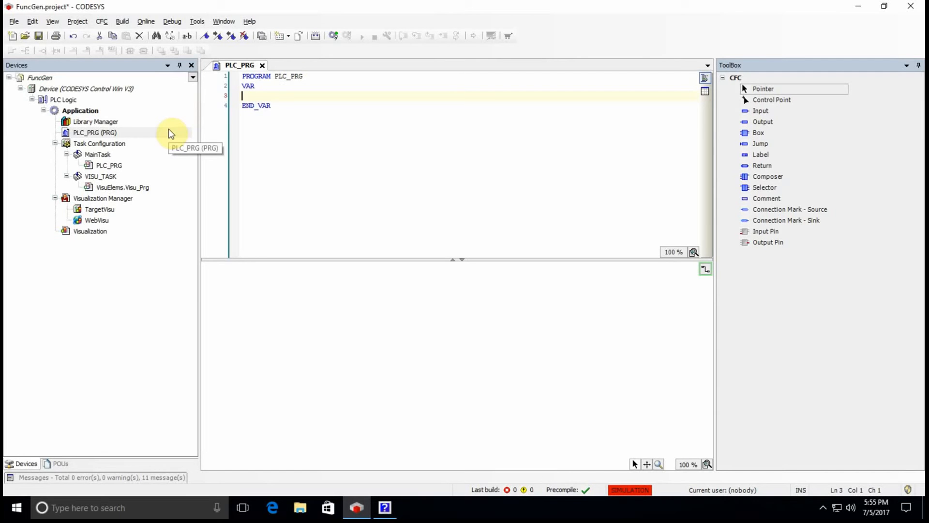
pyautogui.moveTo(739, 81)
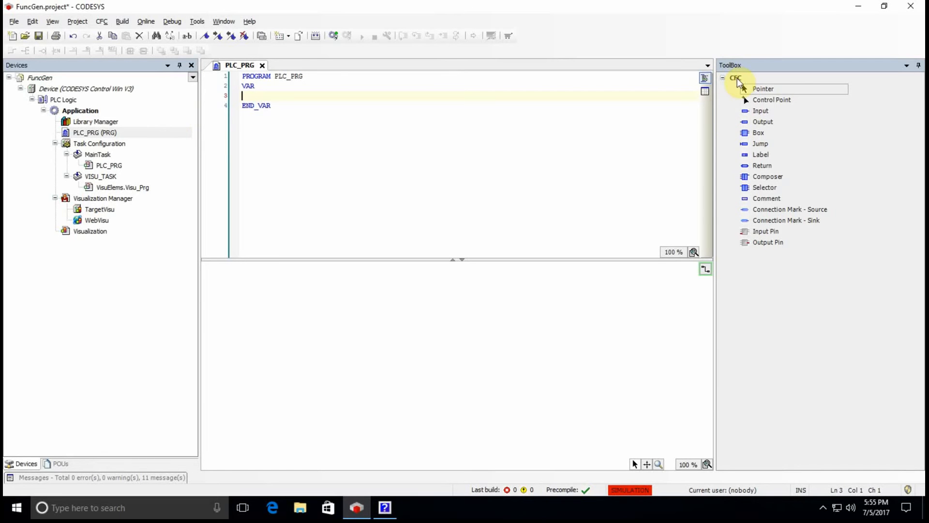
pyautogui.moveTo(787, 252)
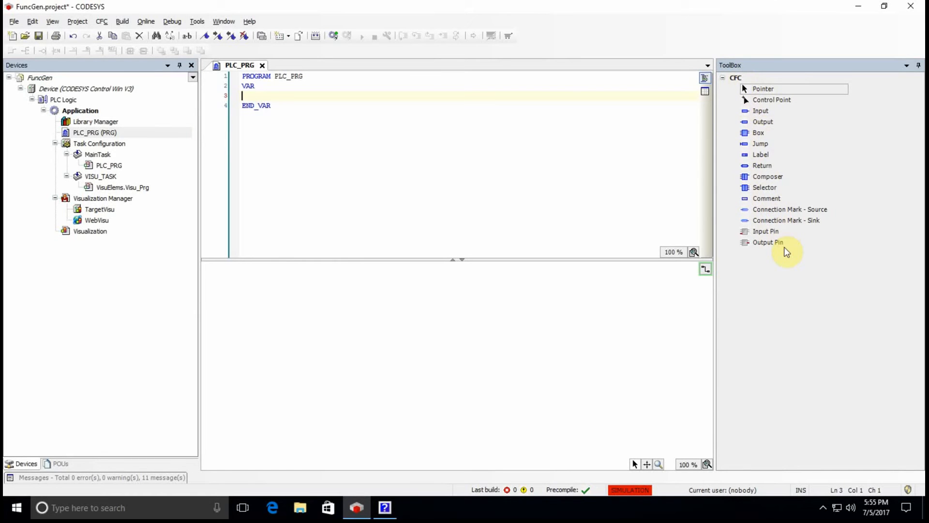
pyautogui.moveTo(405, 242)
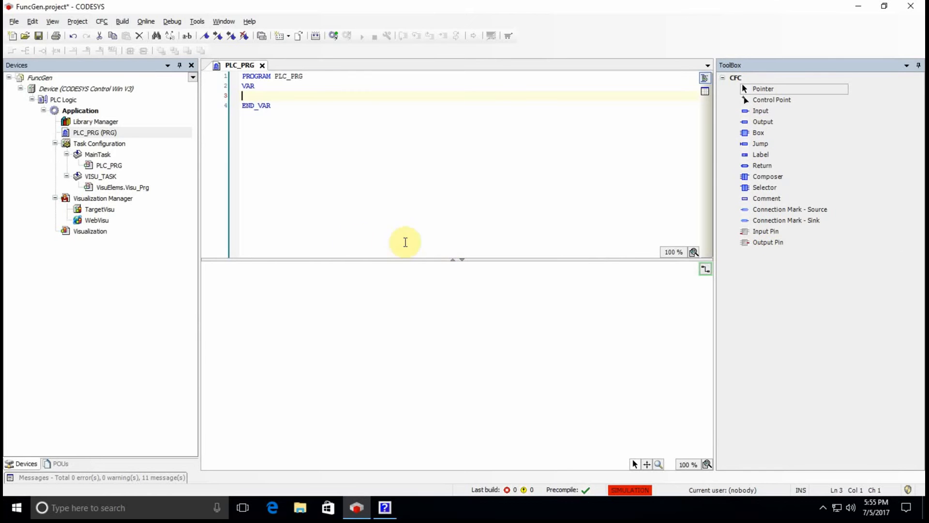
pyautogui.click(90, 232)
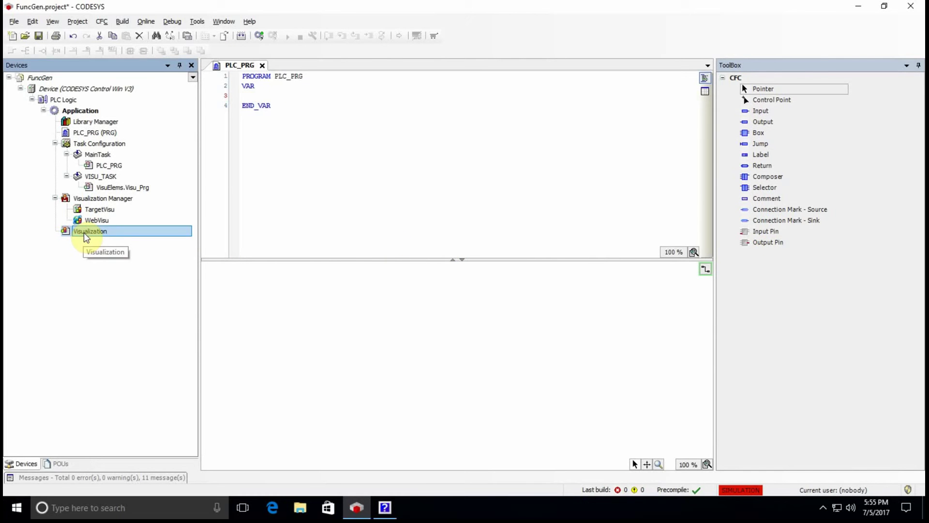
pyautogui.doubleClick(90, 230)
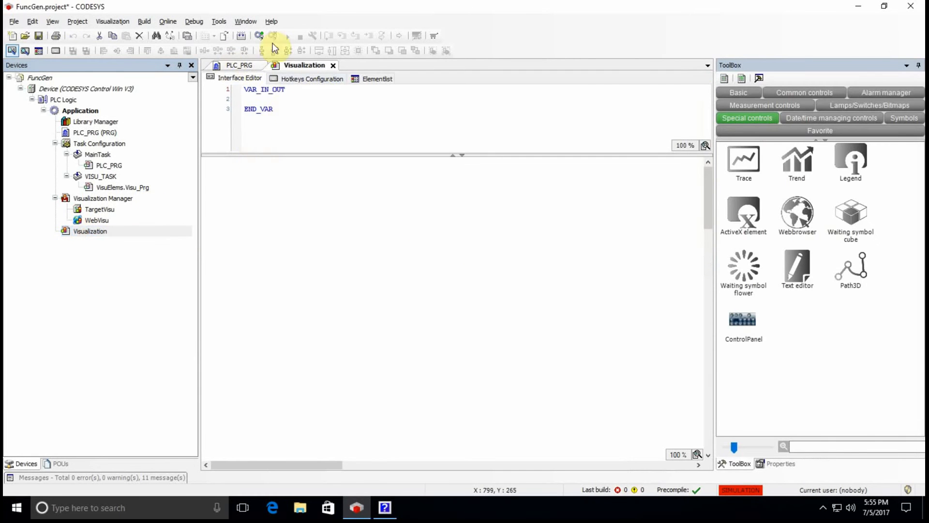
pyautogui.click(239, 65)
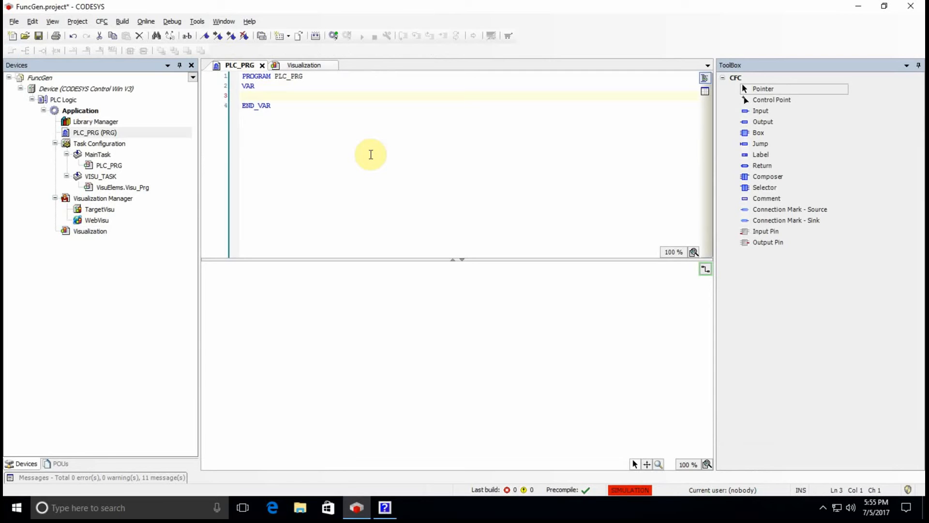
pyautogui.moveTo(321, 115)
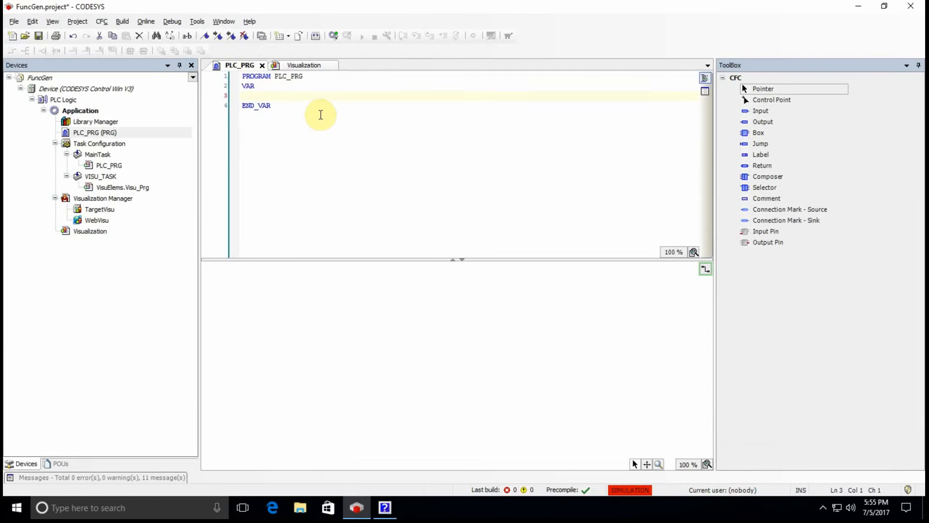
pyautogui.moveTo(437, 96)
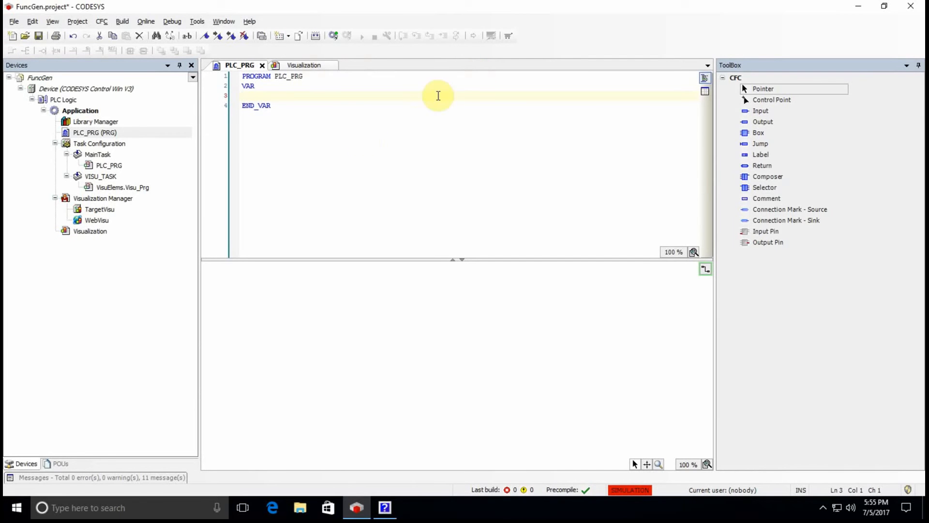
pyautogui.moveTo(376, 97)
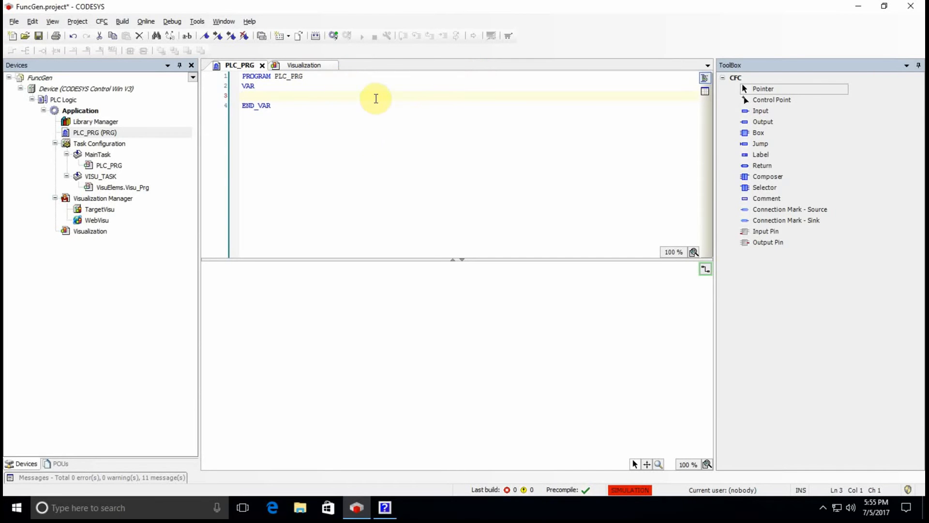
pyautogui.moveTo(765, 137)
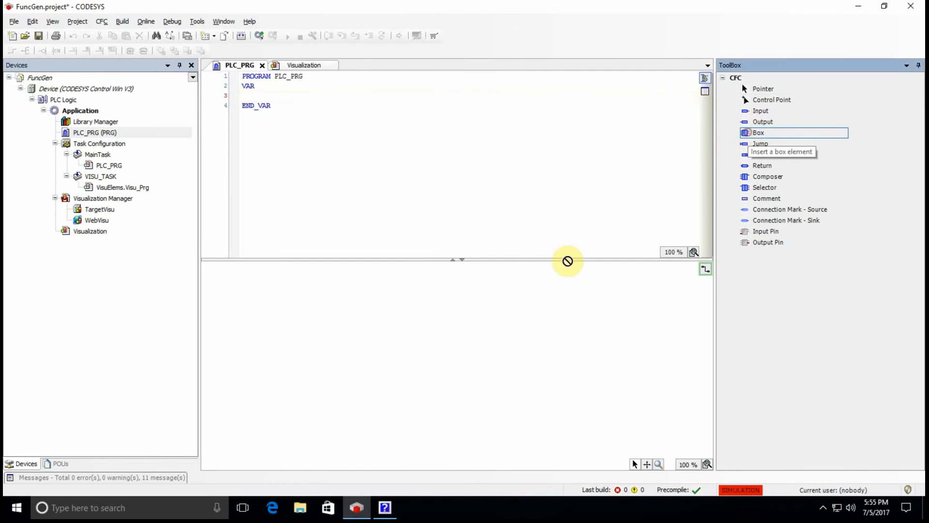
# Place an empty, unnamed Box element from the CFC ToolBox onto the PLC_PRG chart
pyautogui.click(368, 314)
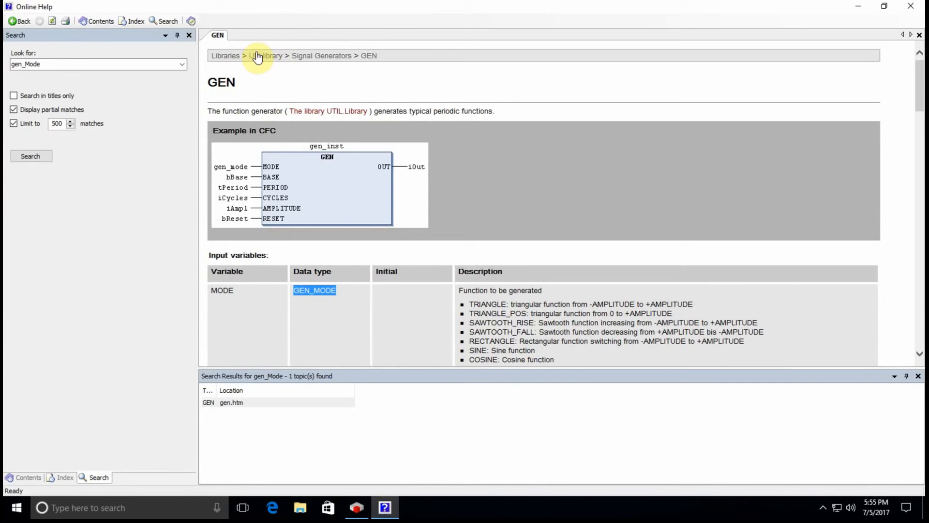
pyautogui.click(384, 508)
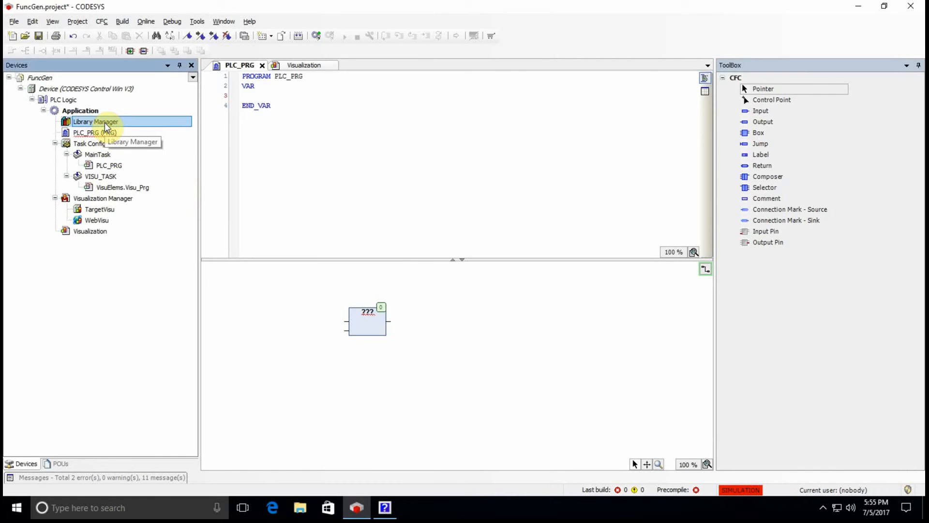
# Add the Util library to the project in Library Manager and show its contents
pyautogui.doubleClick(95, 122)
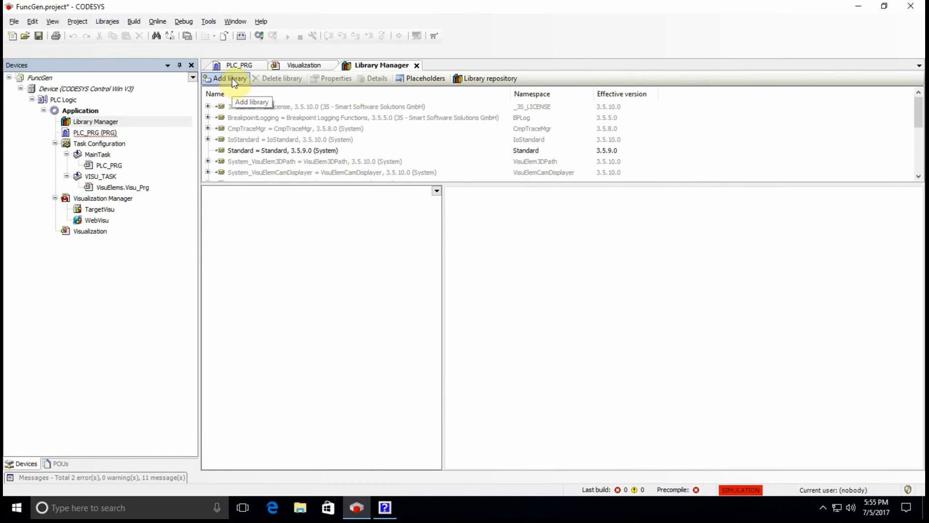
pyautogui.click(229, 78)
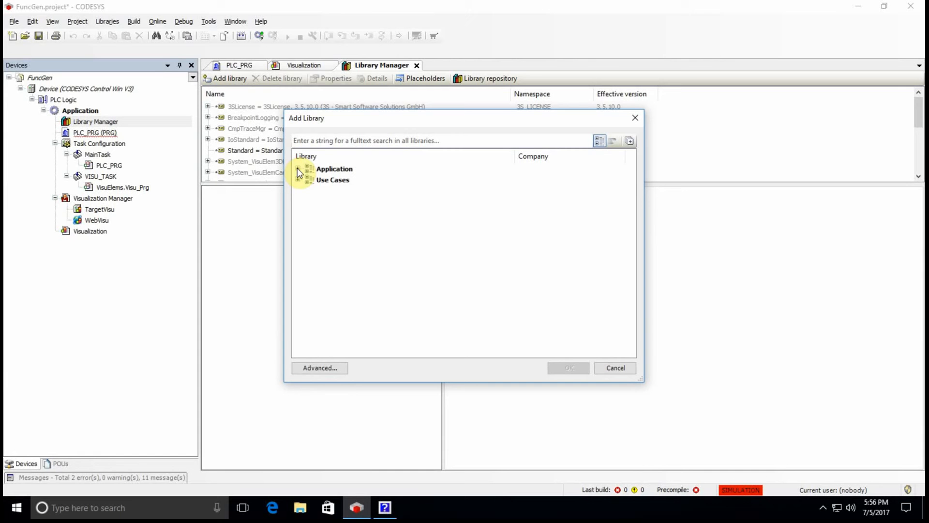
pyautogui.click(299, 168)
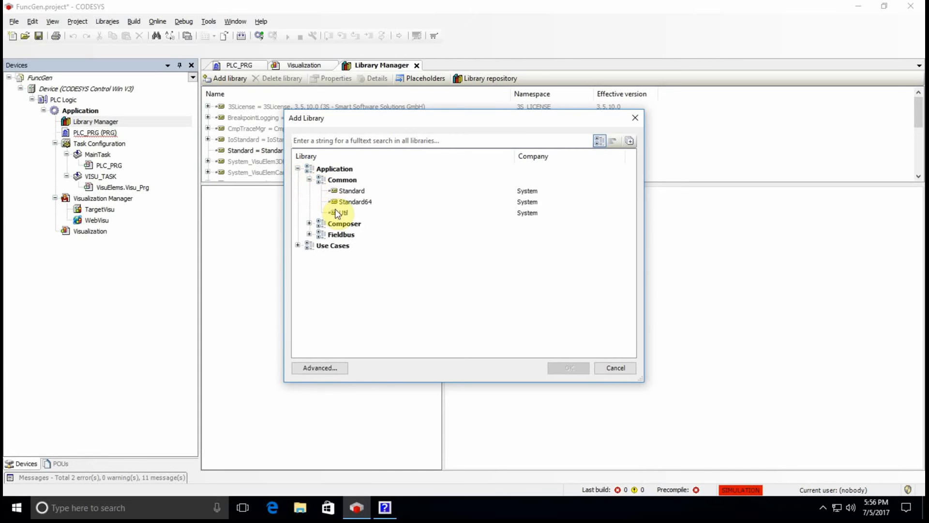
pyautogui.click(343, 212)
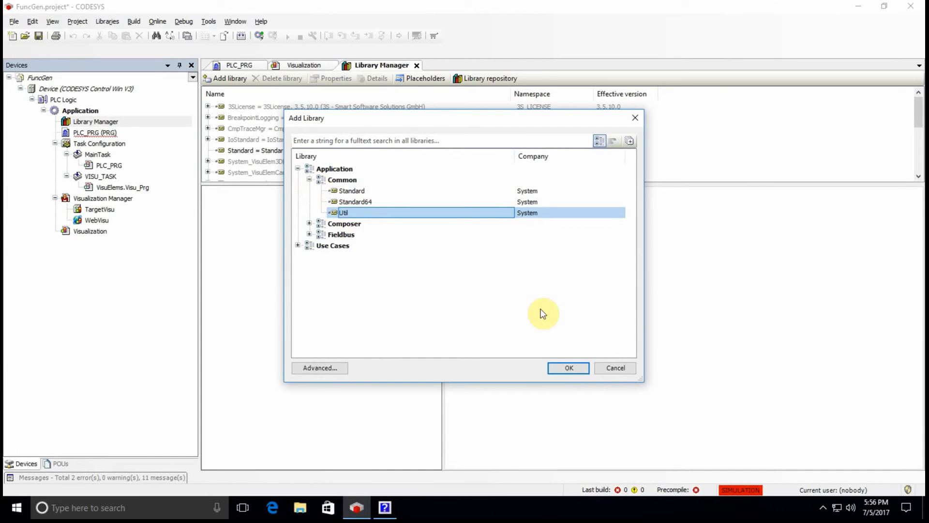
pyautogui.click(569, 368)
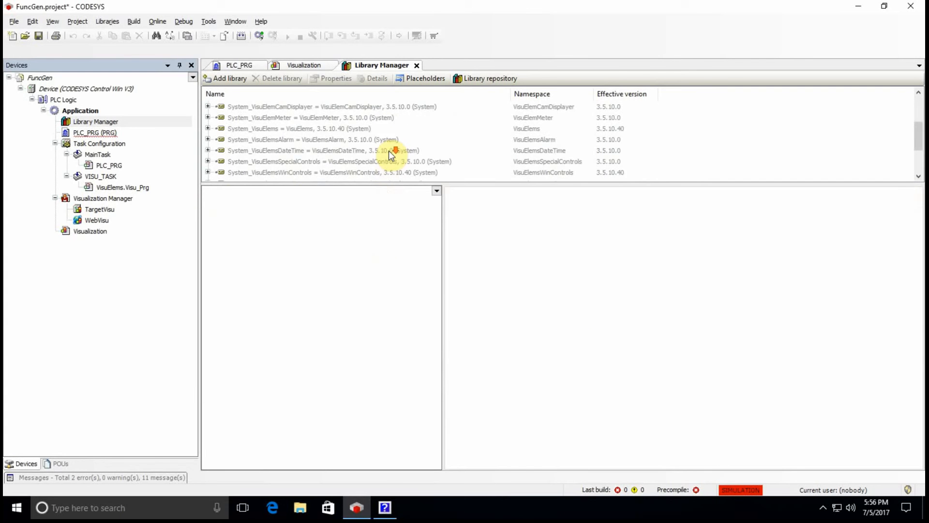
pyautogui.click(265, 173)
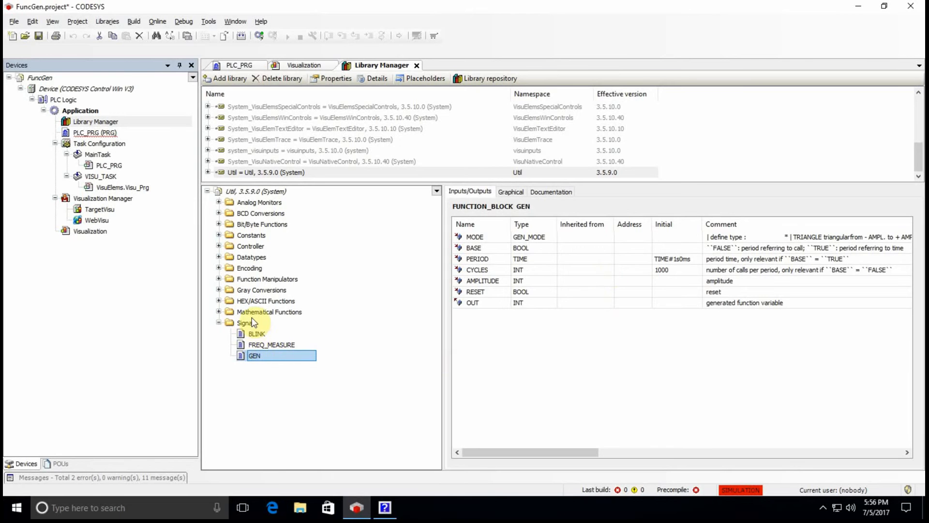
pyautogui.moveTo(503, 259)
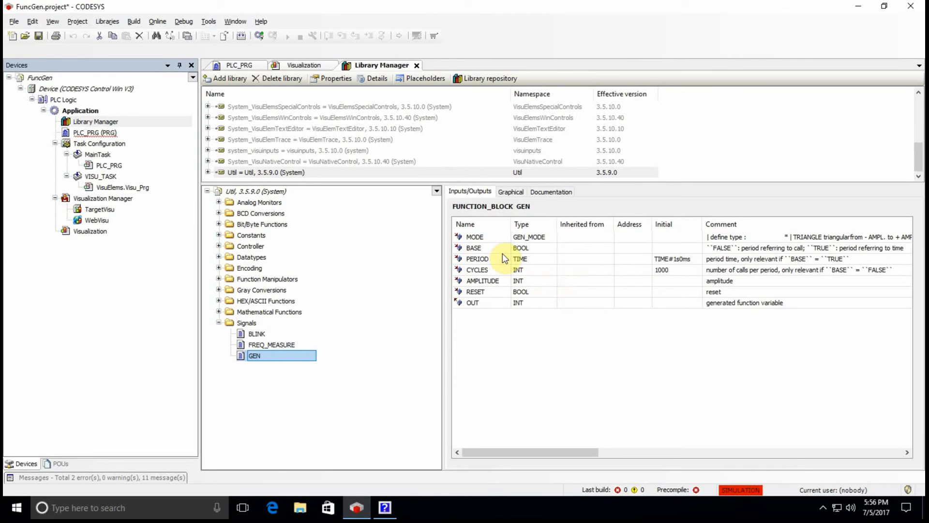
pyautogui.moveTo(514, 254)
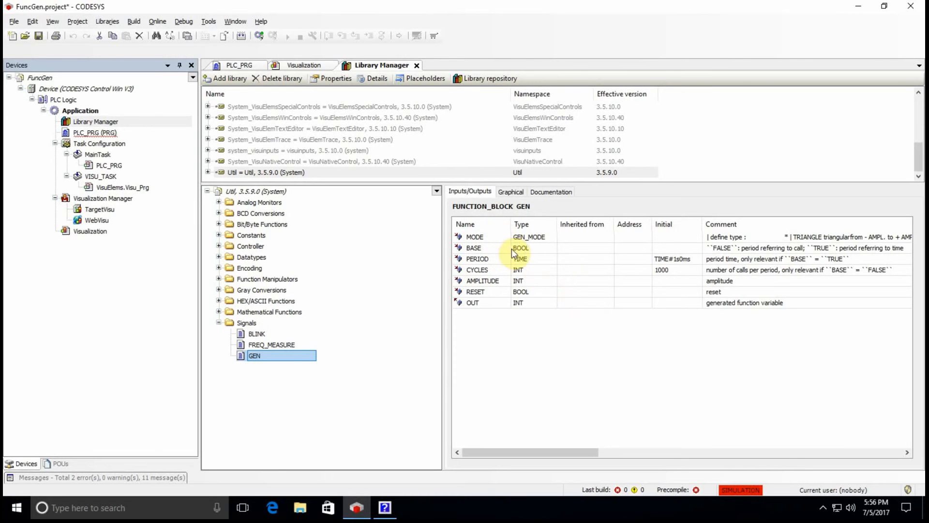
pyautogui.moveTo(544, 287)
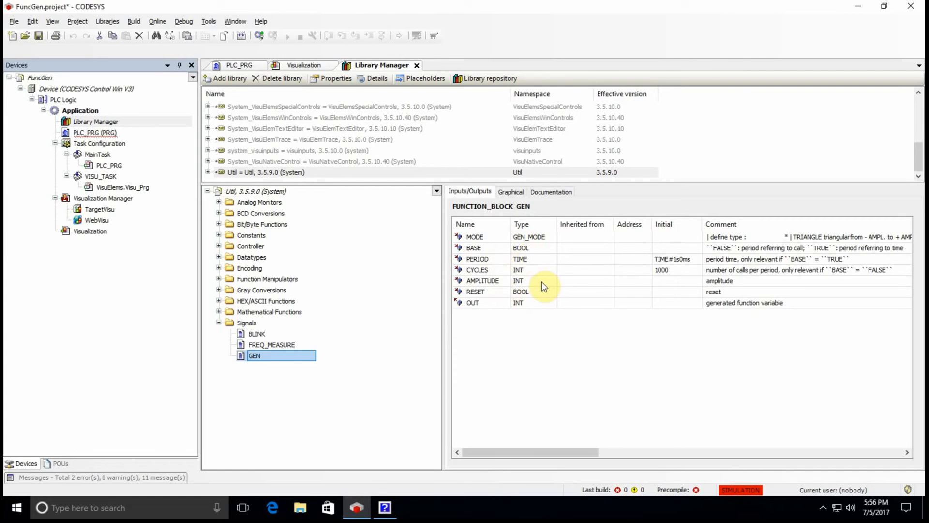
pyautogui.moveTo(765, 303)
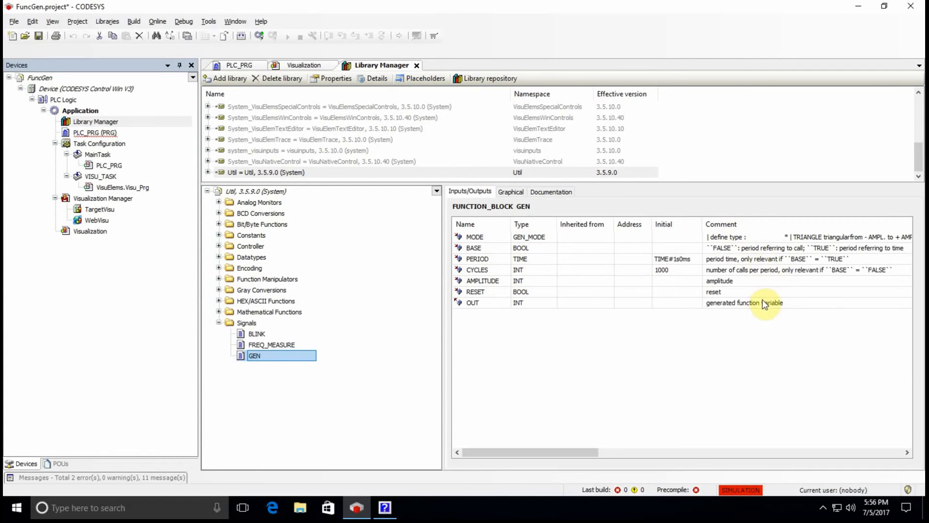
pyautogui.moveTo(678, 274)
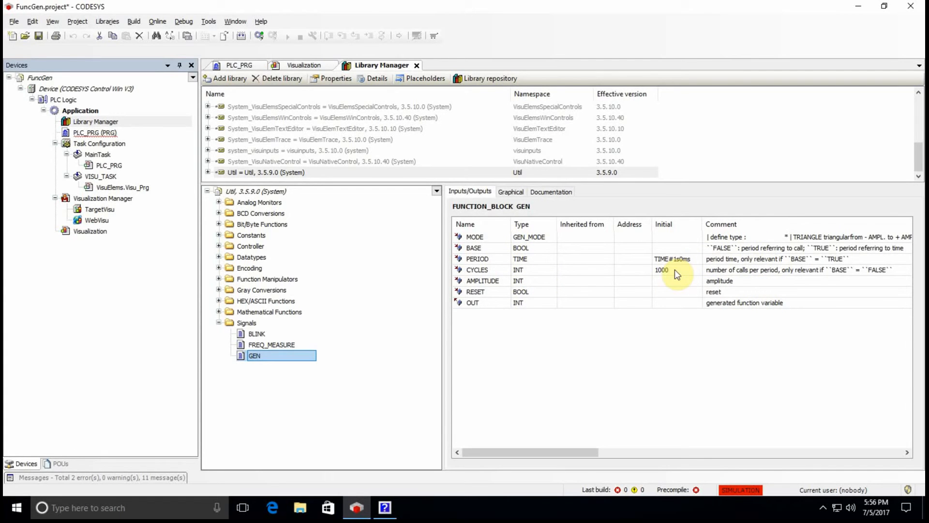
pyautogui.moveTo(421, 77)
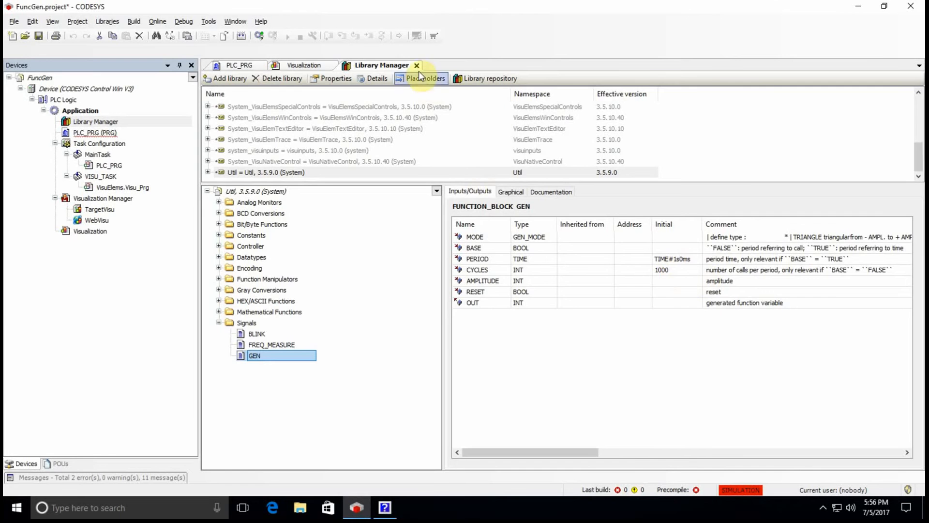
# Assign the box the GEN function block from Util > Signals via the Input Assistant
pyautogui.click(417, 65)
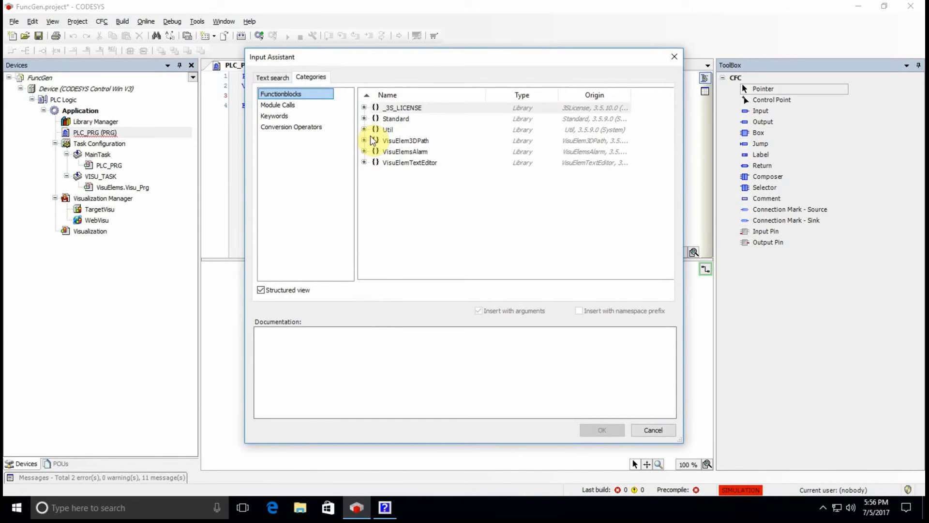
pyautogui.click(364, 129)
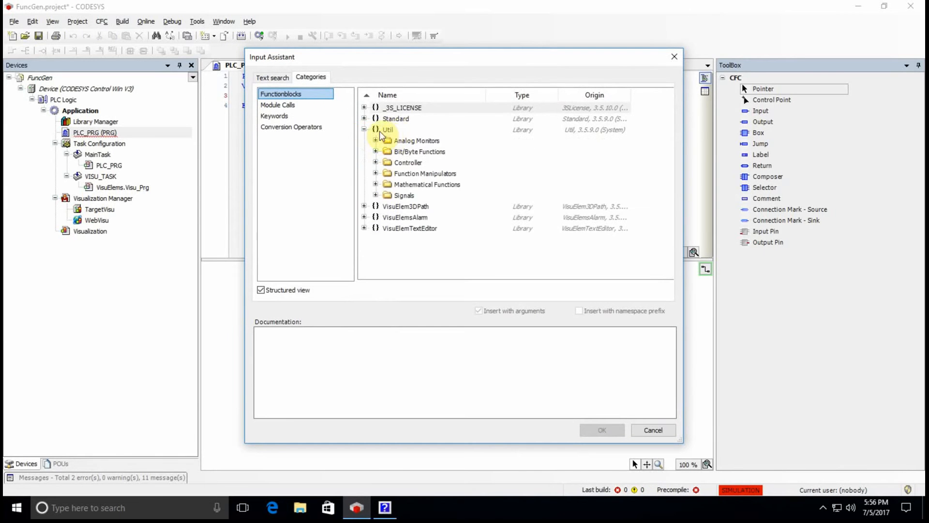
pyautogui.click(405, 194)
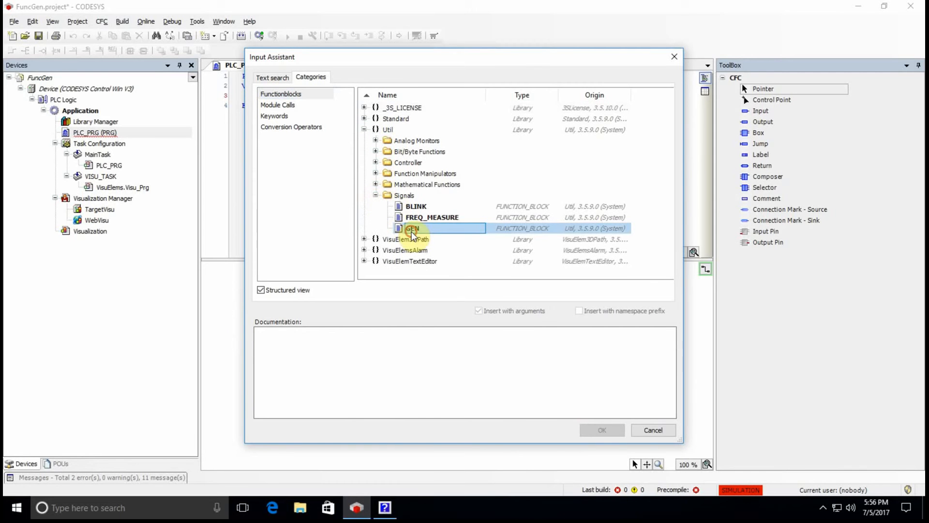
pyautogui.click(412, 228)
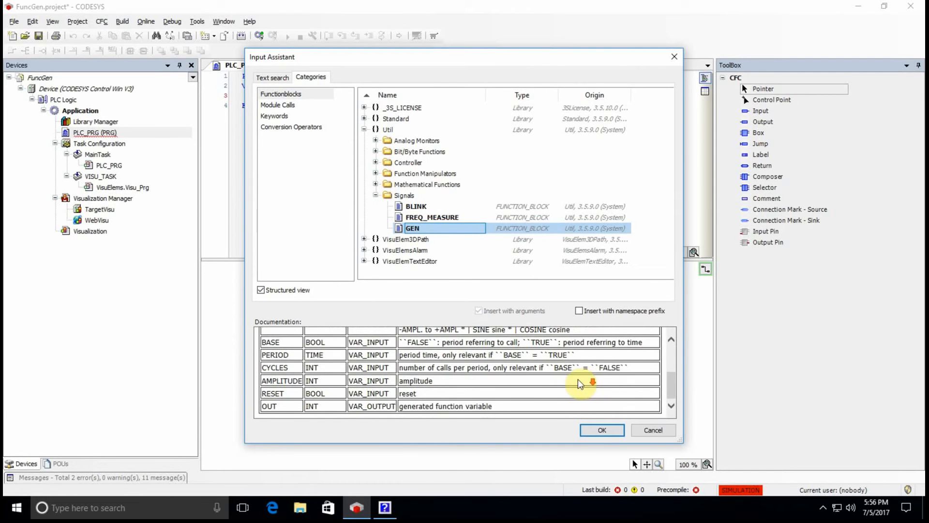
pyautogui.scroll(3)
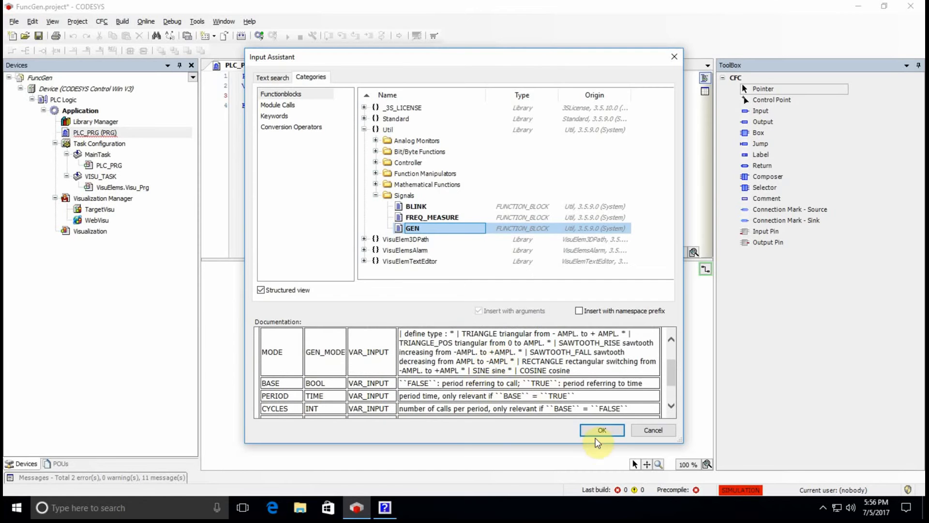
pyautogui.click(602, 430)
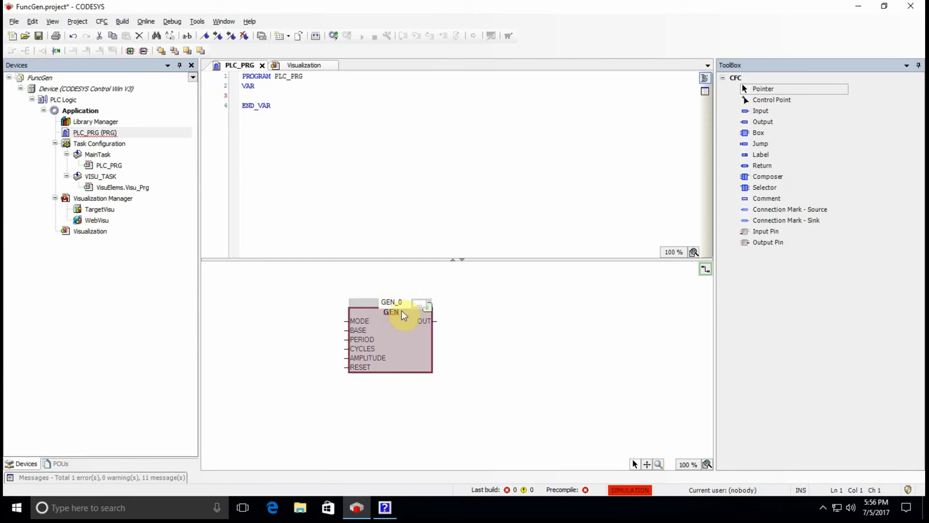
pyautogui.moveTo(562, 319)
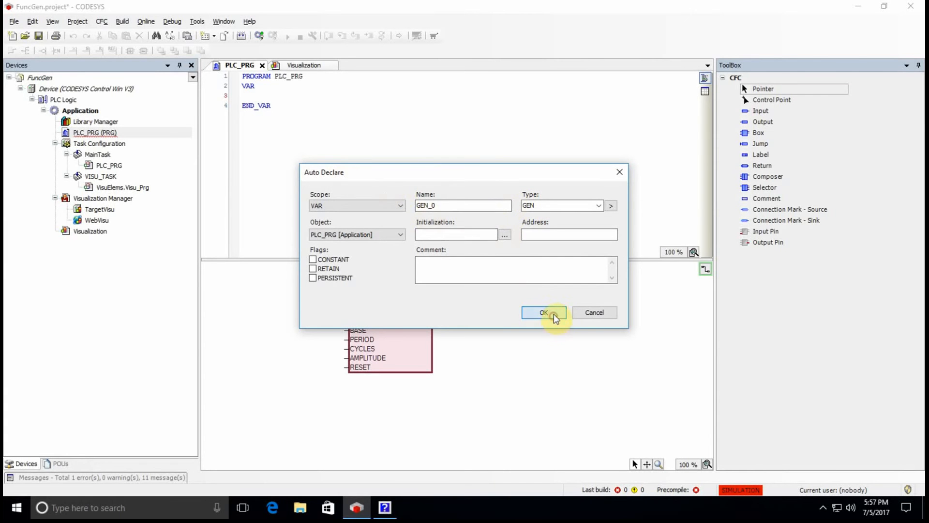
# Accept auto-declaration of GEN_0 as GEN and inspect its PERIOD and CYCLES inputs
pyautogui.click(544, 313)
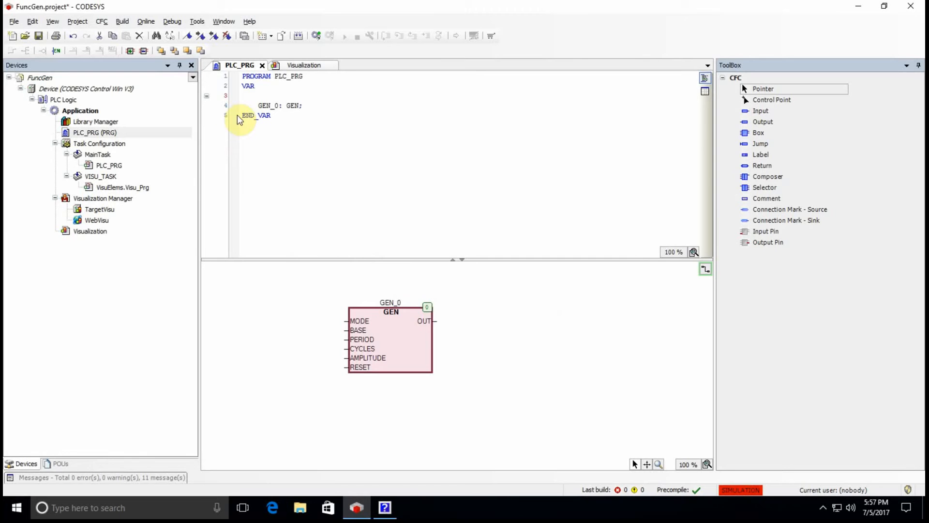
pyautogui.moveTo(386, 380)
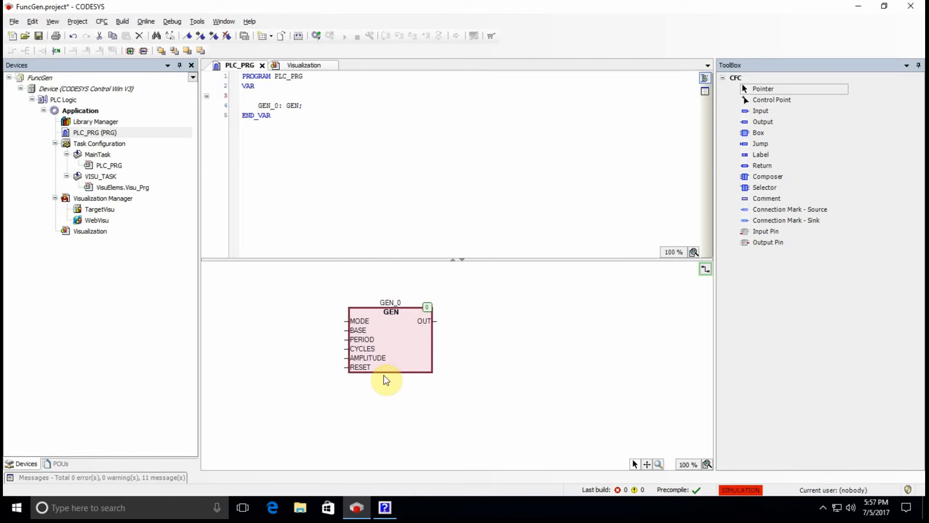
pyautogui.moveTo(506, 332)
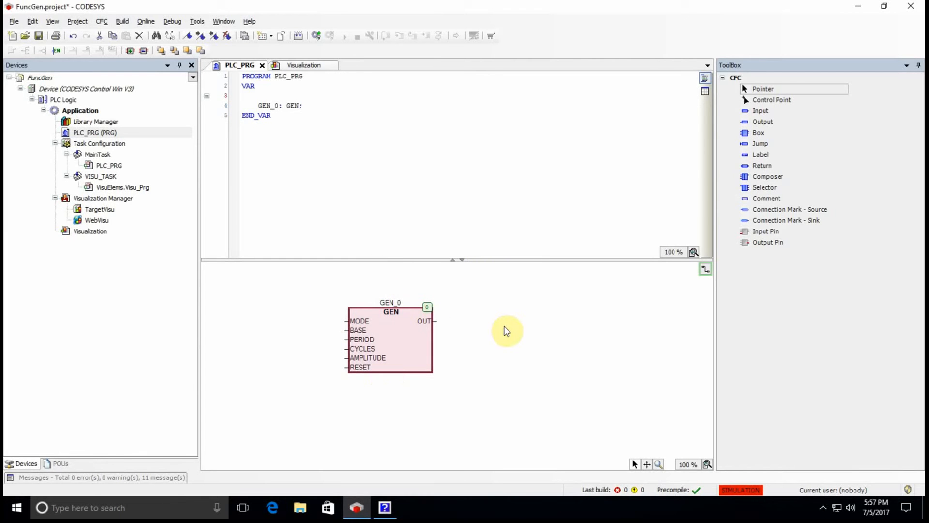
pyautogui.moveTo(471, 322)
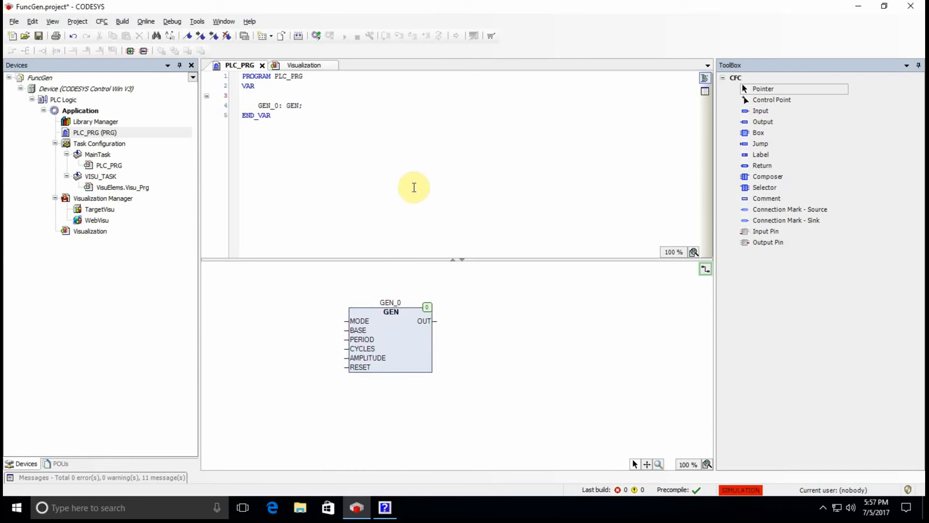
pyautogui.moveTo(397, 398)
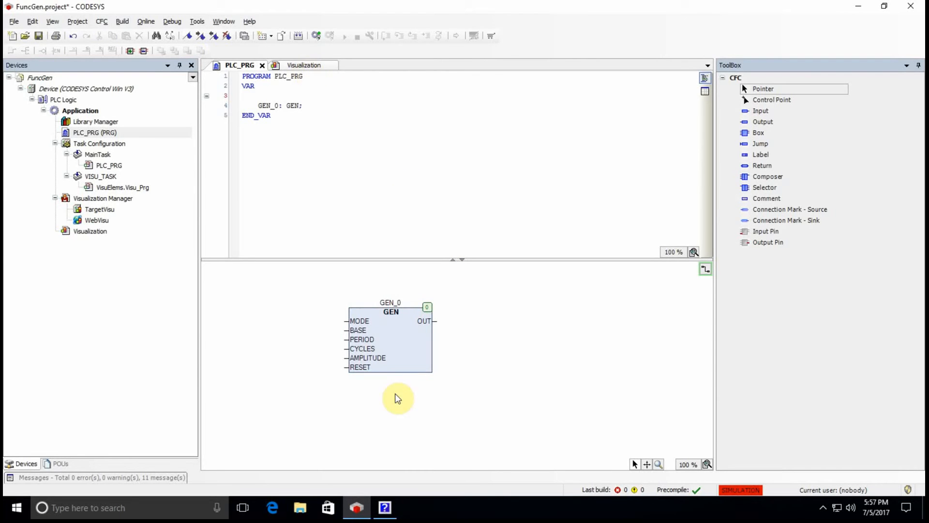
pyautogui.click(389, 337)
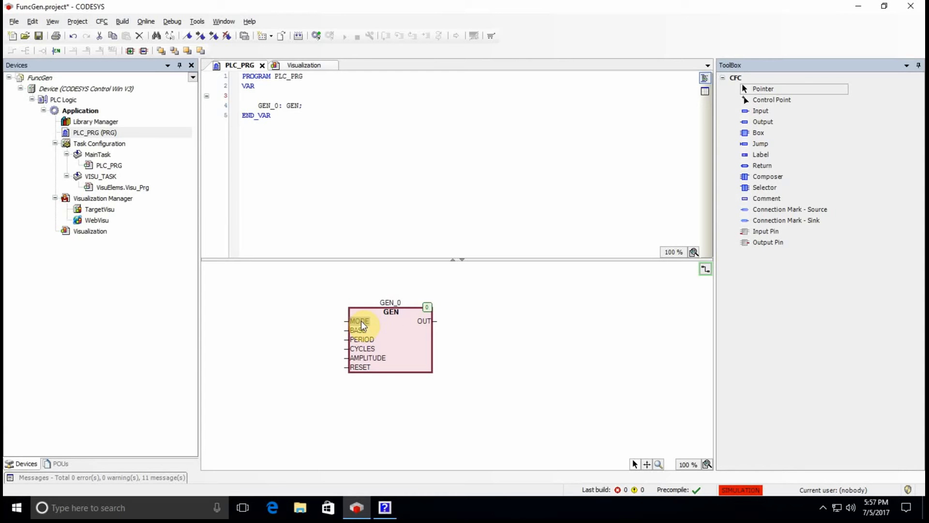
pyautogui.moveTo(368, 349)
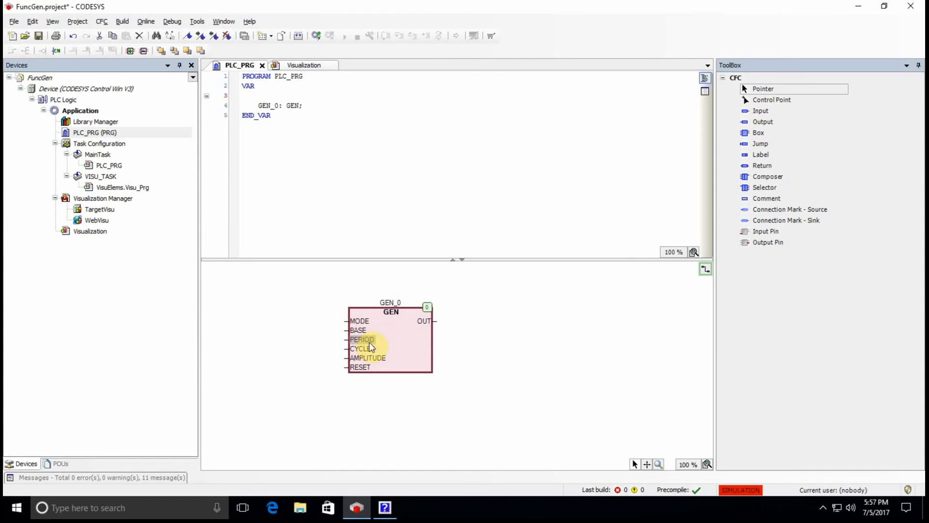
pyautogui.moveTo(363, 349)
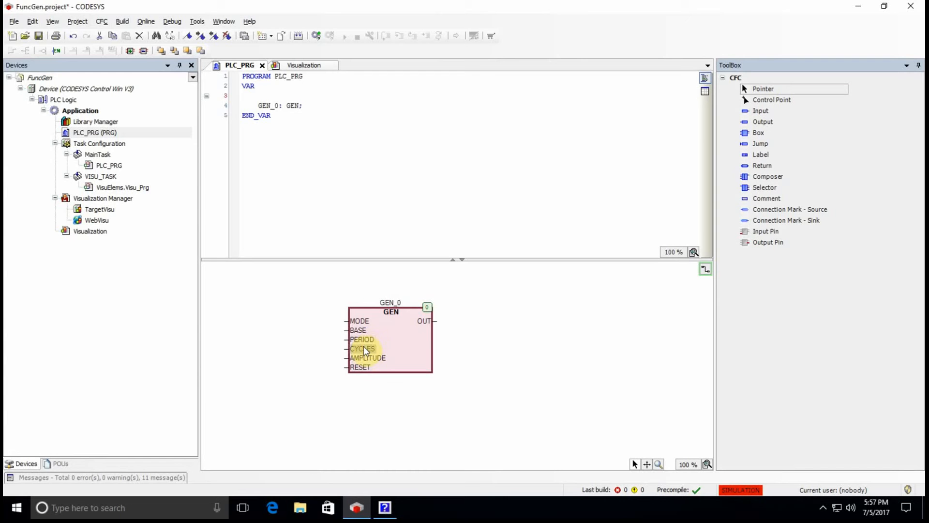
pyautogui.moveTo(358, 329)
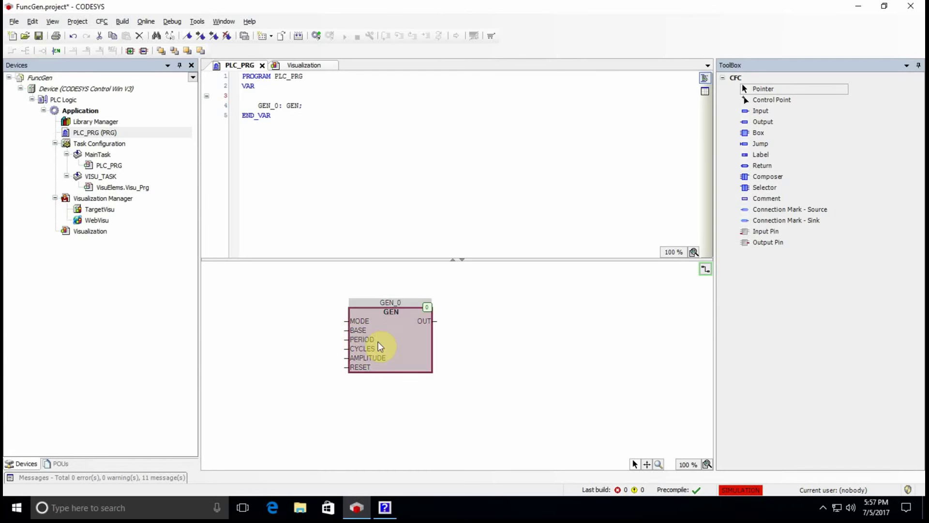
pyautogui.click(361, 338)
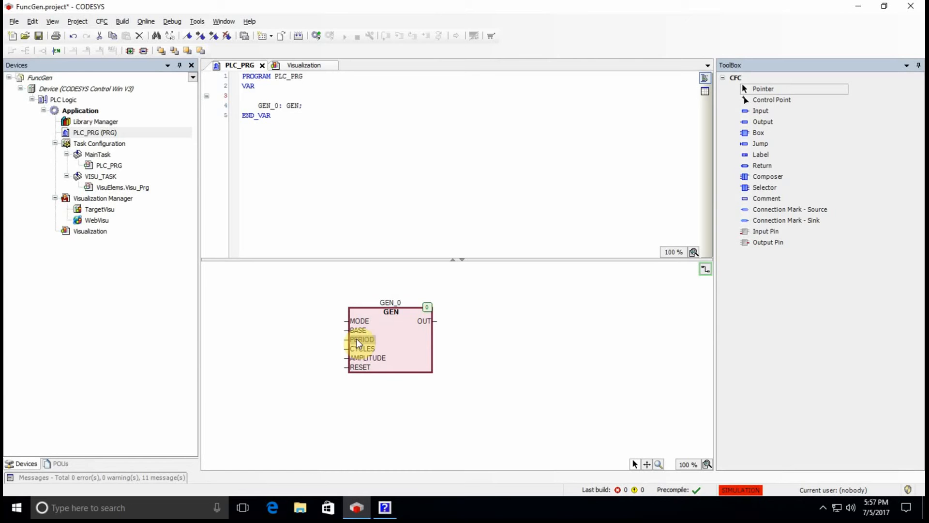
pyautogui.click(362, 348)
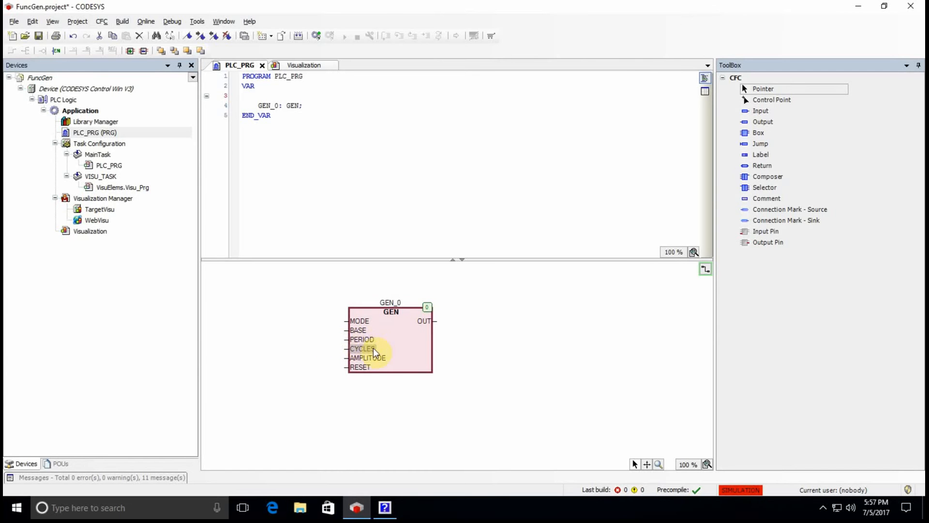
pyautogui.moveTo(363, 349)
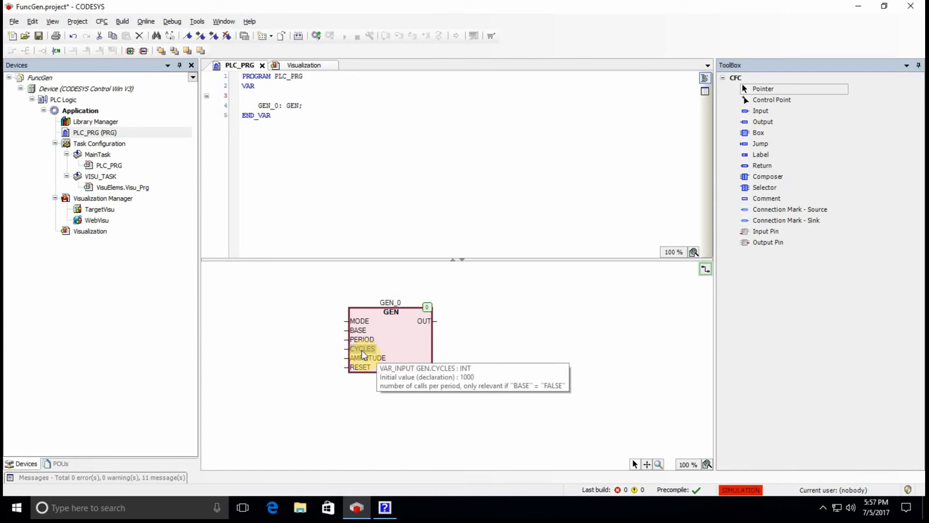
pyautogui.moveTo(379, 361)
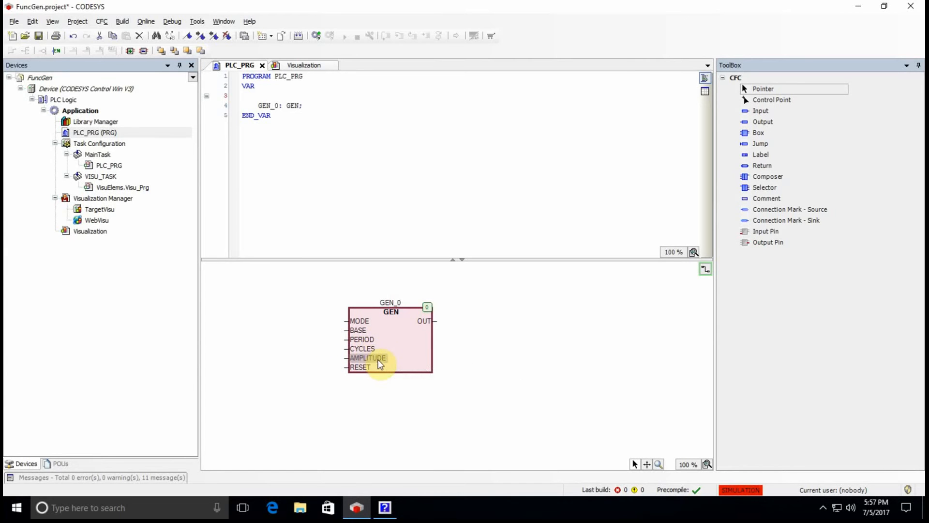
pyautogui.moveTo(433, 321)
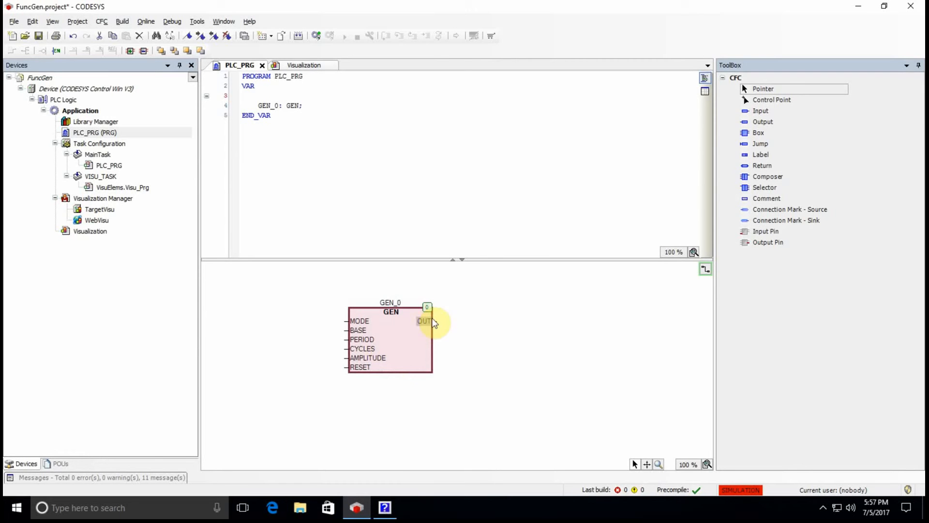
pyautogui.moveTo(496, 328)
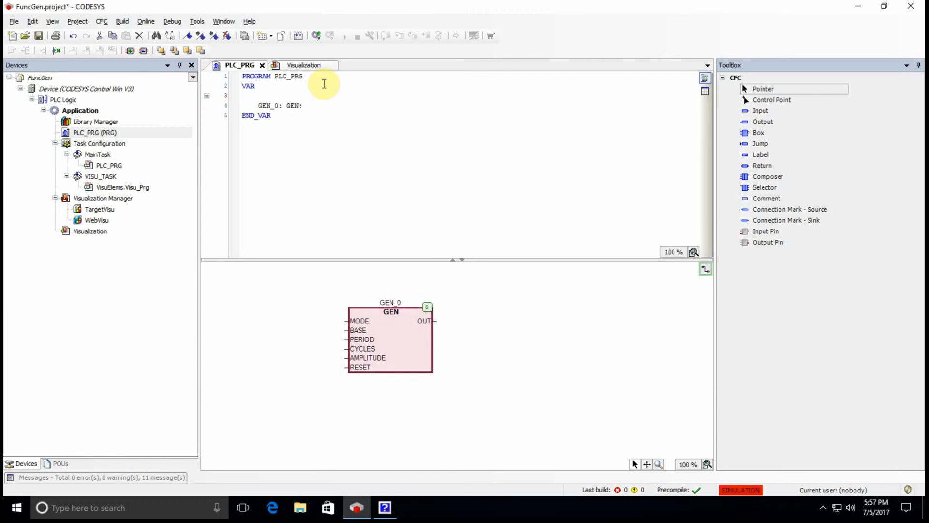
pyautogui.moveTo(325, 95)
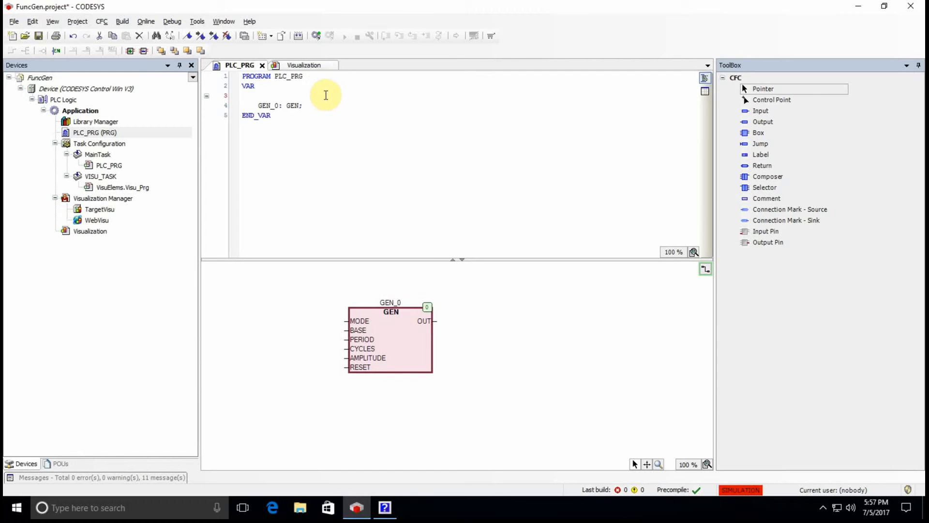
pyautogui.moveTo(318, 96)
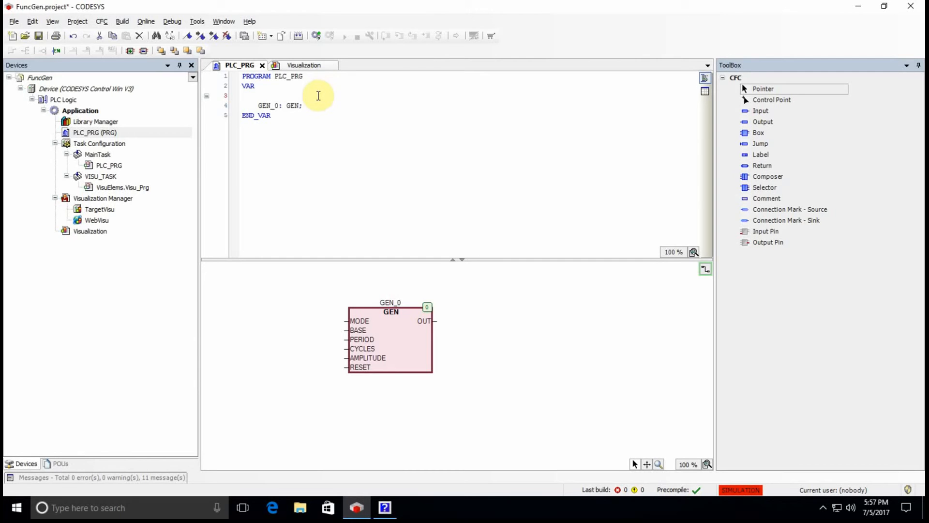
pyautogui.moveTo(421, 302)
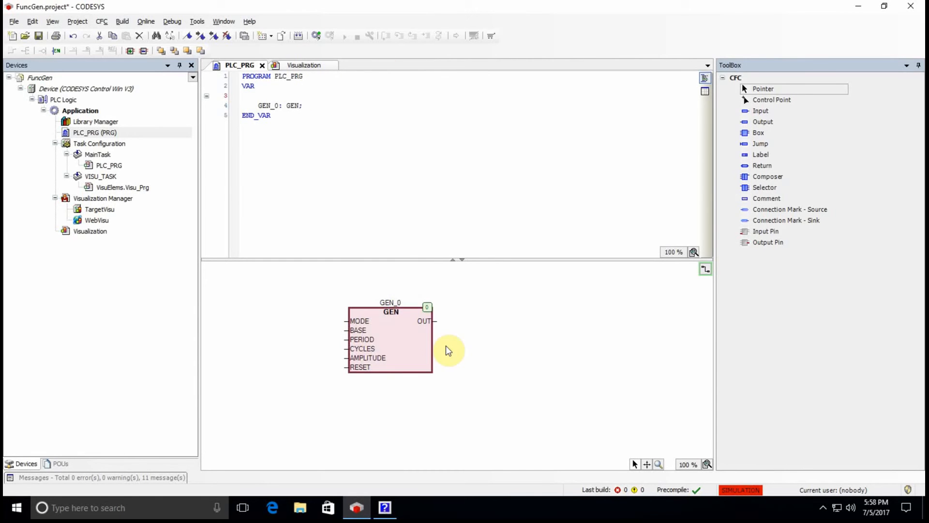
# Bring the Visualization editor to the front
pyautogui.click(304, 65)
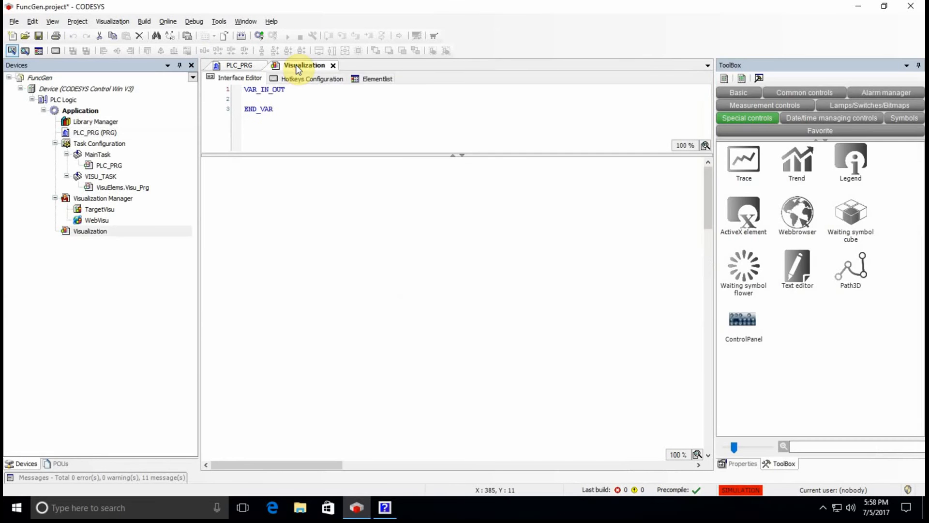
pyautogui.moveTo(744, 160)
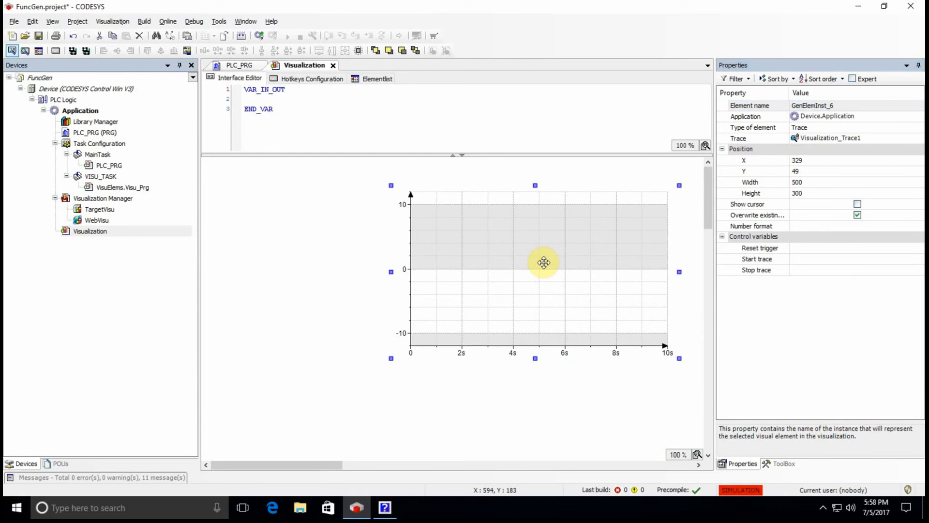
# Add PLC_PRG.GEN_0.OUT as the traced variable through Configure trace and the Input Assistant
pyautogui.rightClick(544, 262)
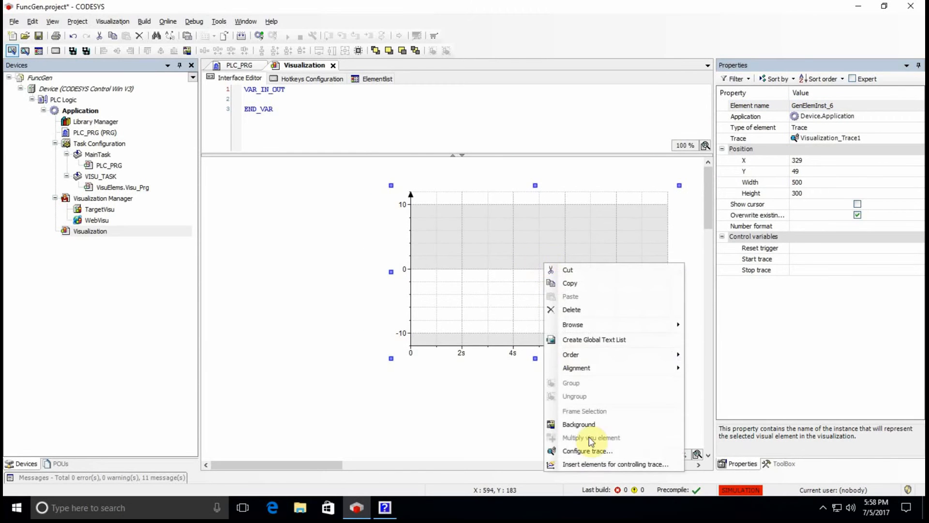
pyautogui.moveTo(574, 396)
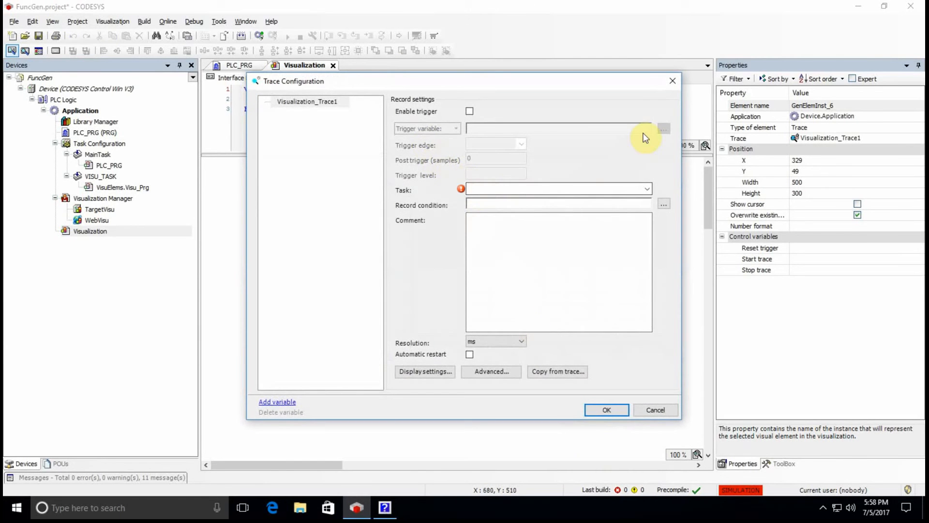
pyautogui.click(277, 402)
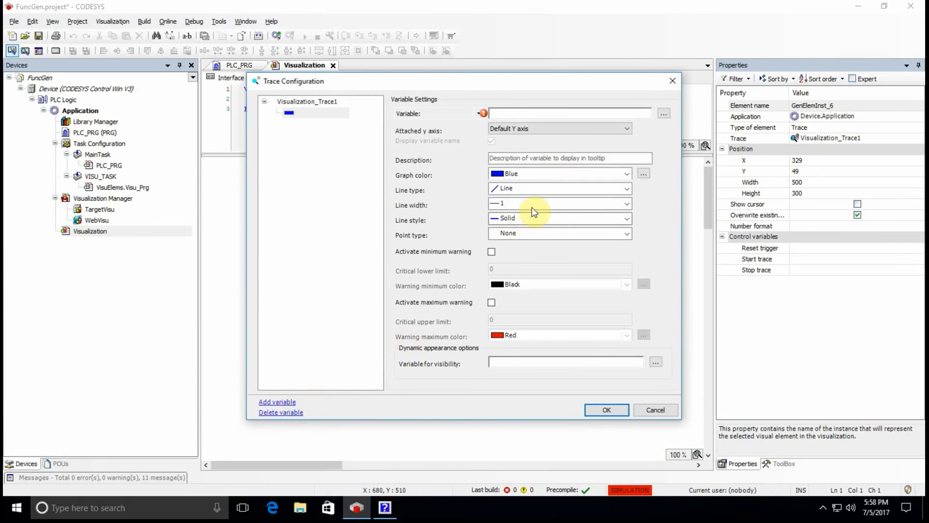
pyautogui.click(663, 114)
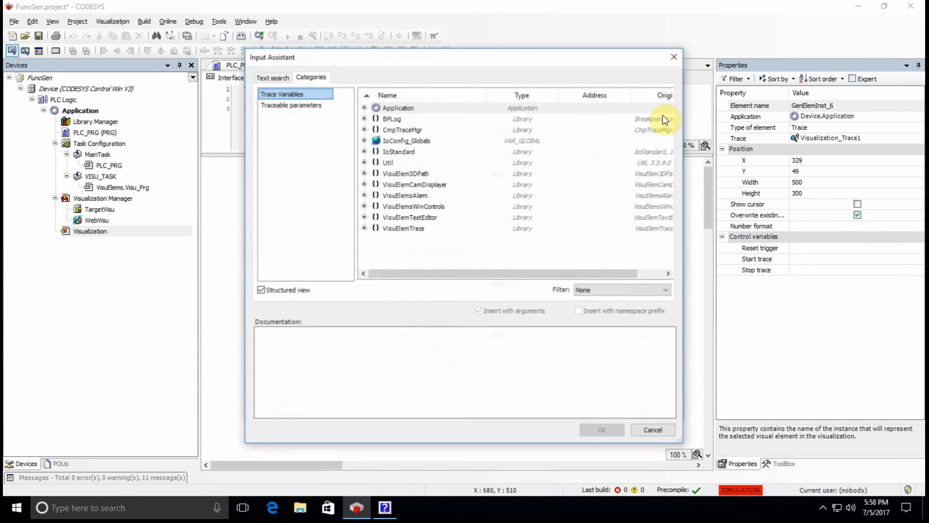
pyautogui.click(365, 107)
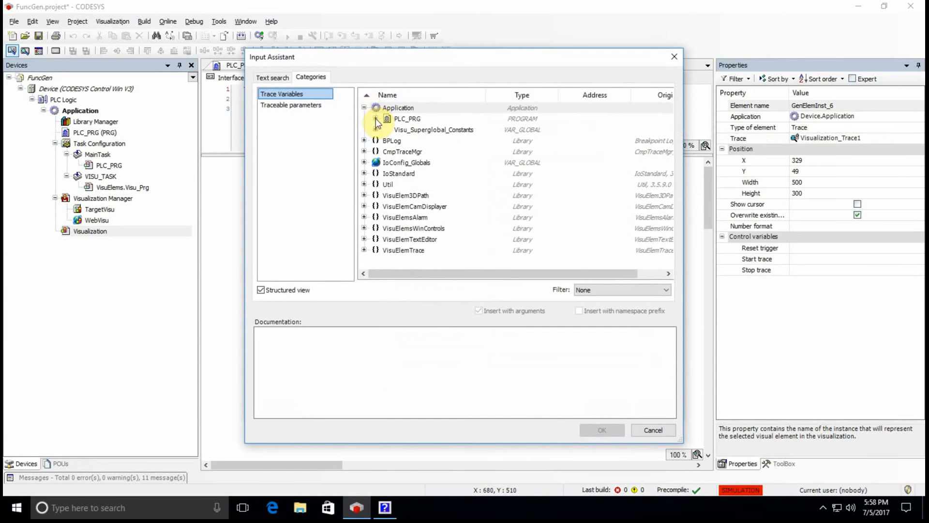
pyautogui.click(365, 118)
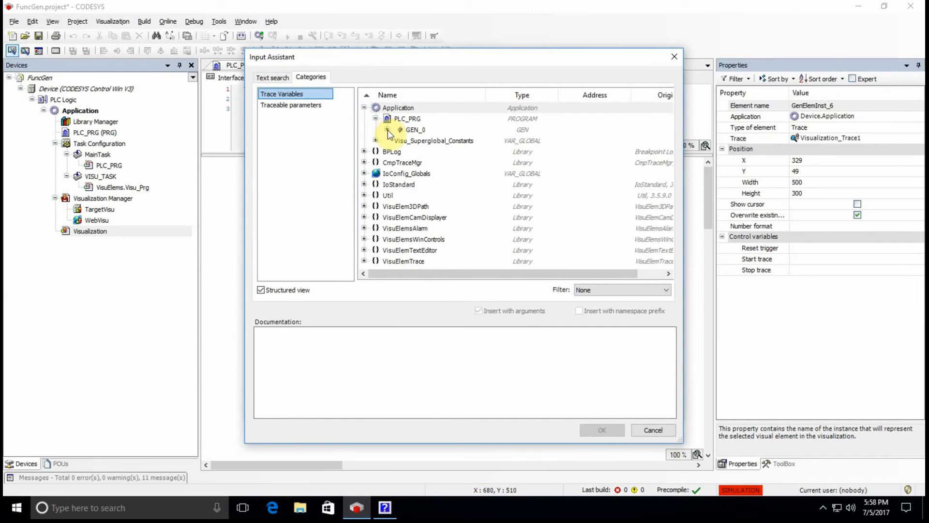
pyautogui.click(400, 129)
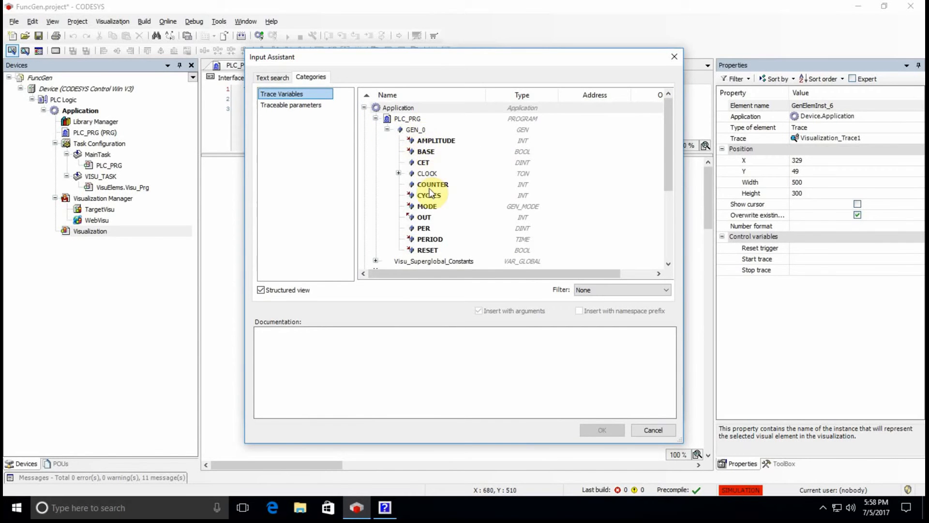
pyautogui.click(424, 217)
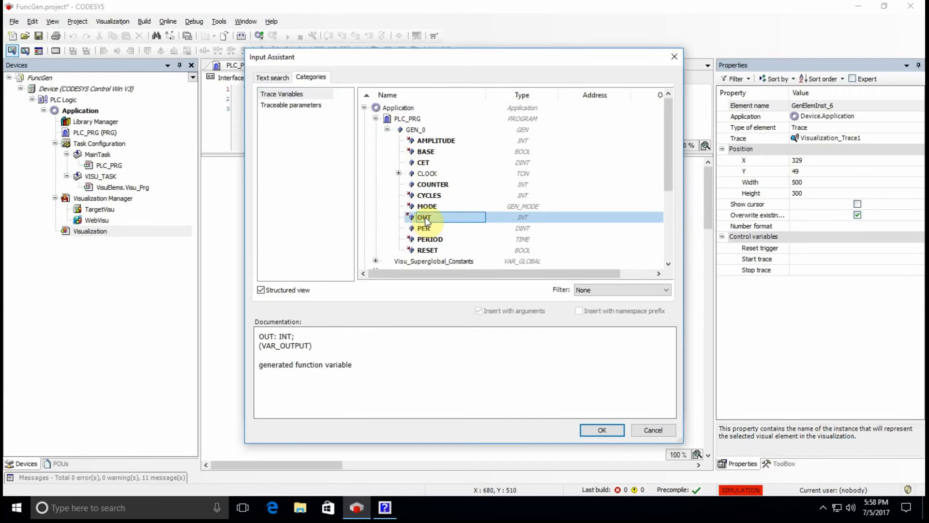
pyautogui.click(601, 430)
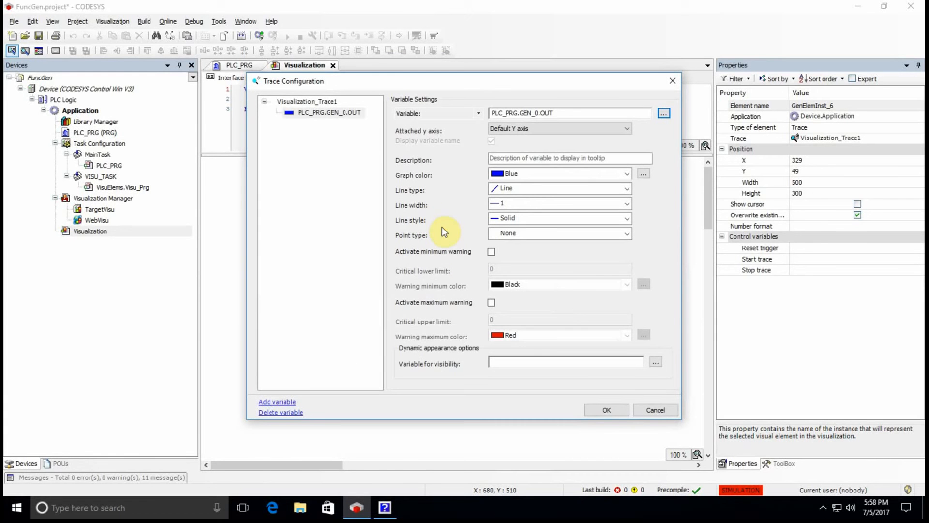
pyautogui.moveTo(471, 279)
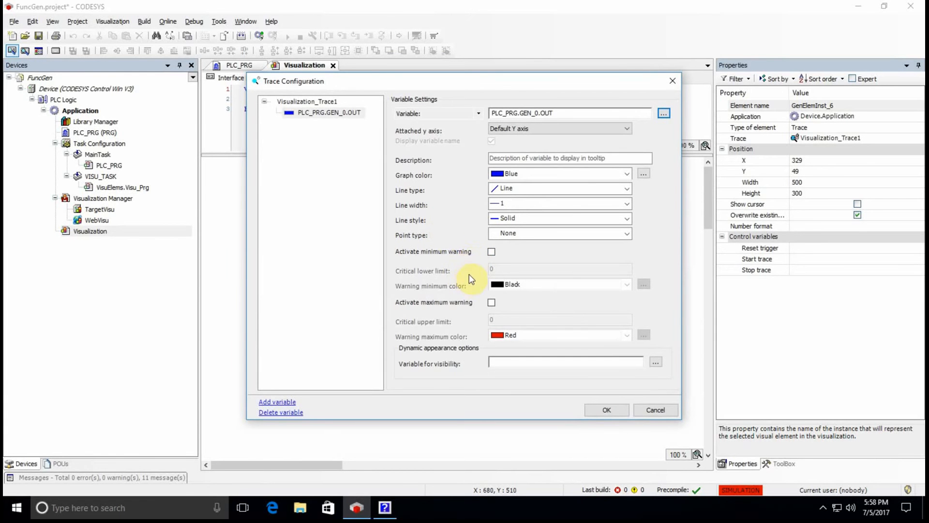
pyautogui.moveTo(564, 374)
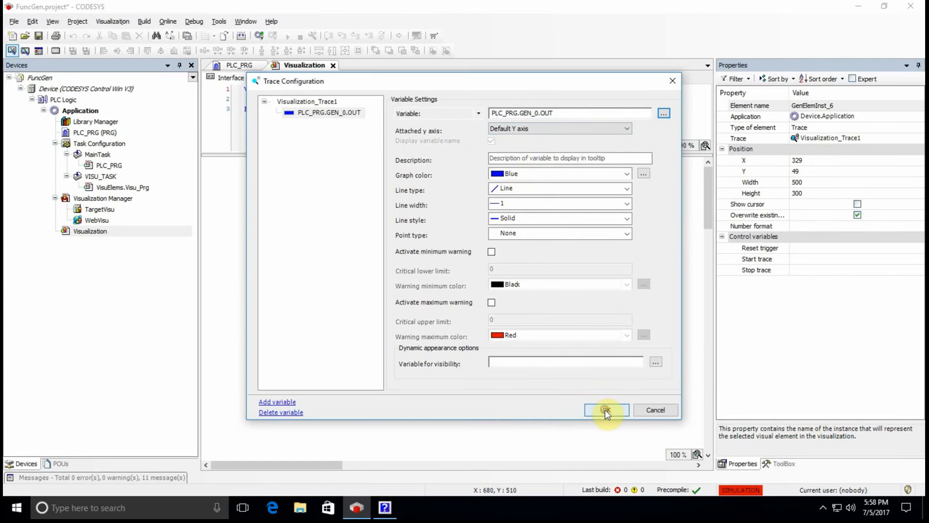
# Confirm the OUT variable, then set the trace's recording task to MainTask
pyautogui.click(606, 409)
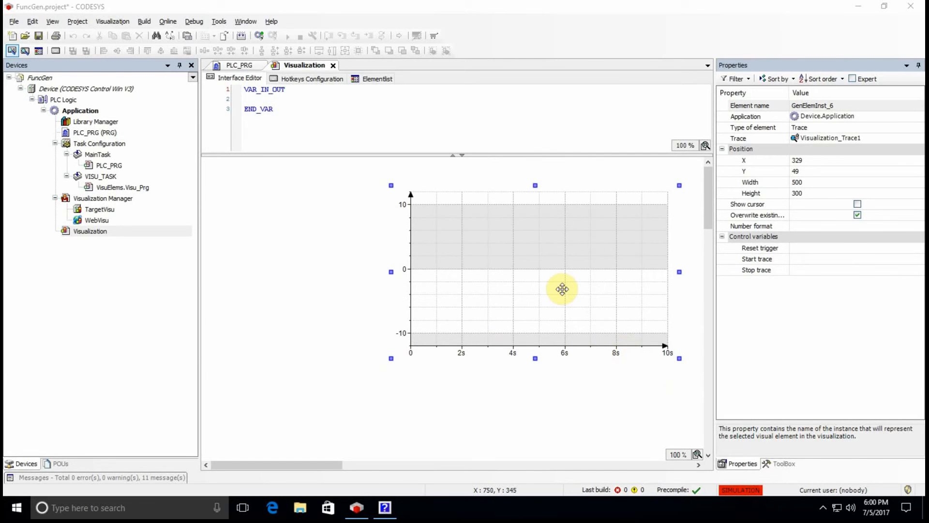
pyautogui.rightClick(562, 289)
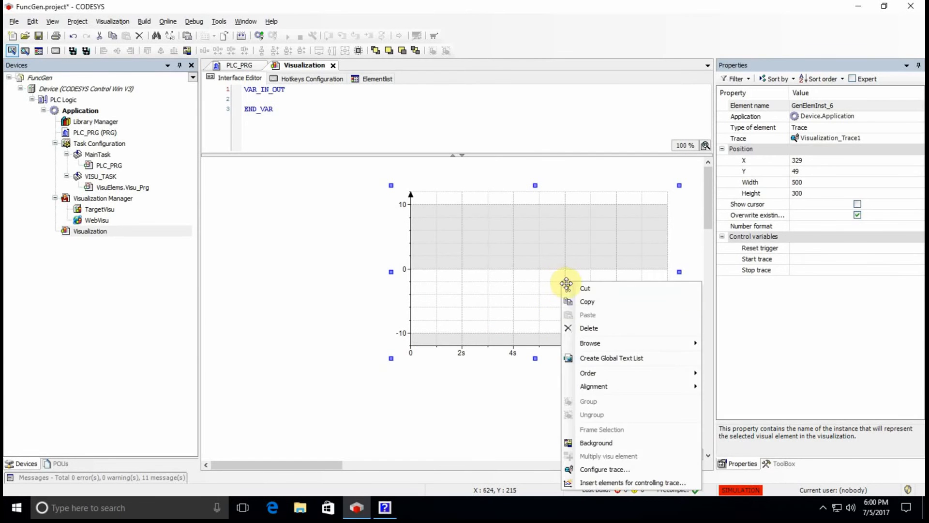
pyautogui.click(605, 469)
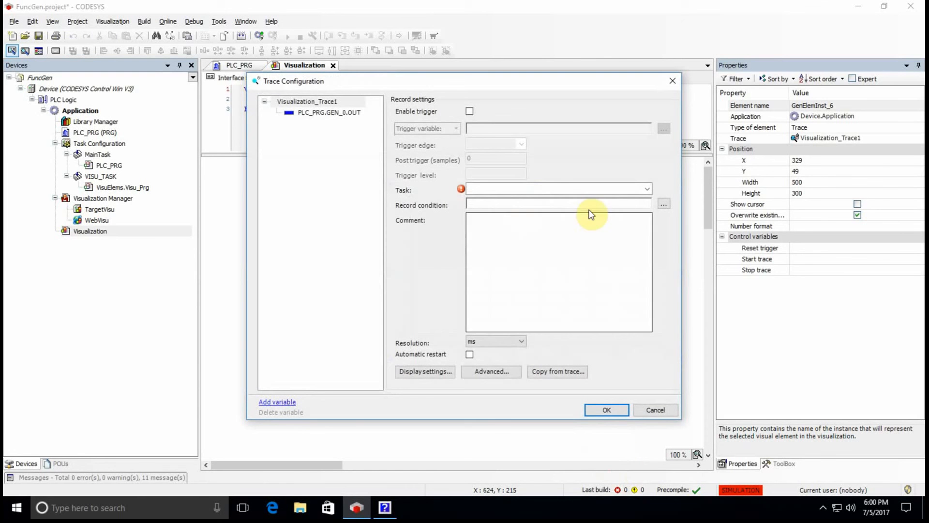
pyautogui.click(648, 189)
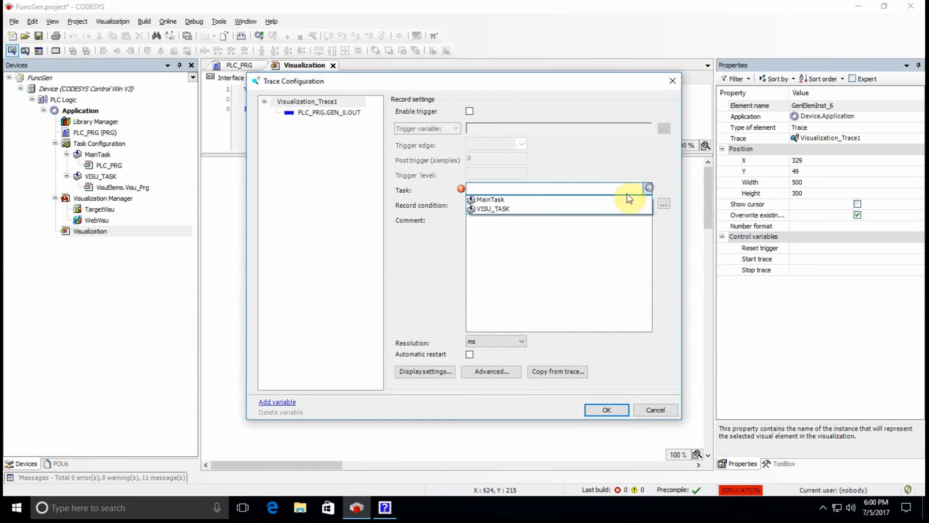
pyautogui.click(491, 199)
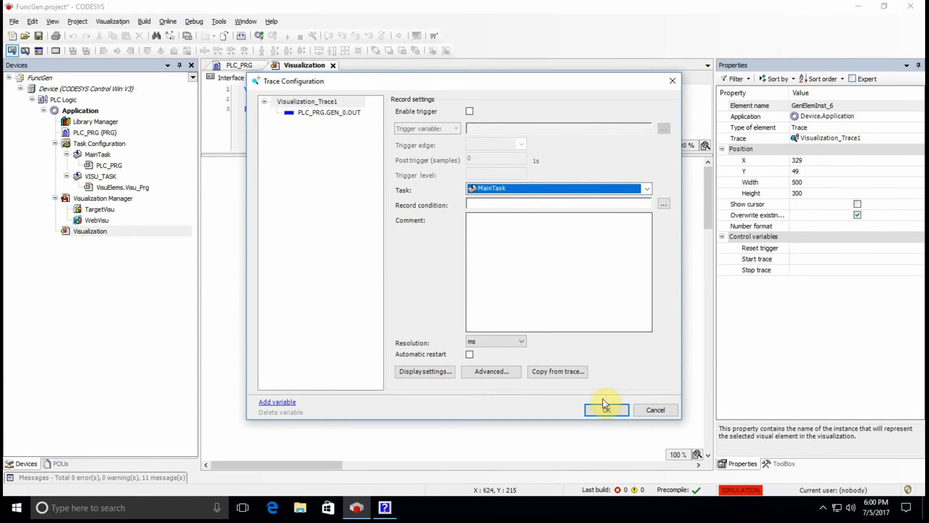
pyautogui.click(606, 410)
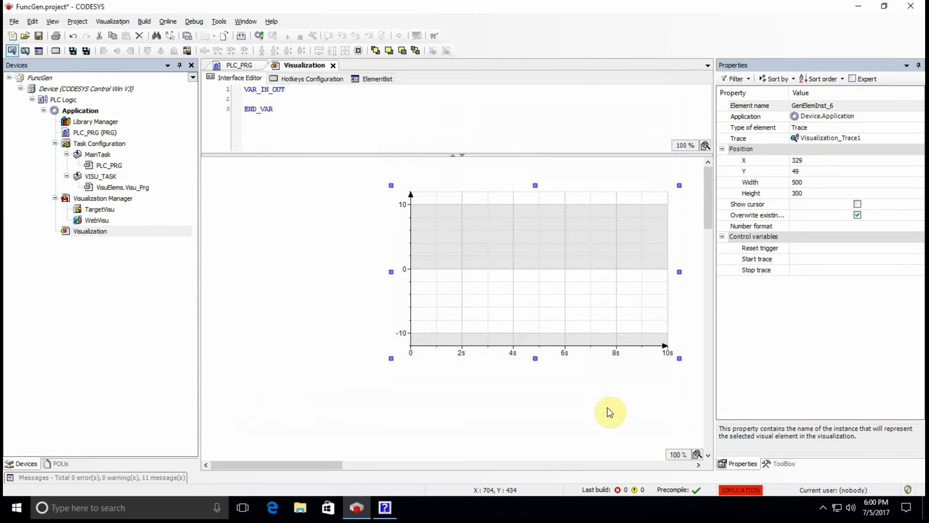
pyautogui.click(617, 257)
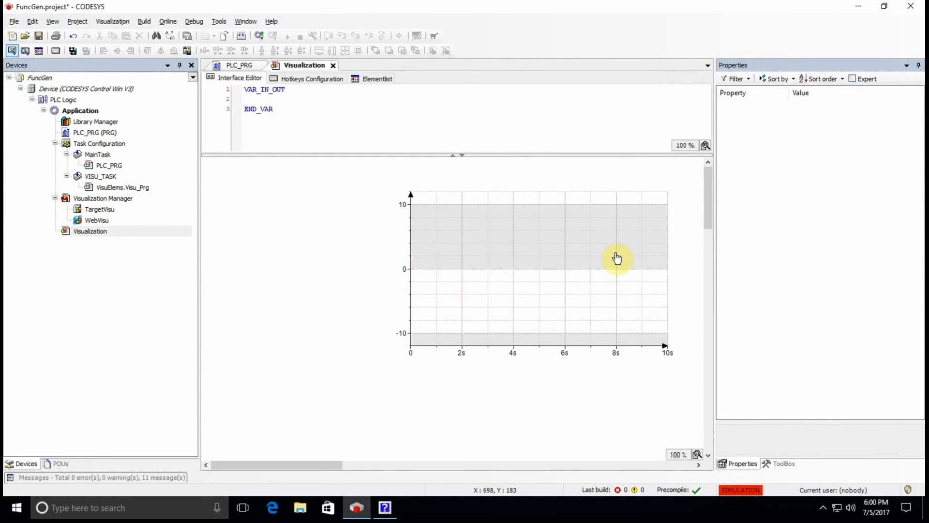
# Reopen the trace configuration and bring up its Display settings
pyautogui.rightClick(617, 257)
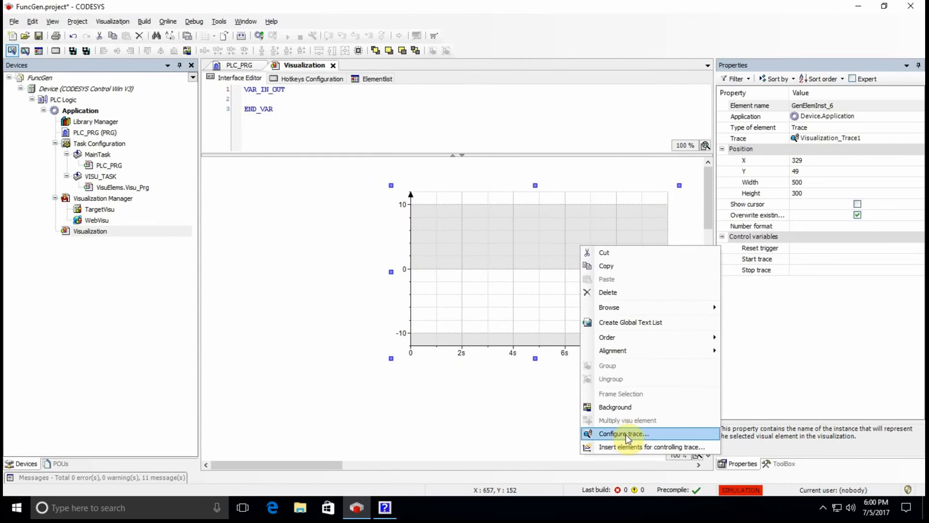
pyautogui.click(622, 434)
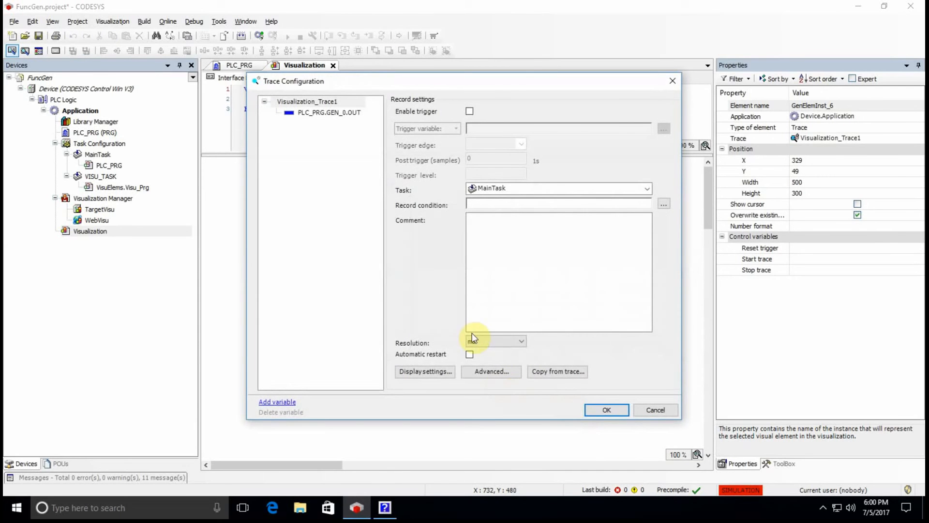
pyautogui.moveTo(441, 389)
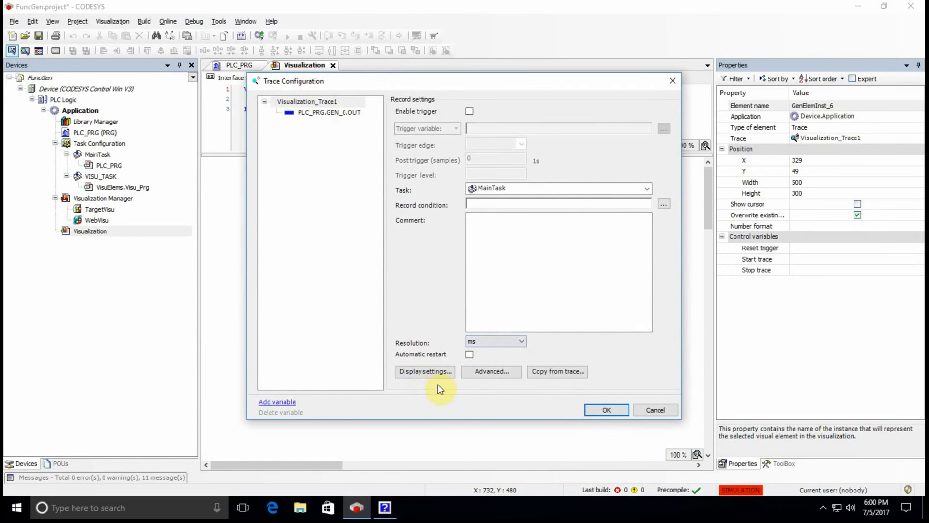
pyautogui.click(424, 370)
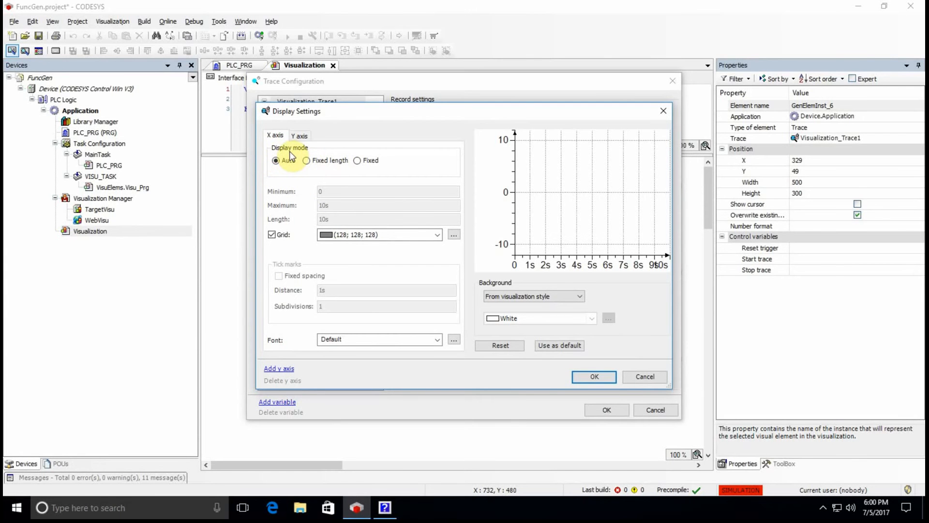
pyautogui.moveTo(288, 160)
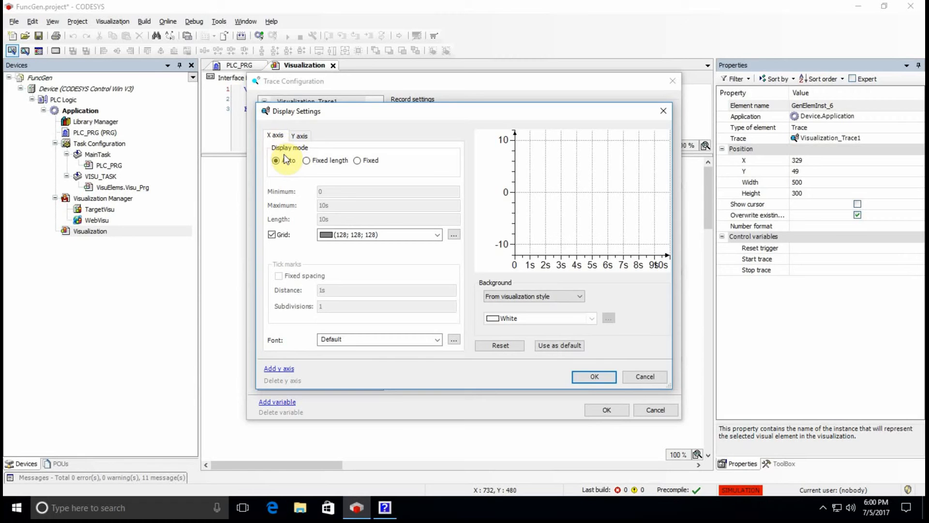
pyautogui.moveTo(276, 160)
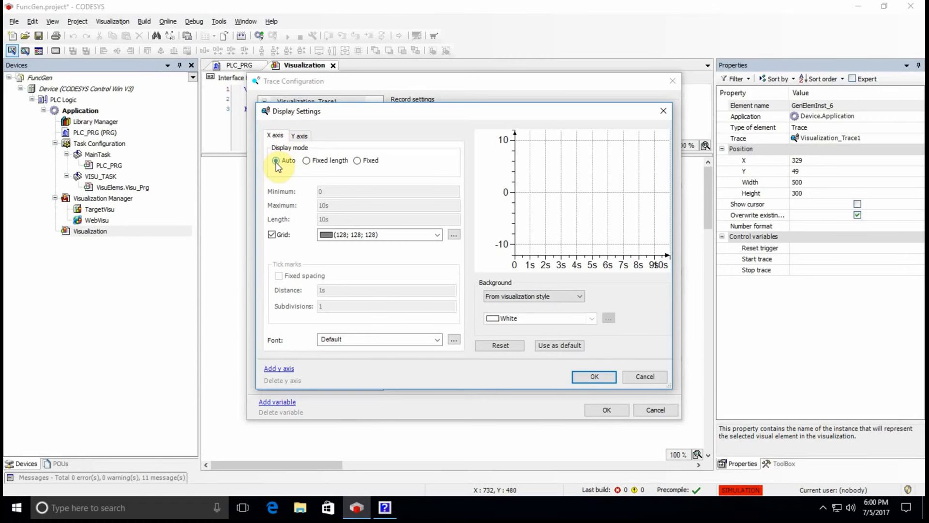
pyautogui.moveTo(277, 162)
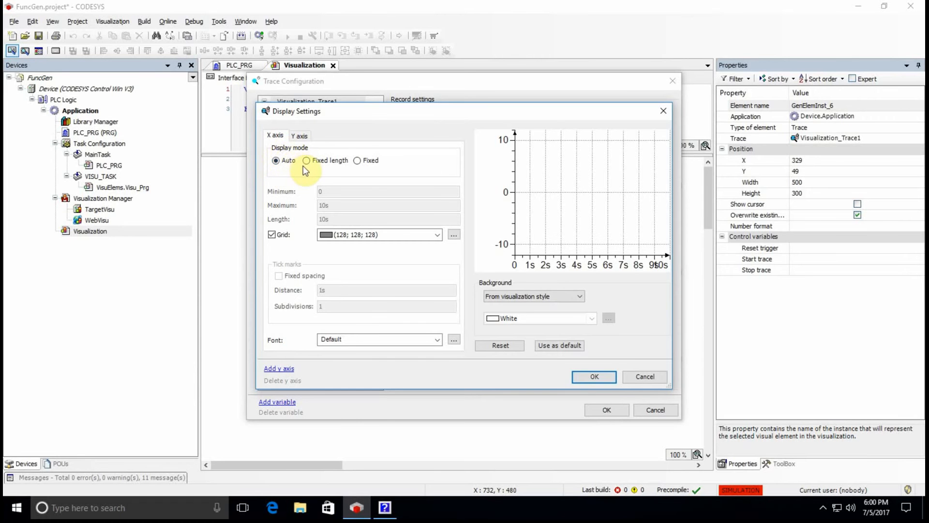
# Give the X time axis a fixed length of 20s and confirm the trace settings
pyautogui.click(306, 160)
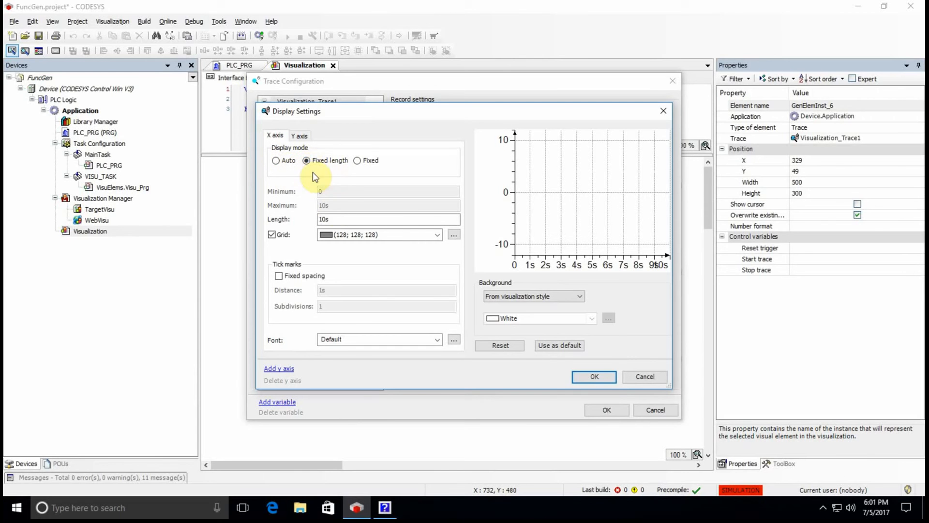
pyautogui.click(388, 219)
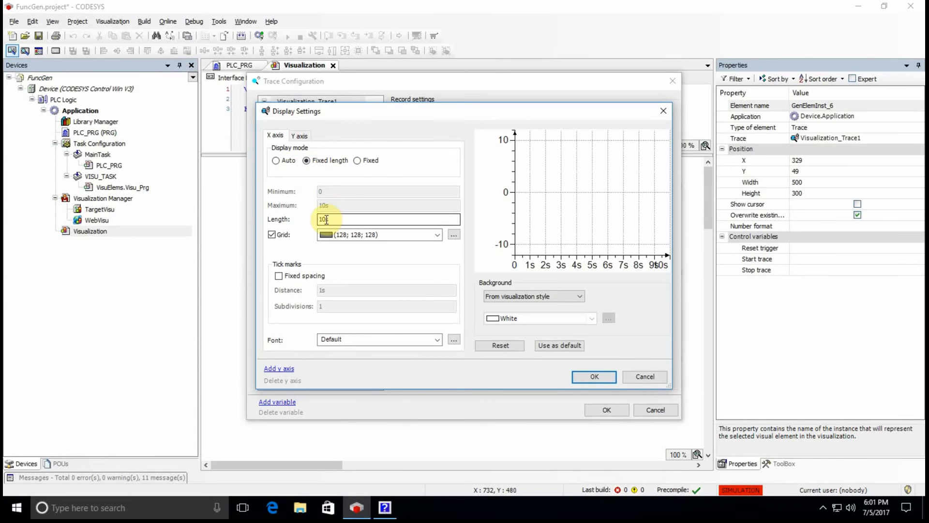
pyautogui.write('2s')
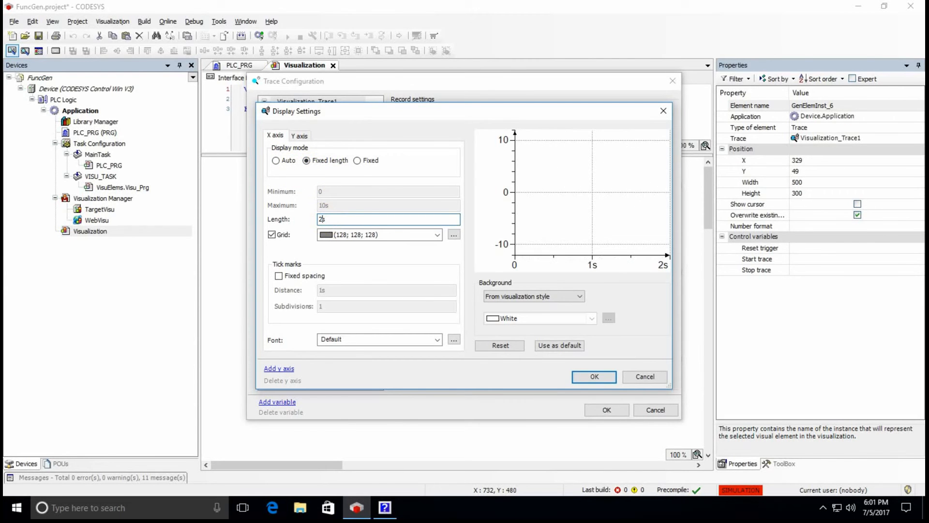
pyautogui.write('20s')
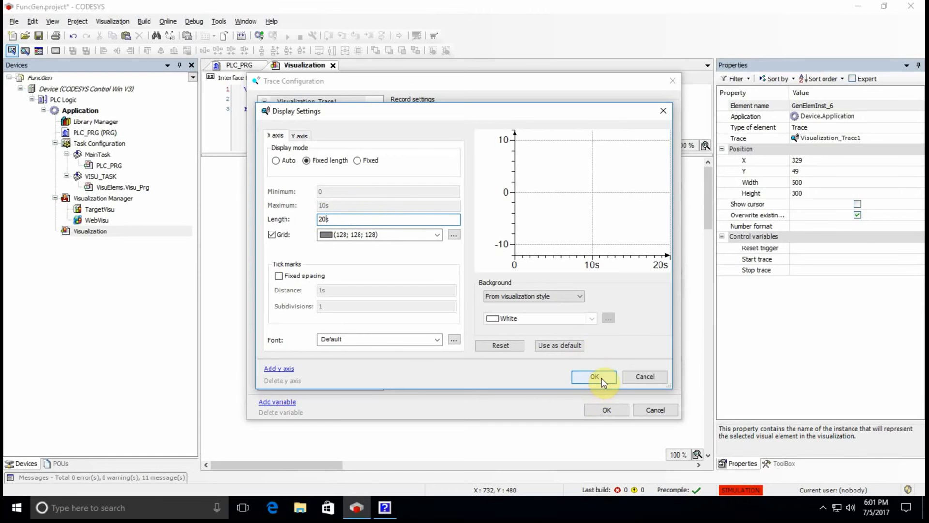
pyautogui.click(594, 376)
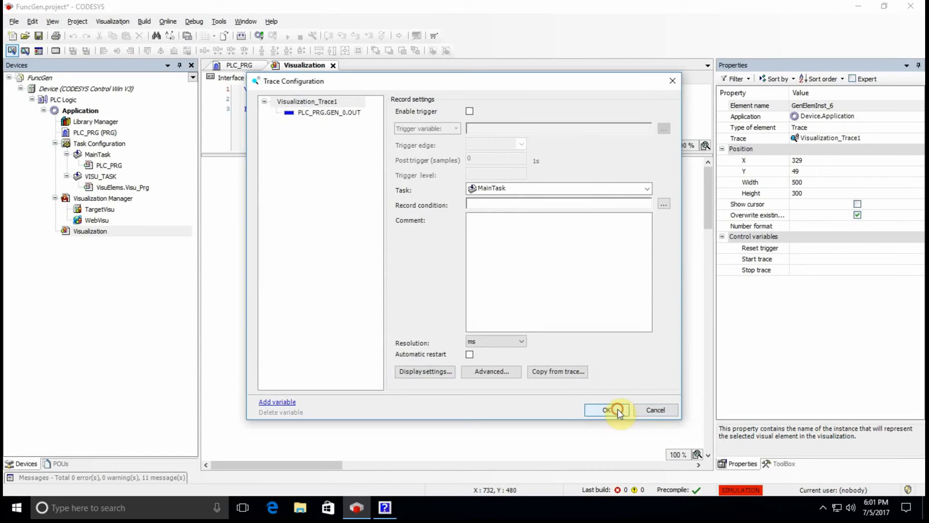
pyautogui.click(606, 409)
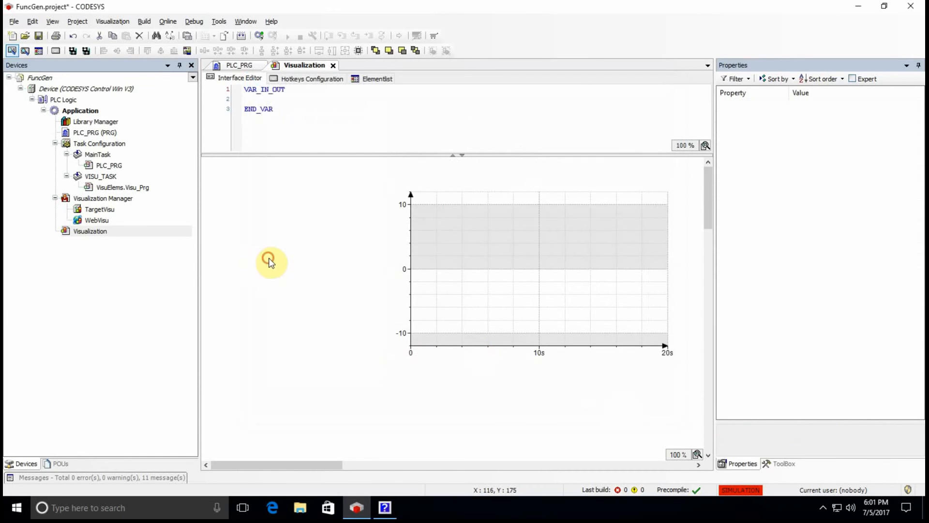
pyautogui.moveTo(270, 262)
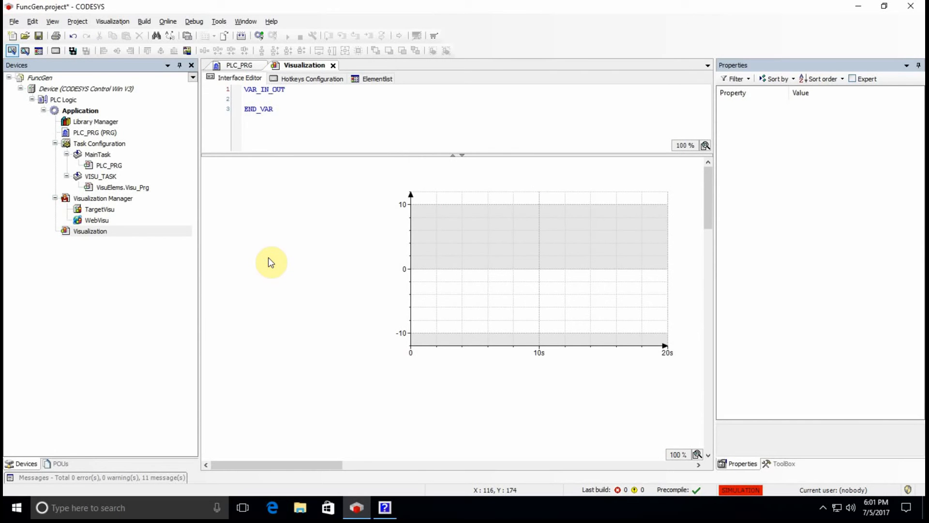
pyautogui.moveTo(270, 234)
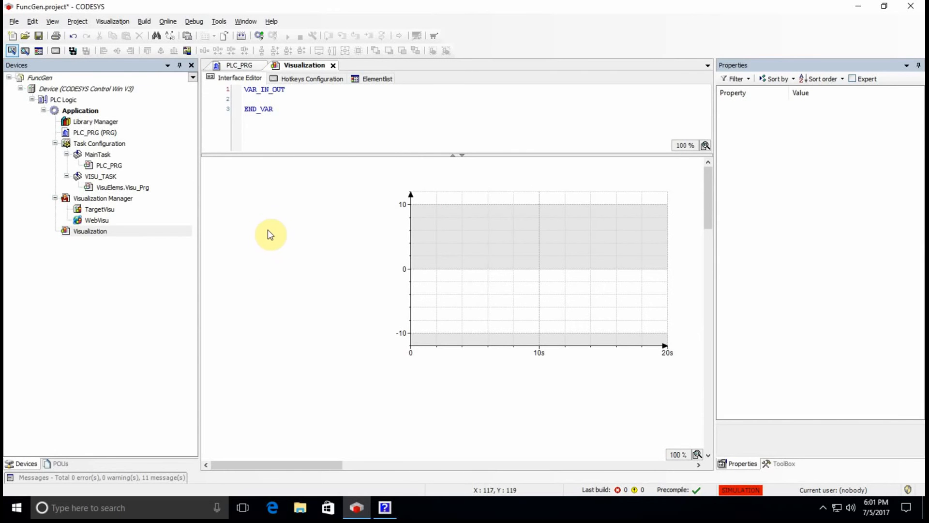
pyautogui.moveTo(779, 469)
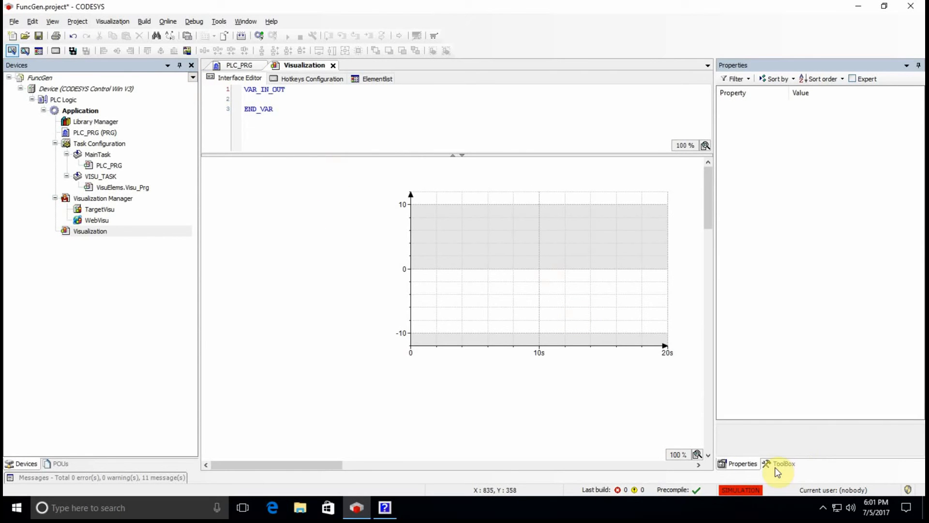
# Browse the ToolBox categories and settle on Common controls to find the Slider element
pyautogui.click(783, 464)
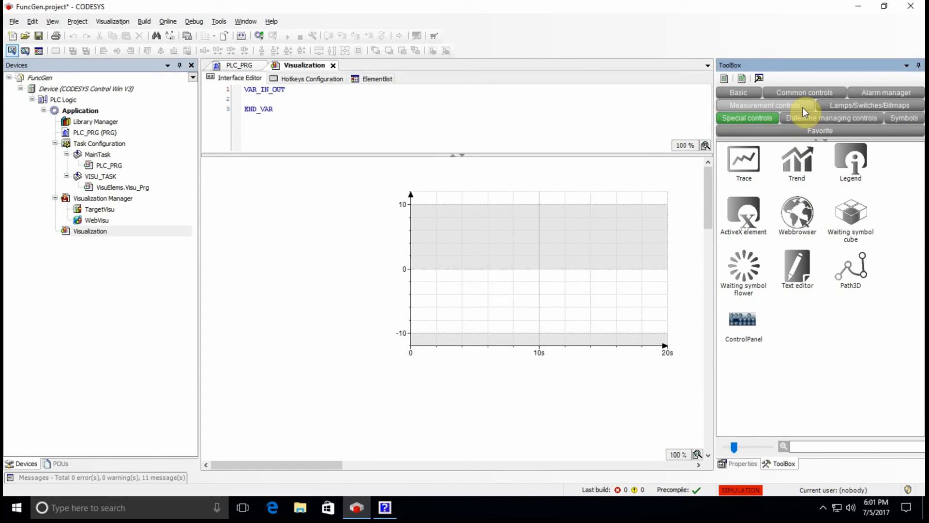
pyautogui.click(764, 105)
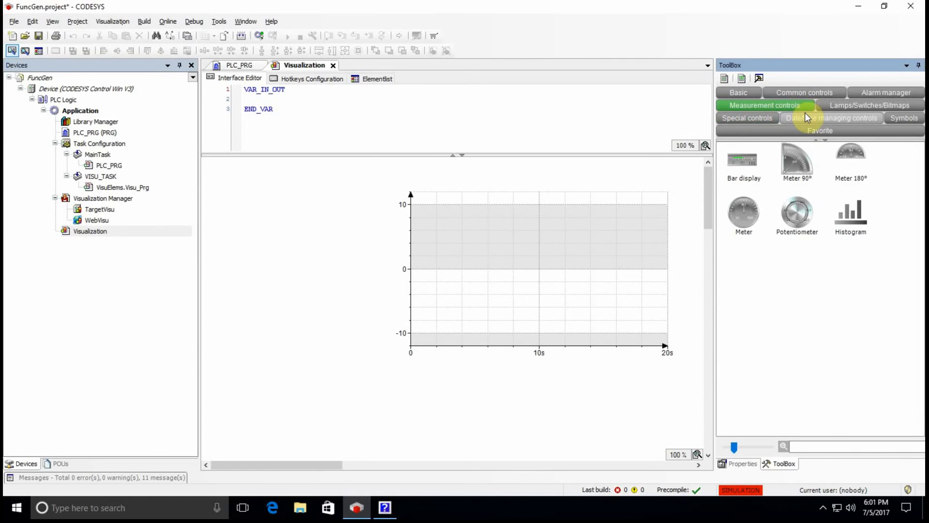
pyautogui.moveTo(821, 122)
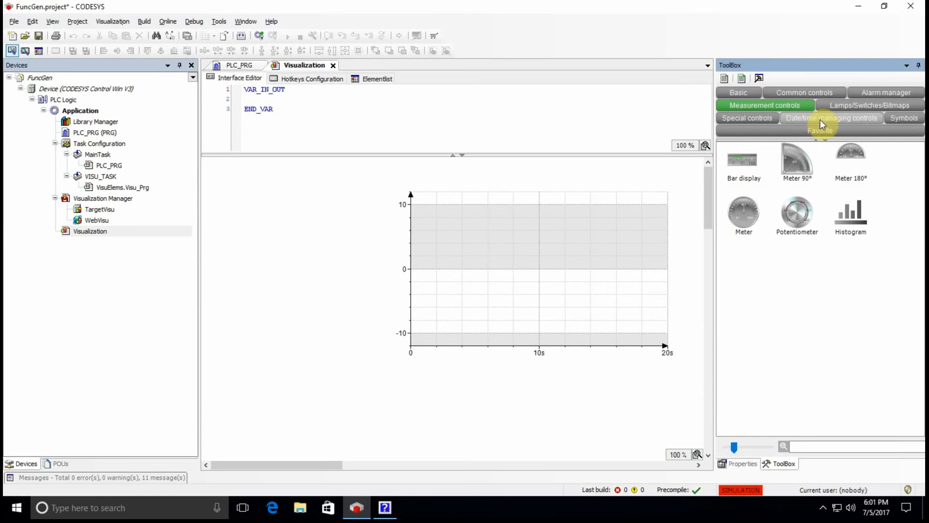
pyautogui.moveTo(803, 92)
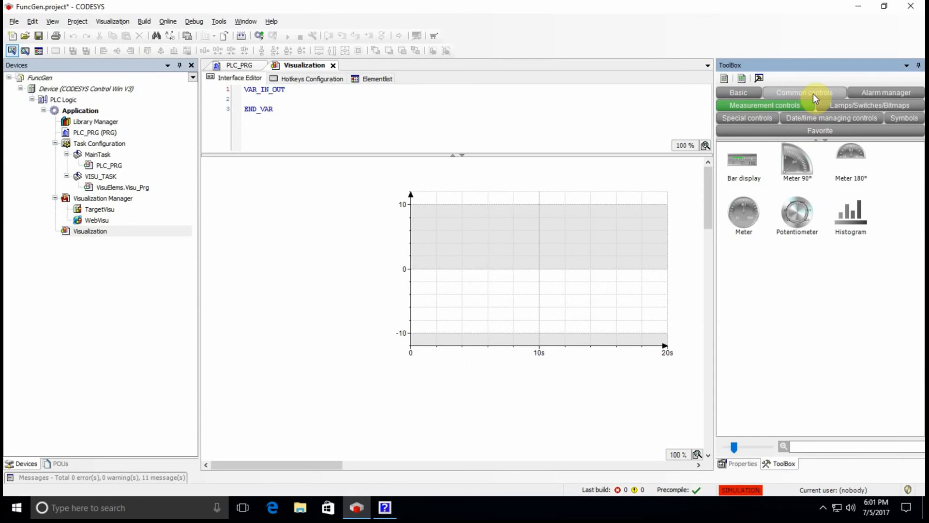
pyautogui.click(804, 93)
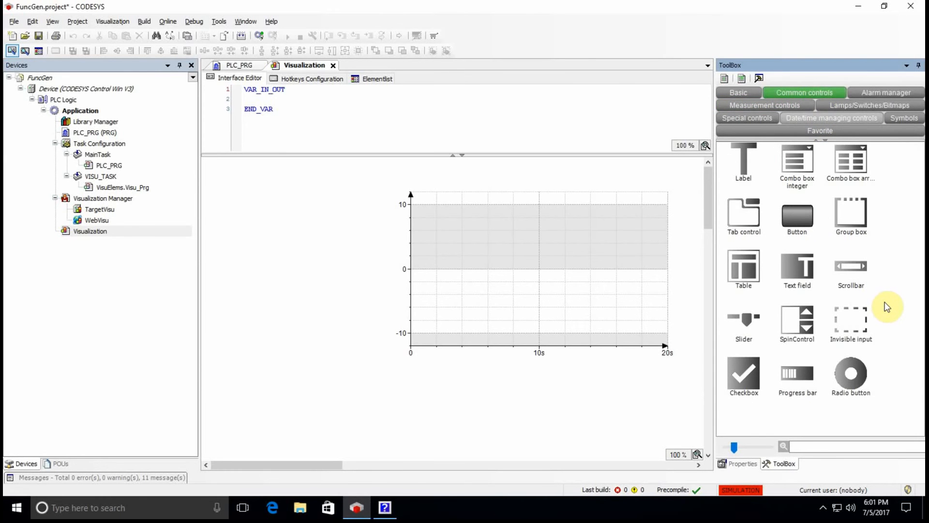
pyautogui.moveTo(854, 290)
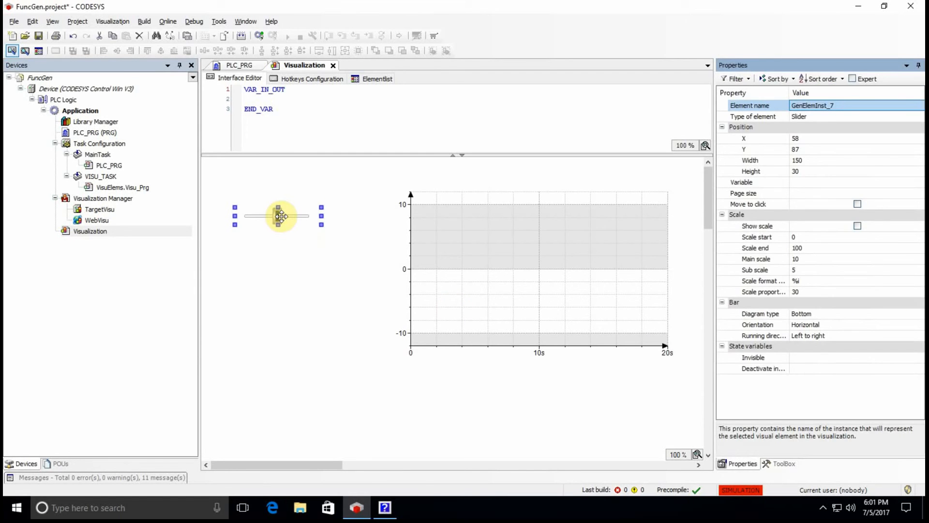
# Bind the slider's Variable to PLC_PRG.GEN_0.AMPLITUDE via the Input Assistant and set Scale end to 10
pyautogui.click(841, 182)
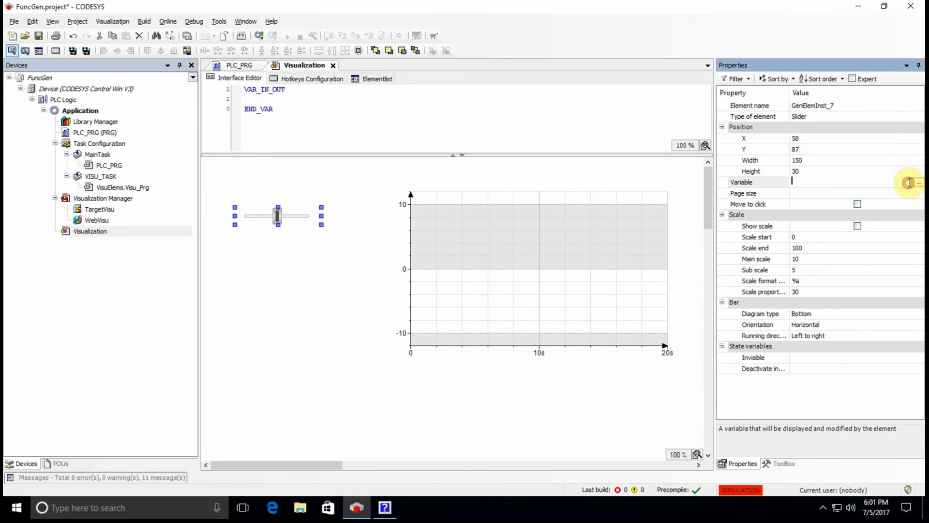
pyautogui.click(919, 182)
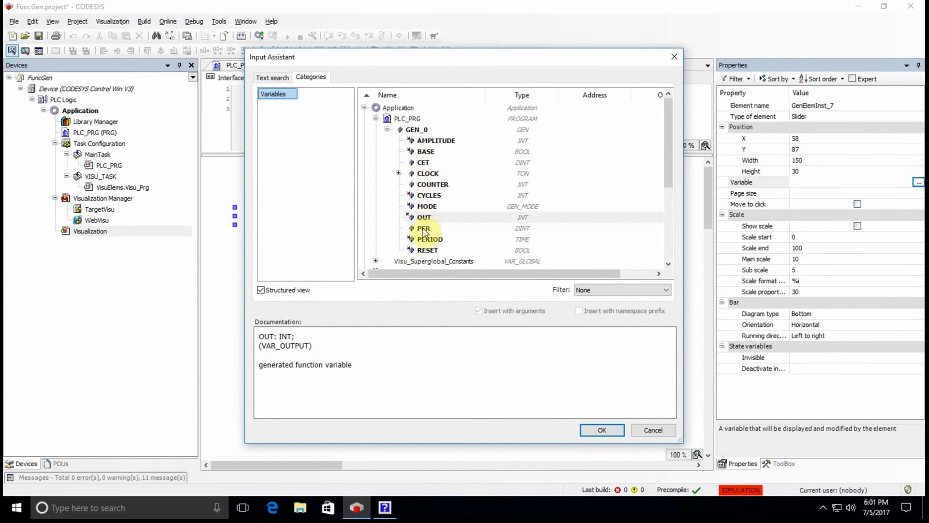
pyautogui.moveTo(432, 181)
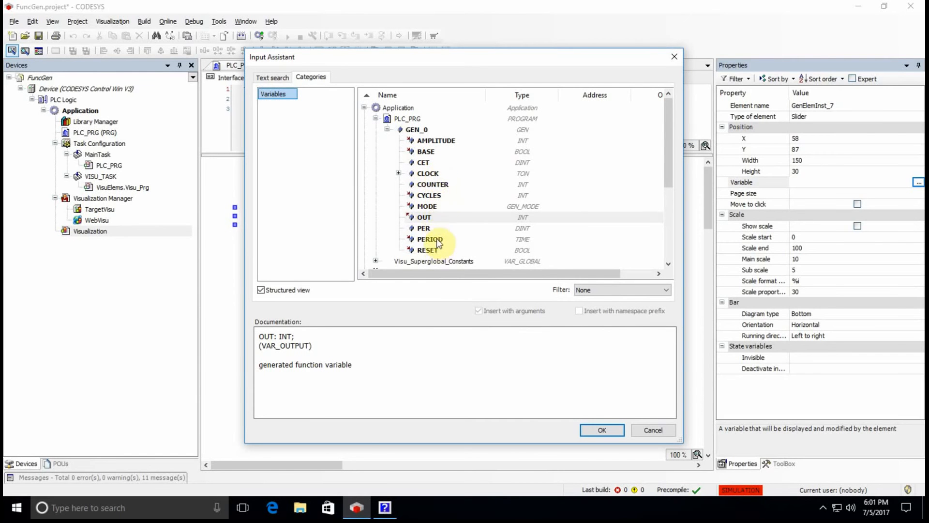
pyautogui.click(424, 228)
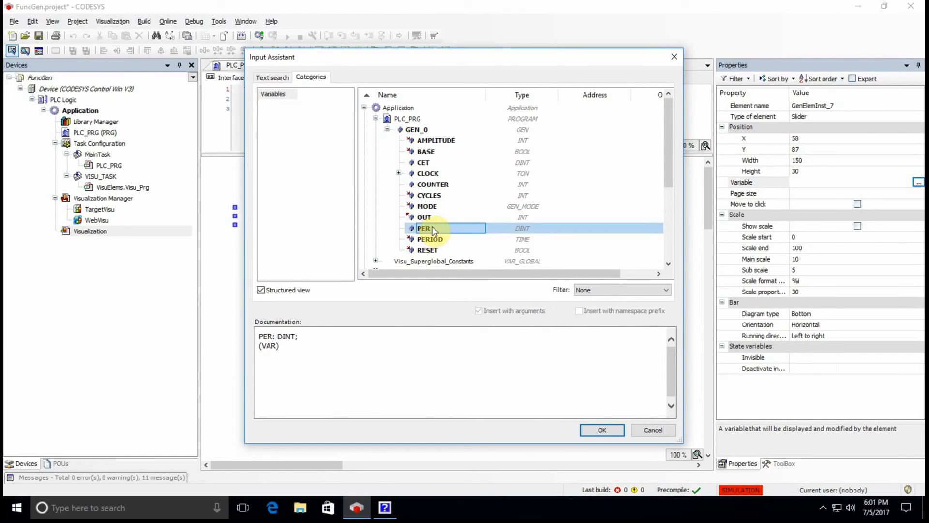
pyautogui.moveTo(427, 195)
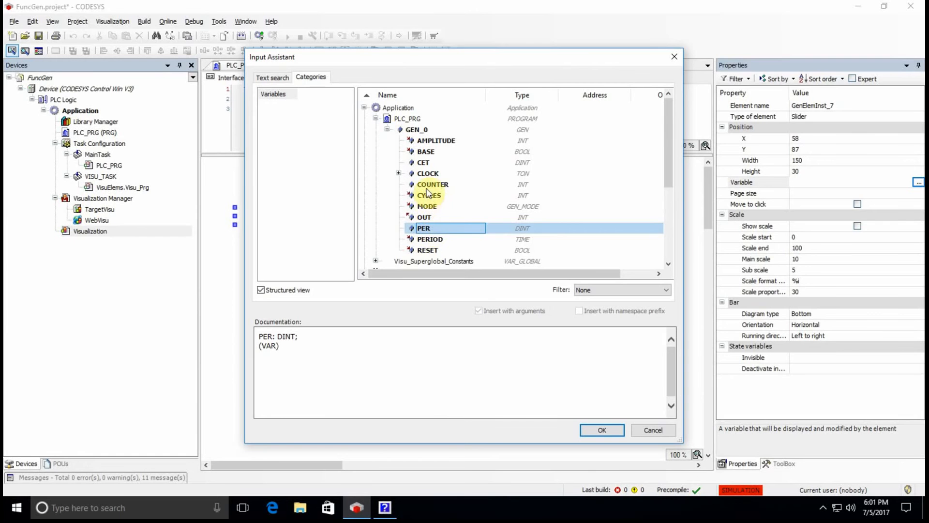
pyautogui.click(601, 430)
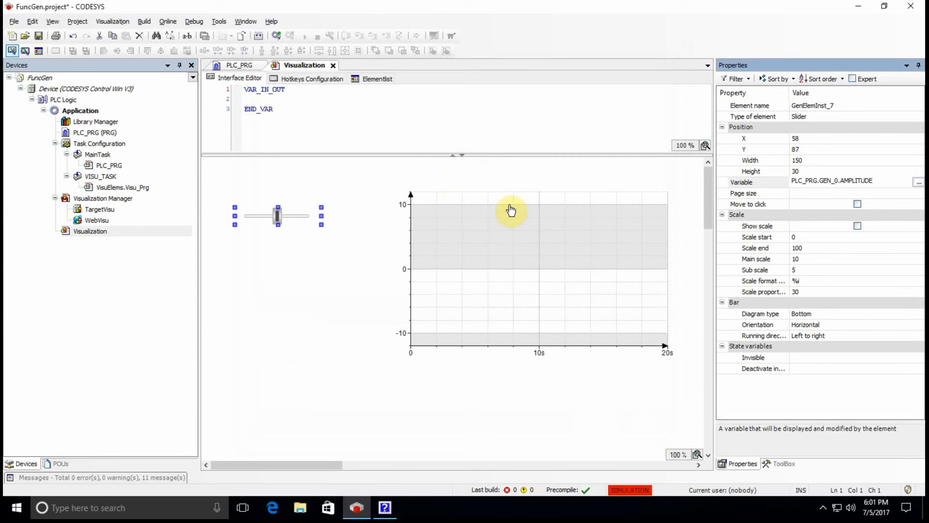
pyautogui.moveTo(801, 248)
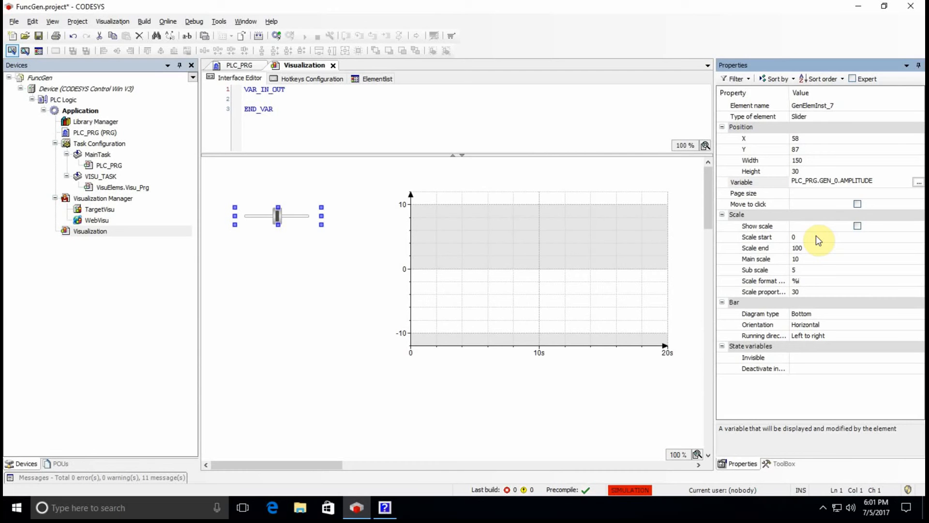
pyautogui.moveTo(834, 250)
pyautogui.write('10')
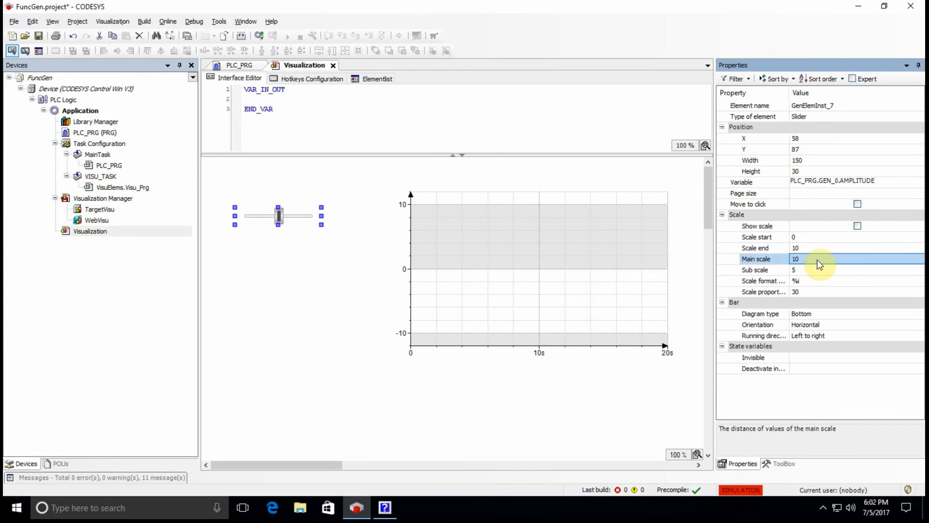
pyautogui.write('1')
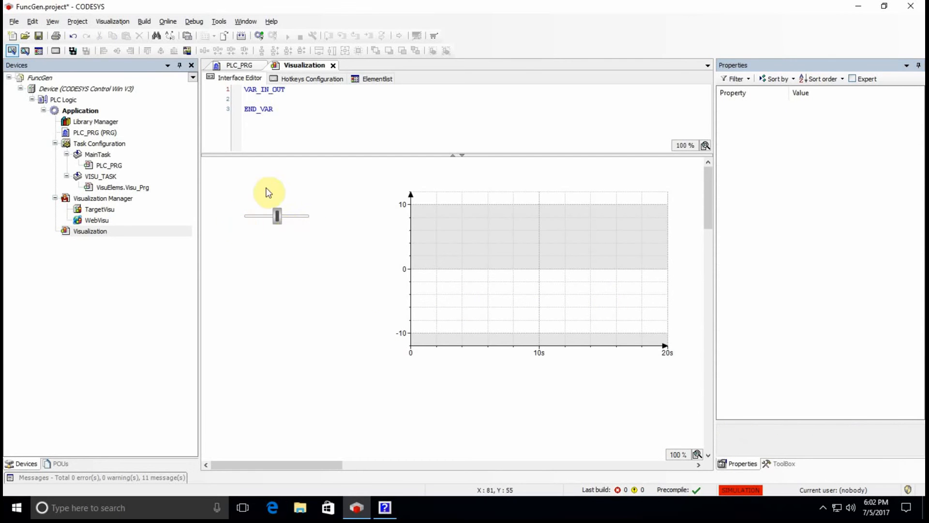
pyautogui.moveTo(356, 302)
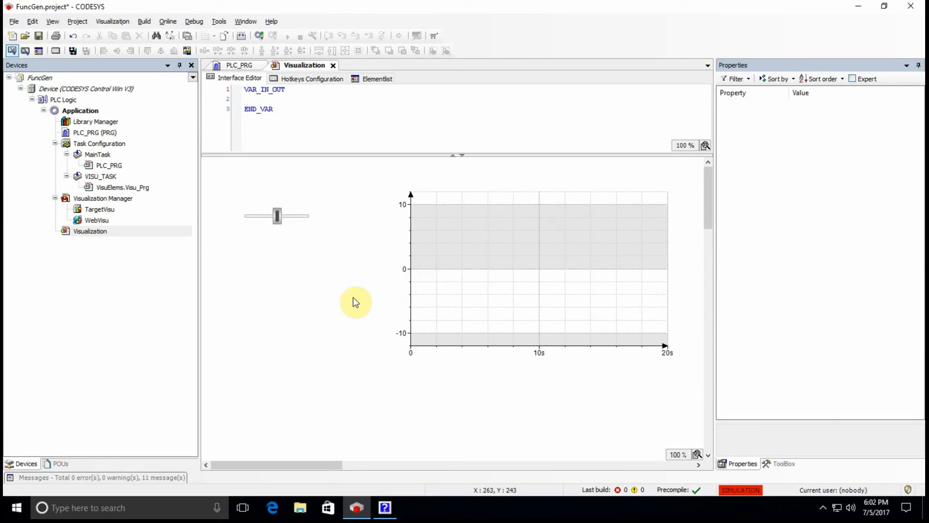
pyautogui.moveTo(782, 433)
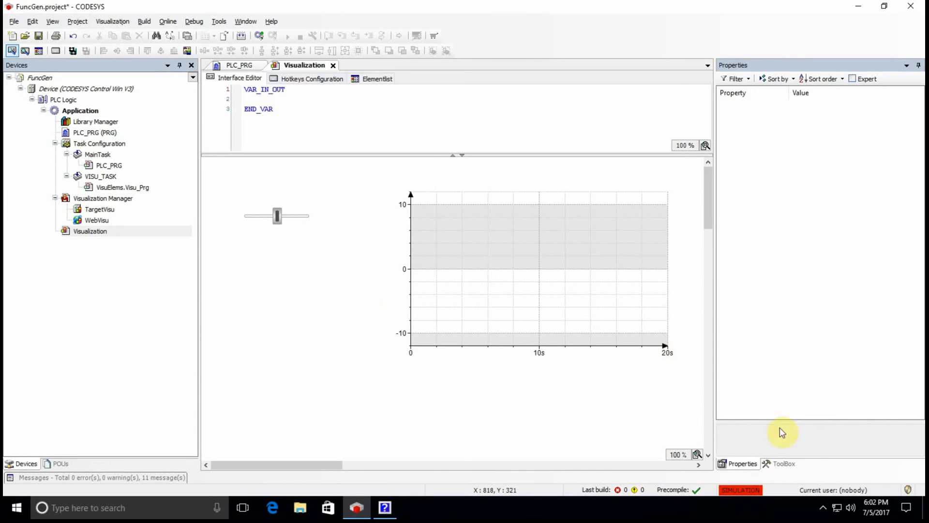
# Place a Radio button group from Common controls below the slider and begin editing its first label
pyautogui.click(783, 464)
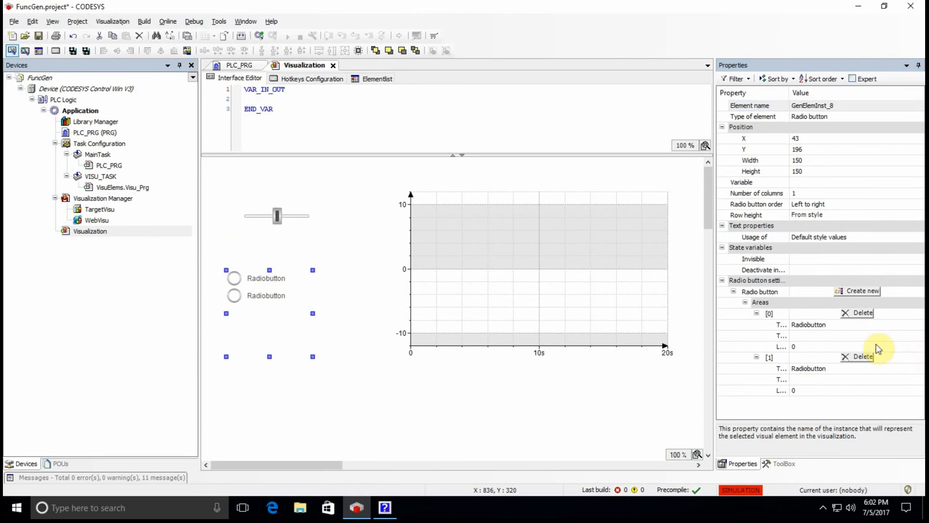
pyautogui.moveTo(249, 284)
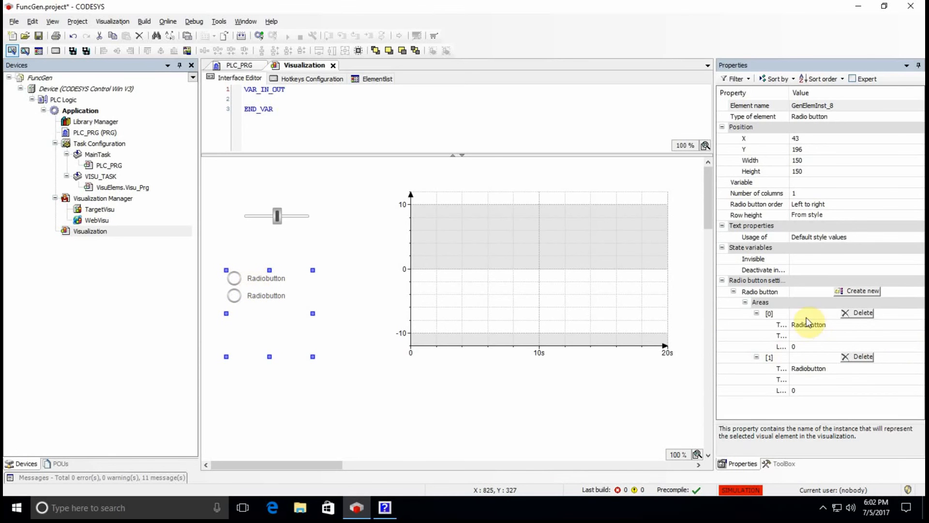
pyautogui.doubleClick(808, 325)
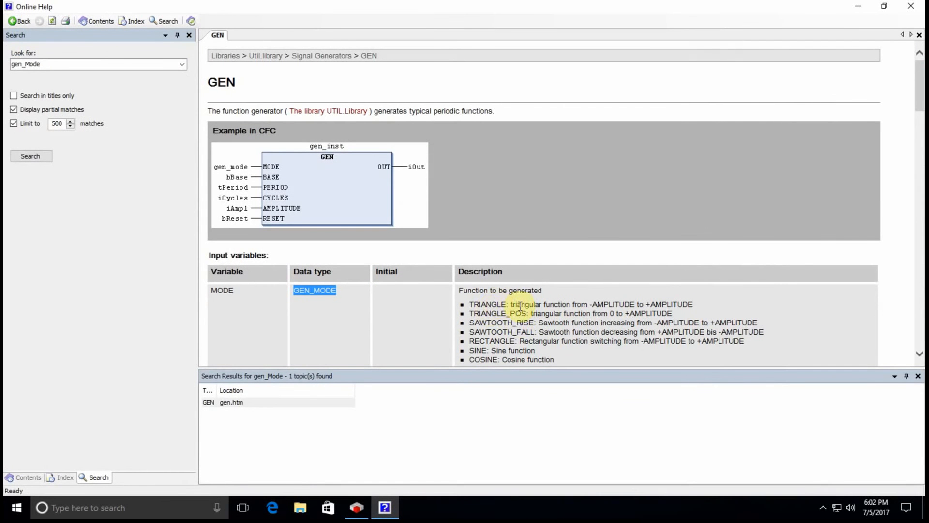
pyautogui.moveTo(384, 507)
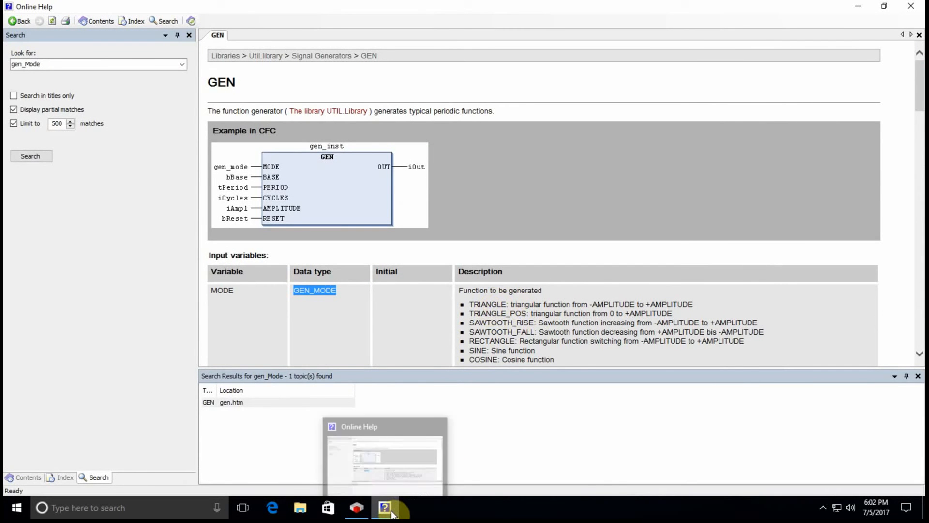
pyautogui.click(357, 507)
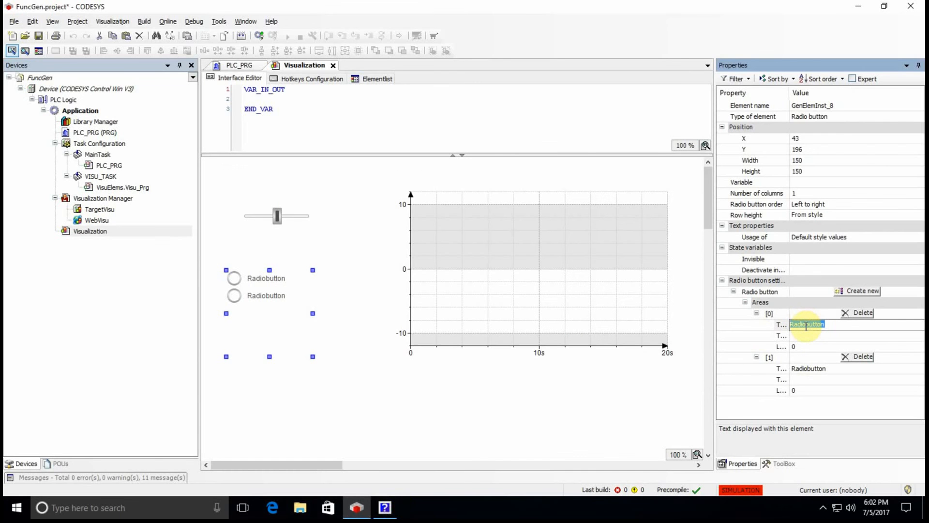
# Label the first radio option Triangle and move on to the second option's text
pyautogui.write('Trial')
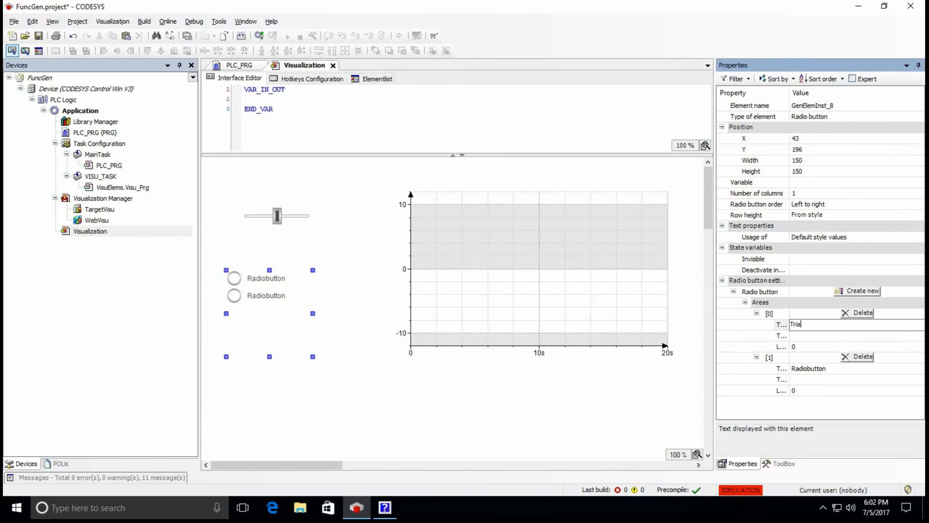
pyautogui.write('Triangle')
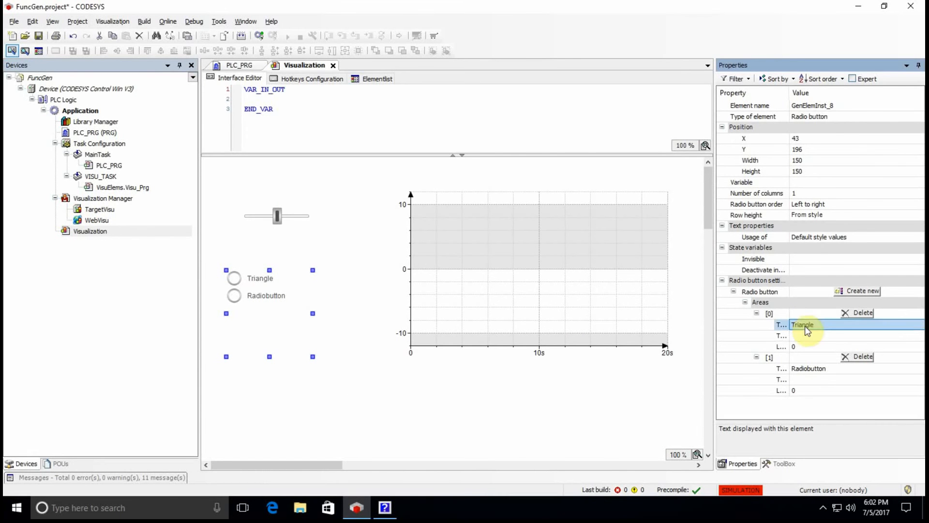
pyautogui.doubleClick(807, 368)
pyautogui.write('Triangle pos')
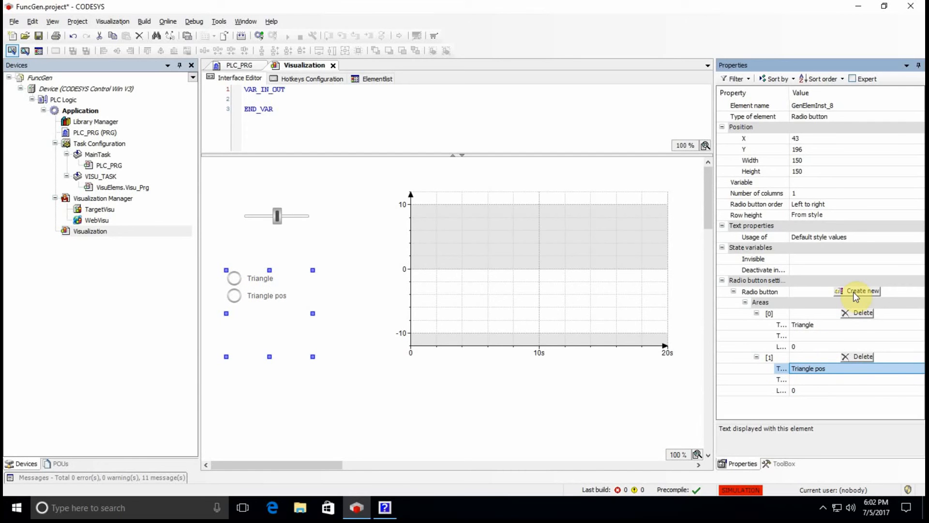
# Create third and fourth radio options labelled Sawtooth_Rise and Sawtooth_Fall
pyautogui.click(863, 290)
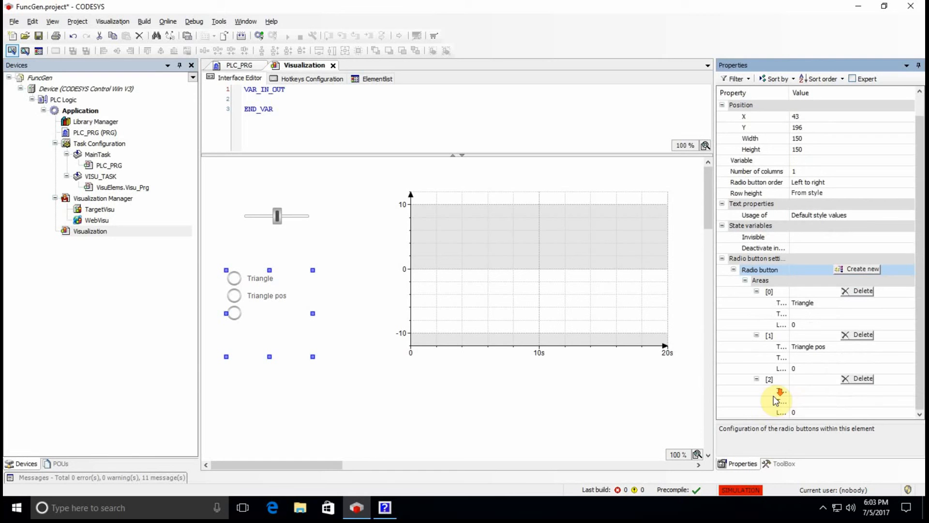
pyautogui.click(815, 391)
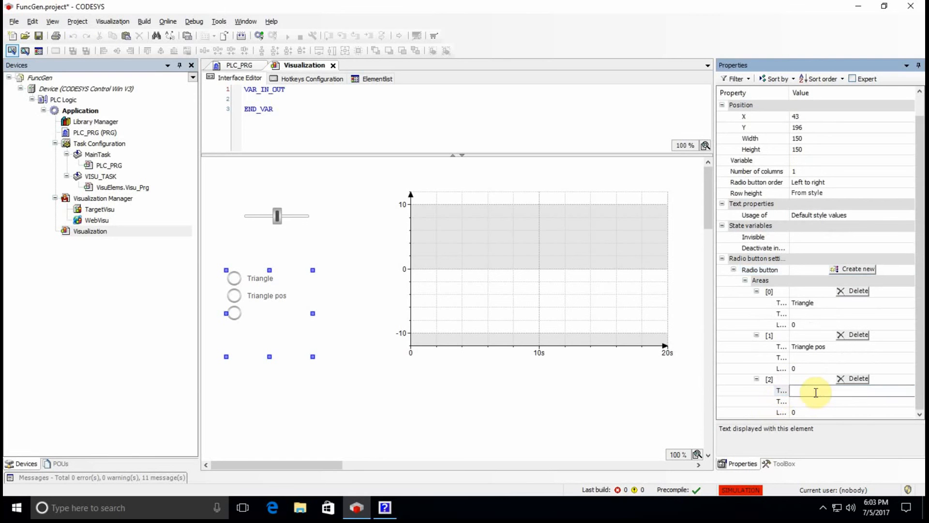
pyautogui.write('Sawtooth_Rise')
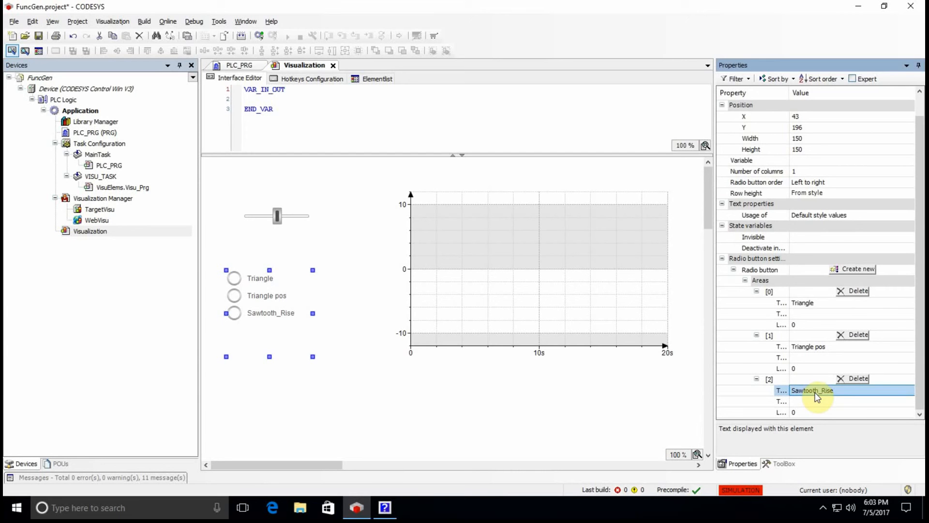
pyautogui.click(858, 268)
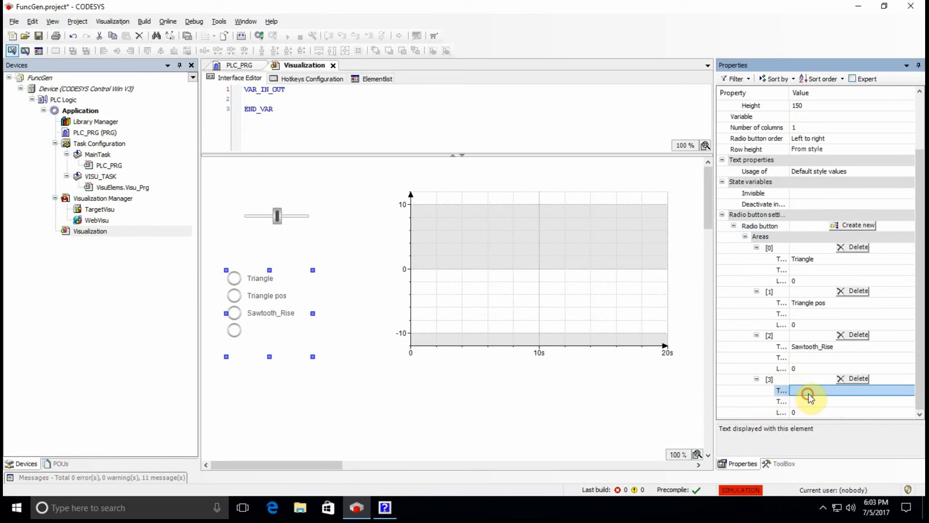
pyautogui.write('Sawt')
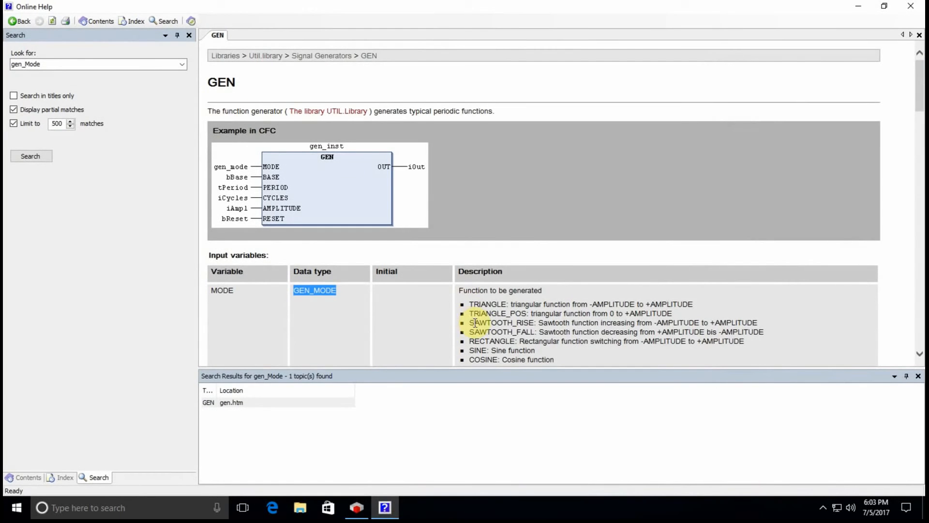
pyautogui.scroll(-3)
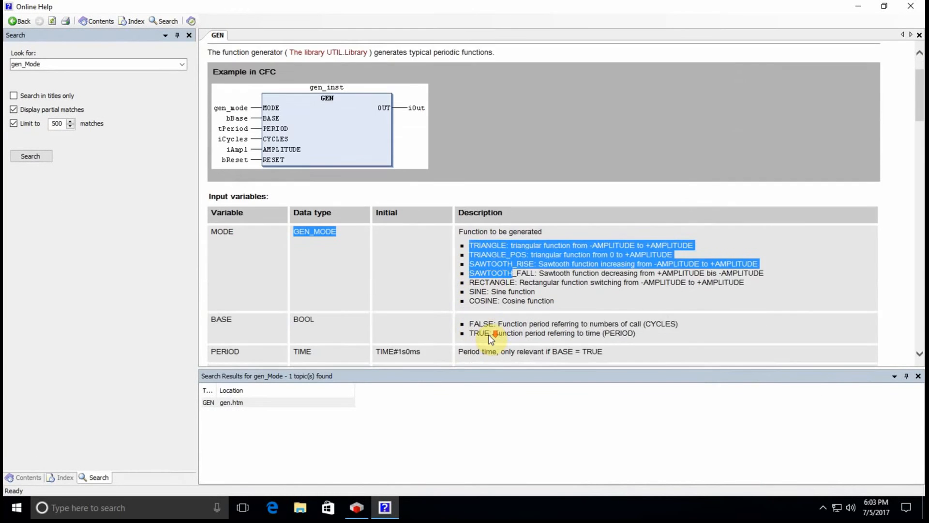
pyautogui.scroll(3)
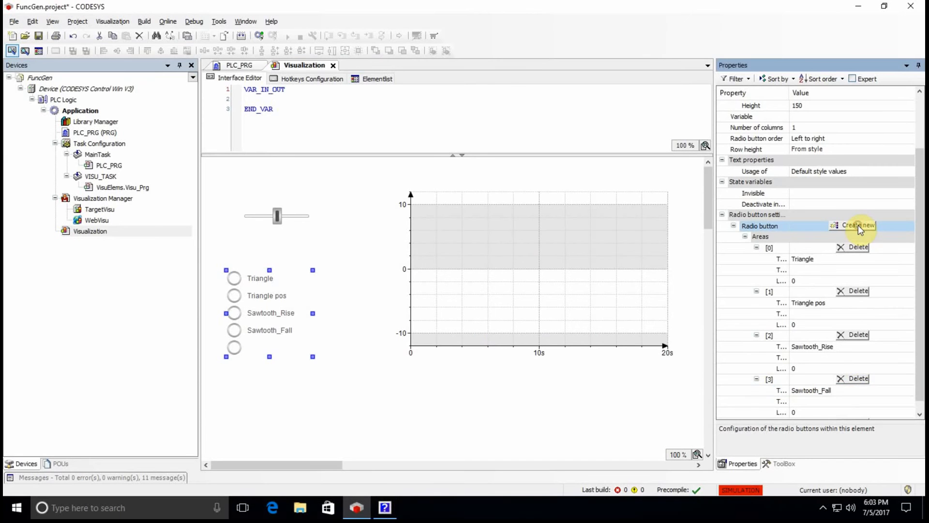
# Create and label the last three radio options Rect, Sine and Cos, then deselect the group
pyautogui.click(857, 225)
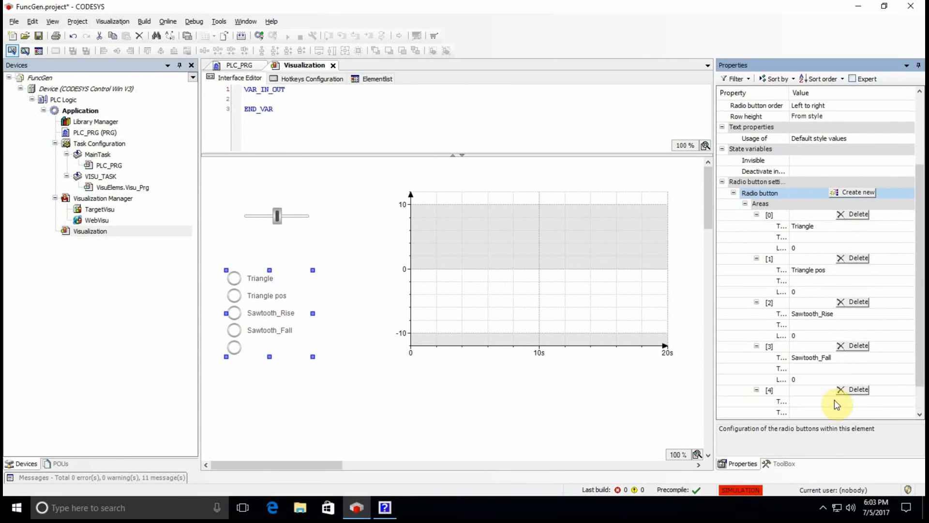
pyautogui.write('Rect')
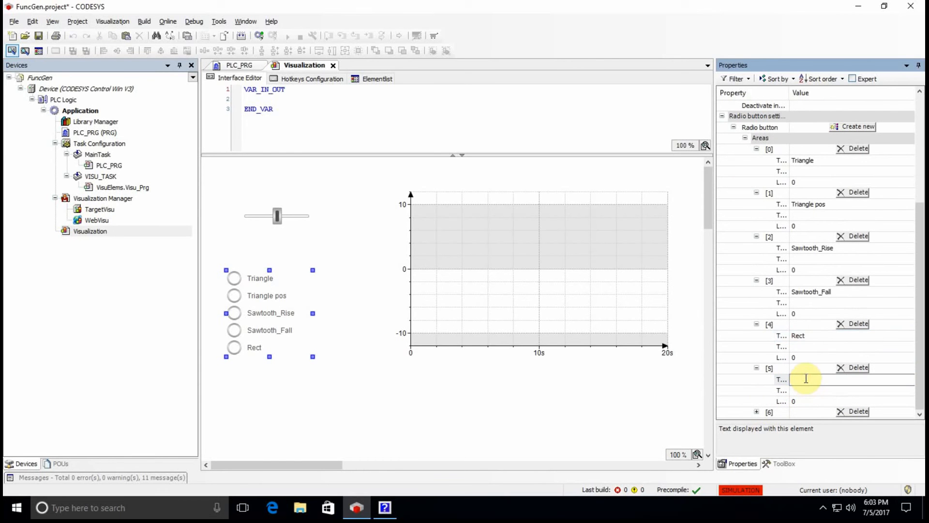
pyautogui.write('Sine')
pyautogui.write('Co')
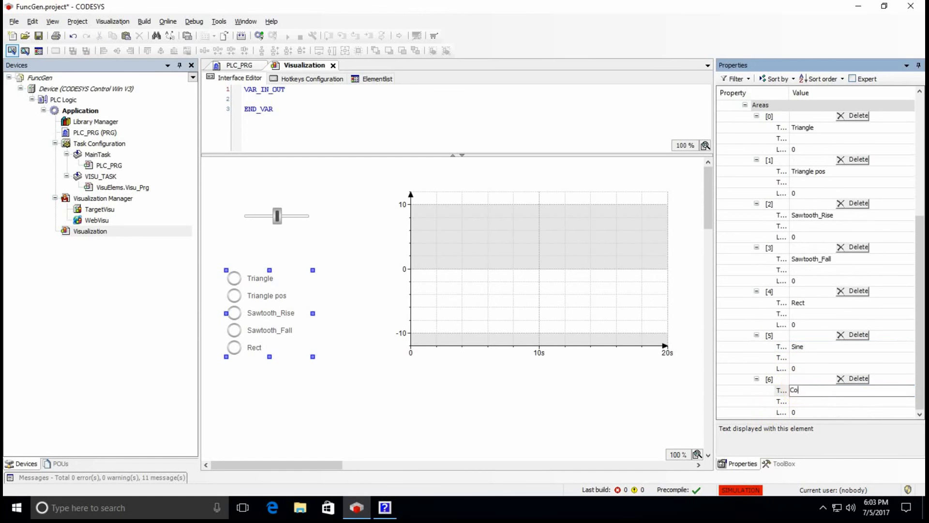
pyautogui.write('s')
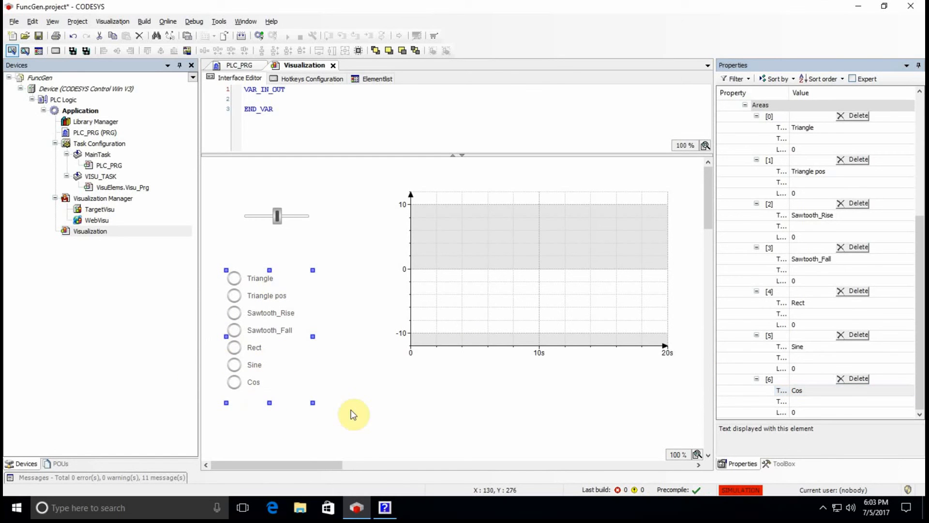
pyautogui.click(542, 385)
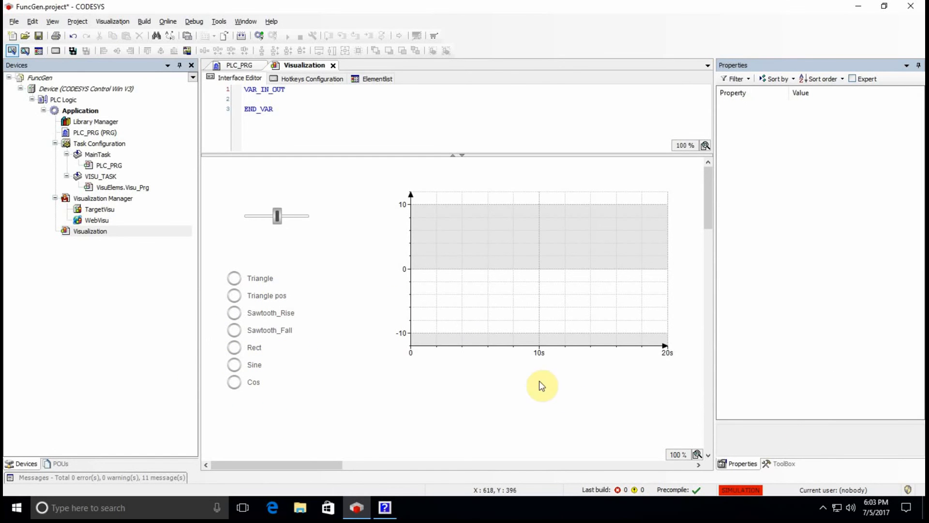
pyautogui.moveTo(497, 292)
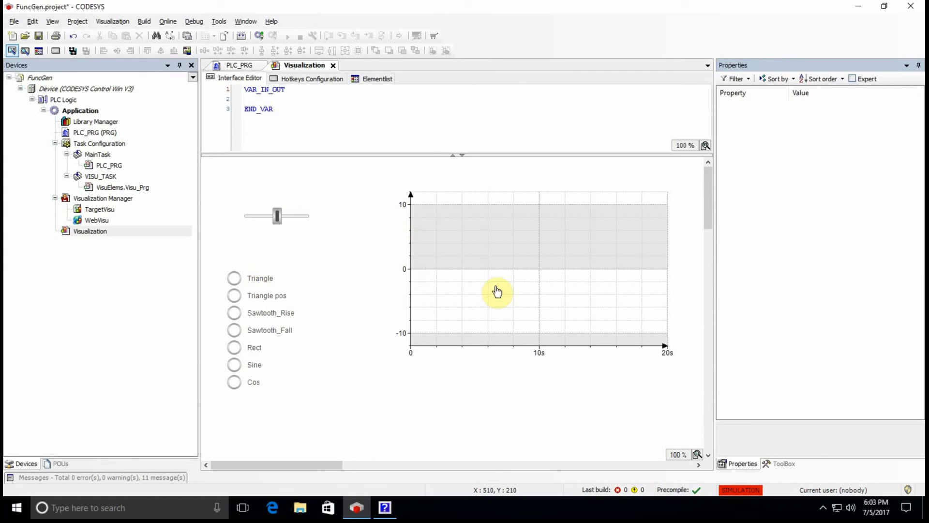
pyautogui.moveTo(248, 256)
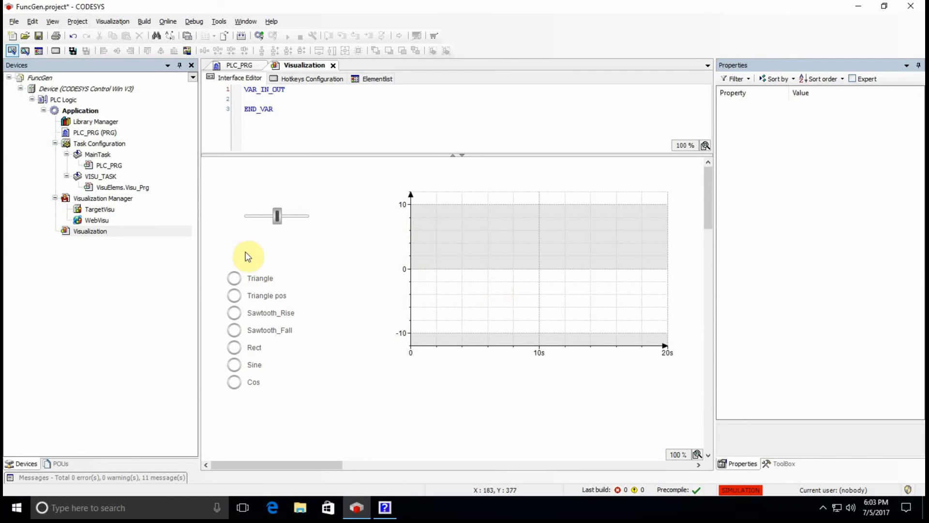
pyautogui.moveTo(323, 187)
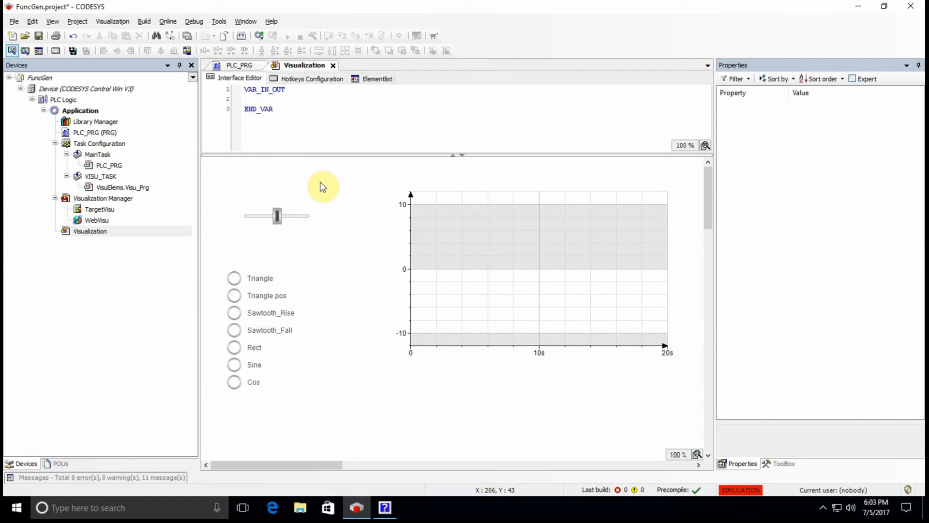
pyautogui.moveTo(330, 170)
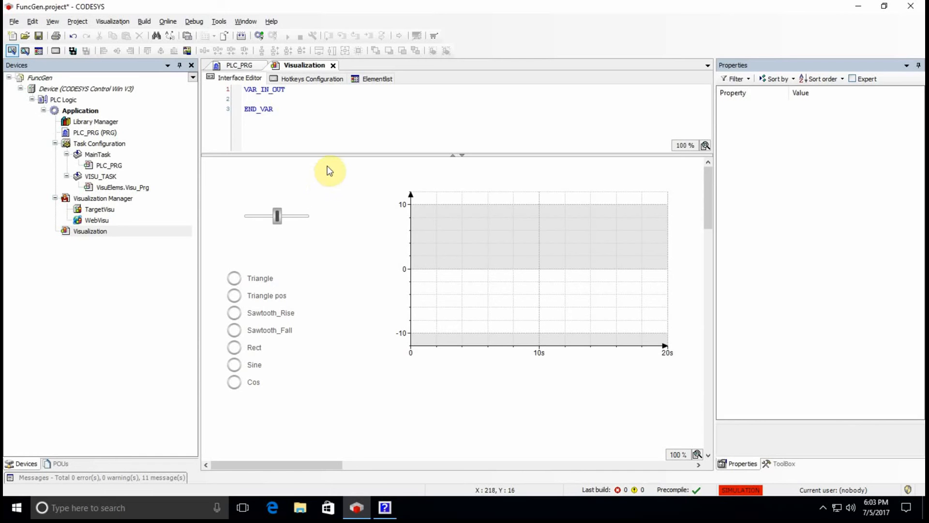
pyautogui.moveTo(346, 208)
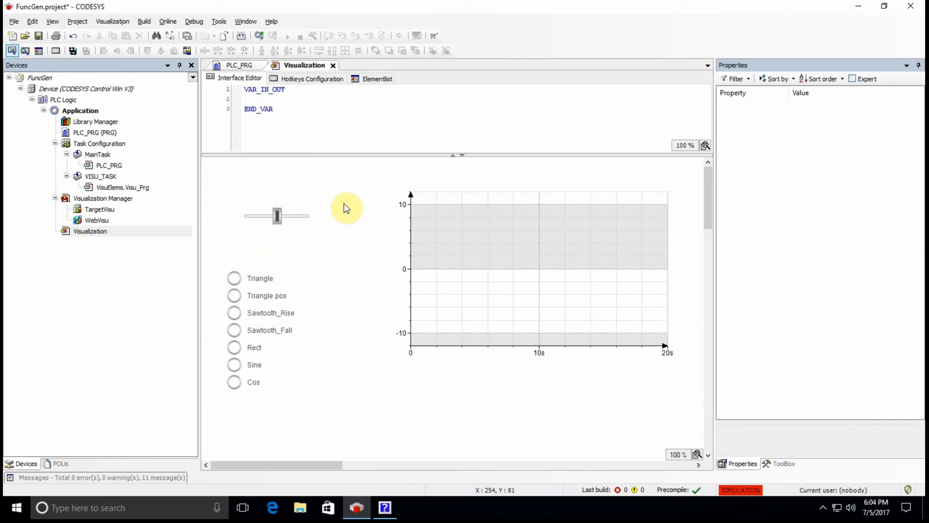
# Check the slider's variable, build the application and log in to the simulated controller
pyautogui.click(276, 216)
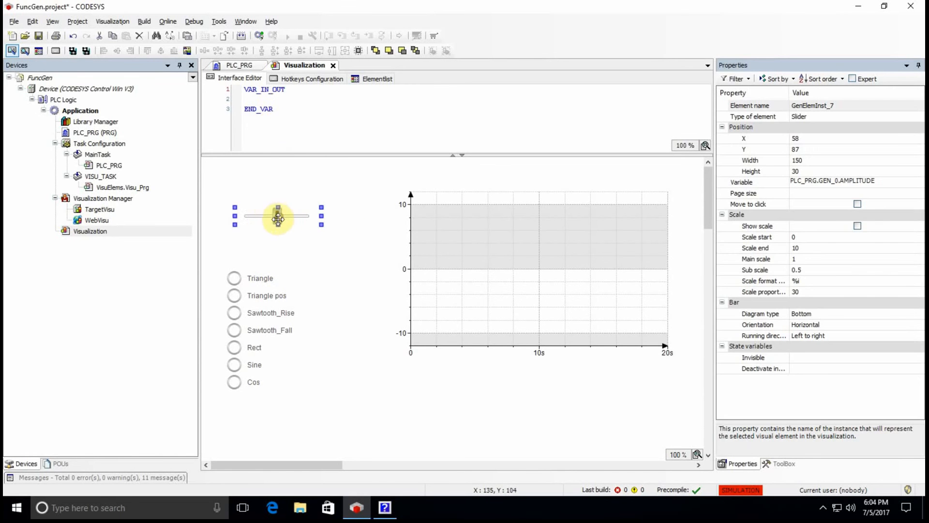
pyautogui.moveTo(379, 247)
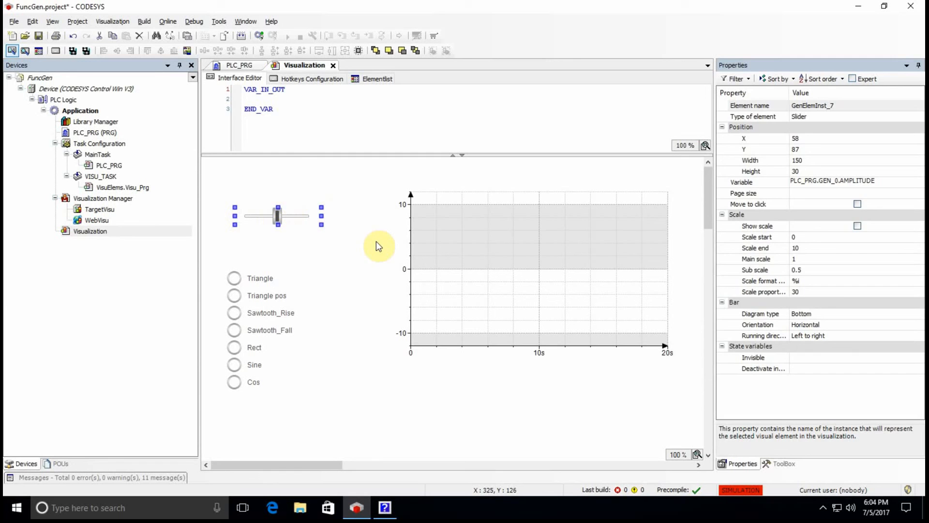
pyautogui.click(261, 36)
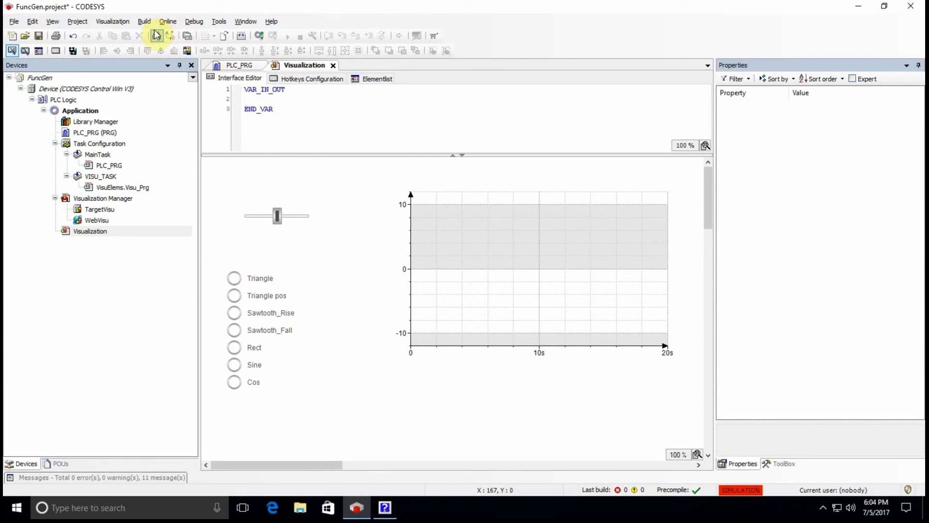
pyautogui.click(167, 21)
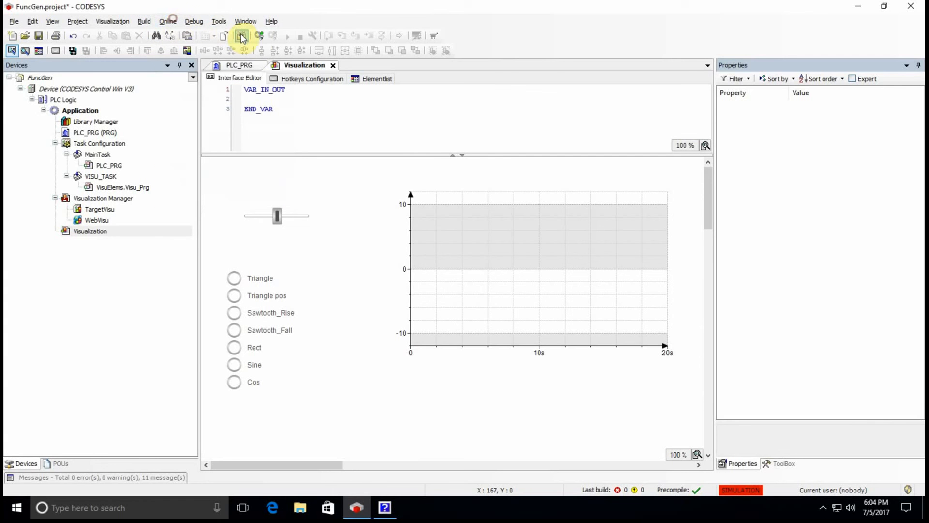
pyautogui.click(242, 36)
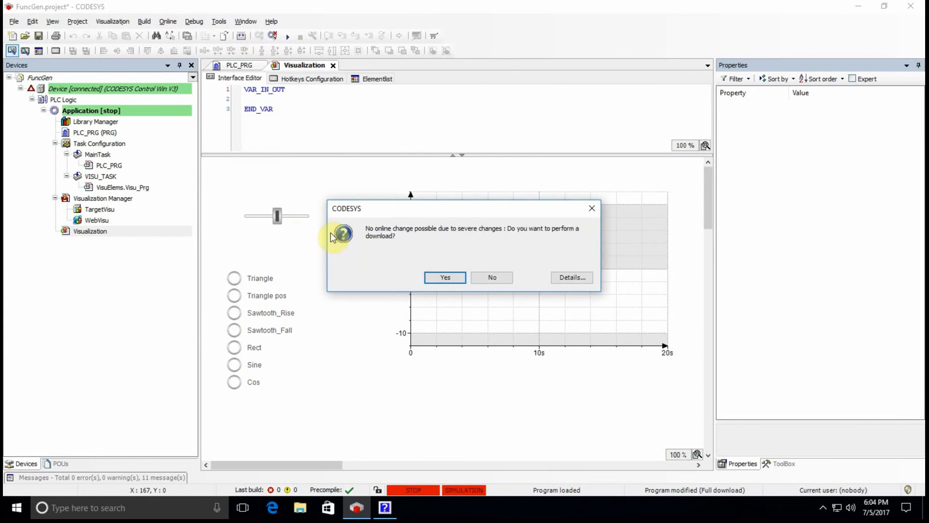
# Accept the full download, raise the amplitude slider and dock the PLC_PRG view beside the visualization
pyautogui.click(444, 277)
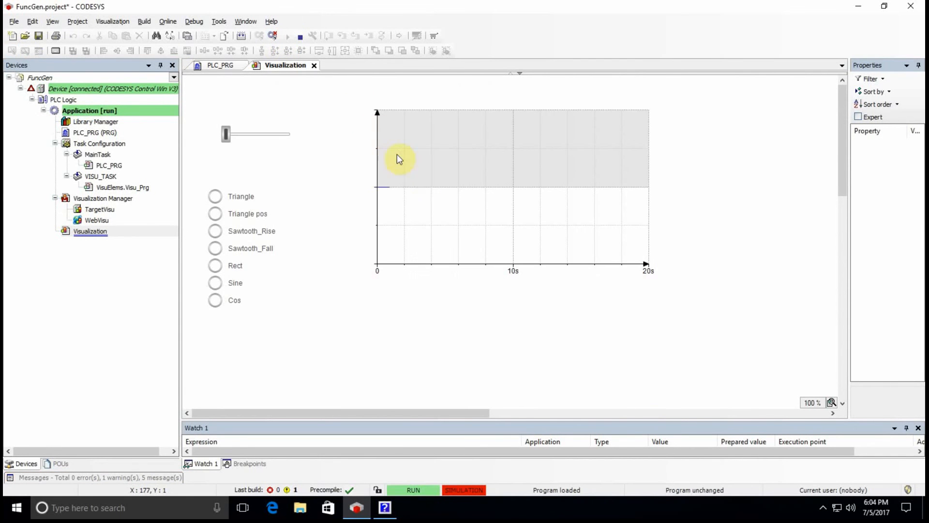
pyautogui.moveTo(297, 131)
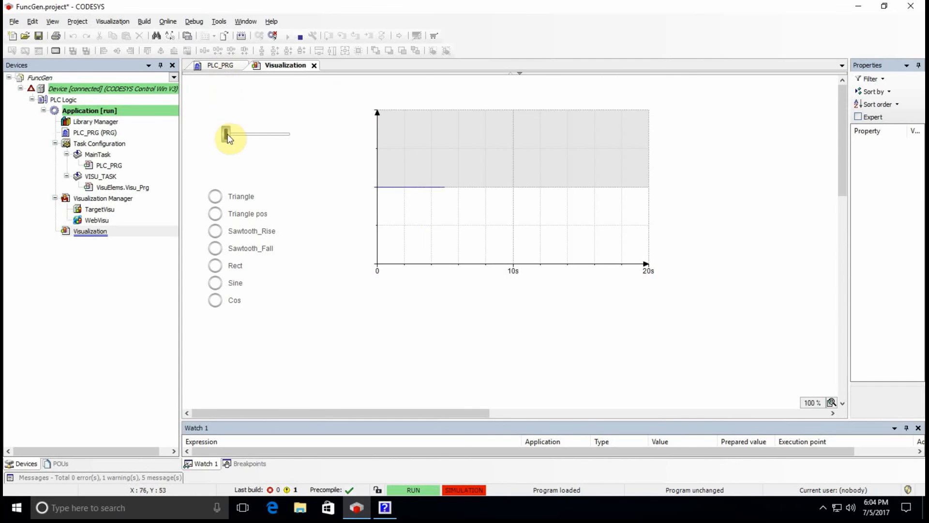
pyautogui.moveTo(228, 134); pyautogui.dragTo(237, 135)
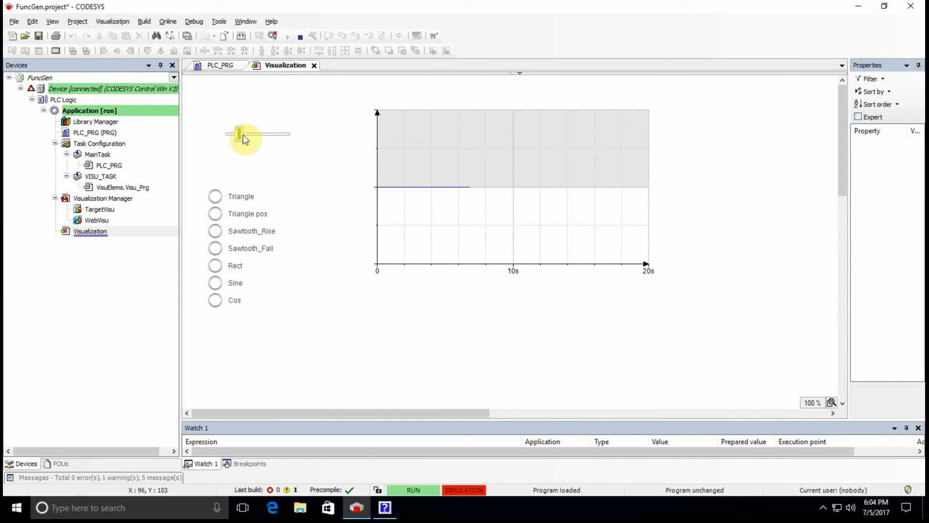
pyautogui.moveTo(238, 135); pyautogui.dragTo(244, 134)
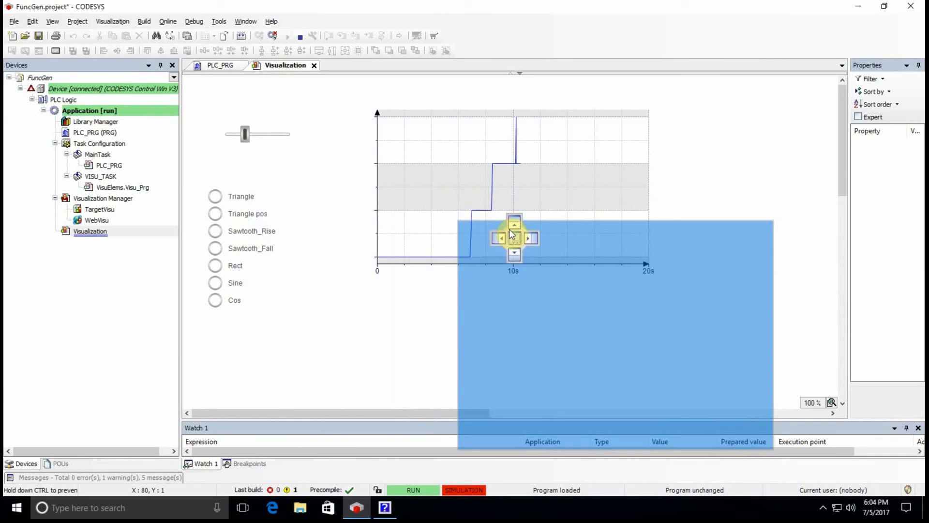
pyautogui.click(220, 65)
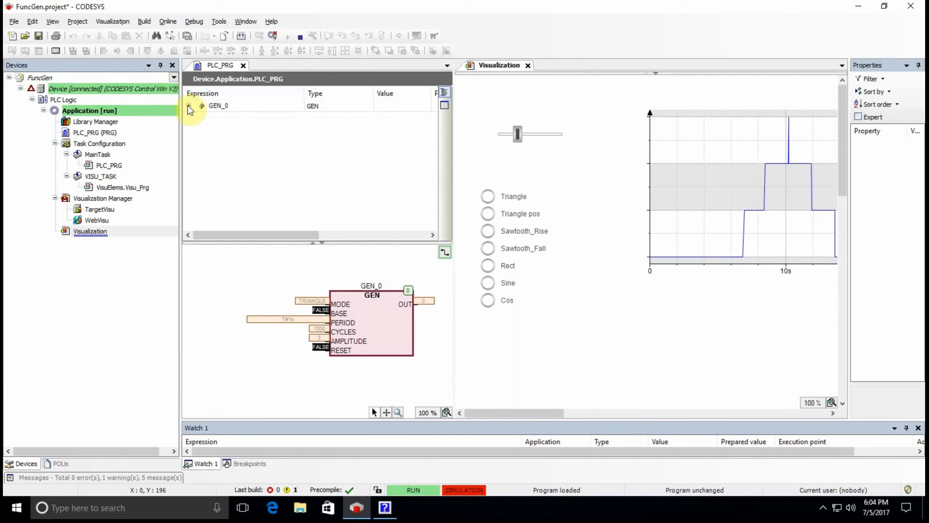
# Expand GEN_0's live values, try the Triangle pos radio button, then stop the application
pyautogui.click(188, 105)
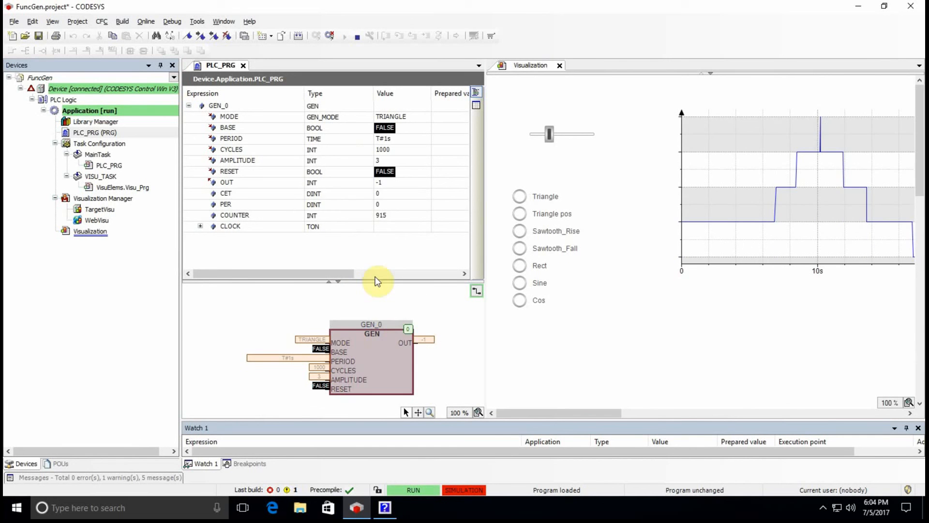
pyautogui.moveTo(614, 212)
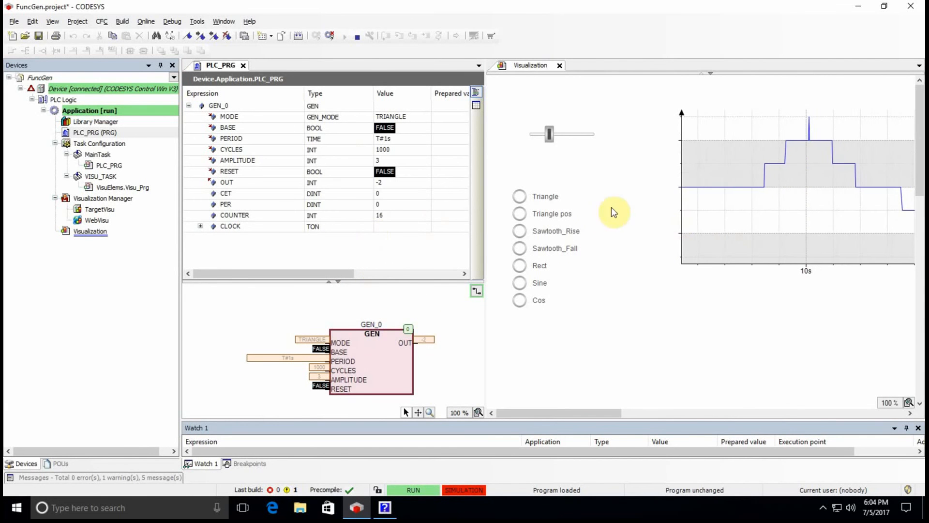
pyautogui.moveTo(507, 157)
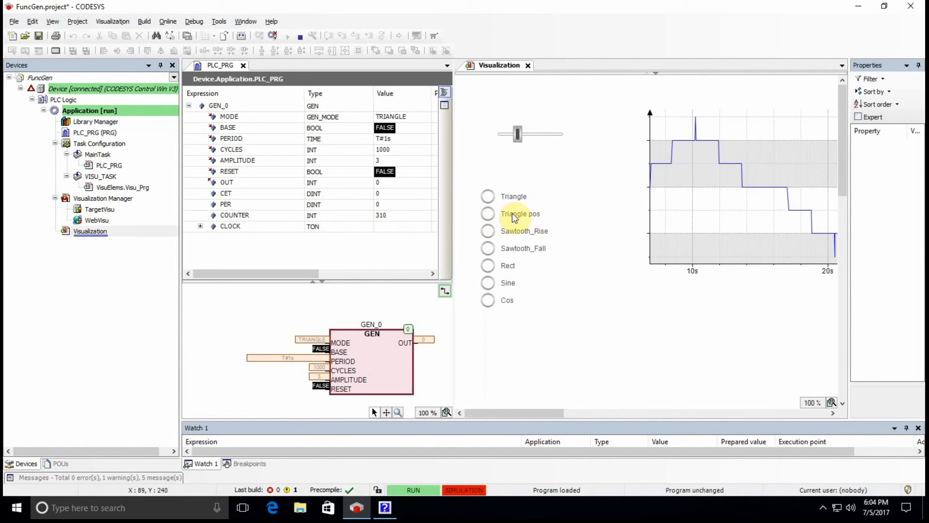
pyautogui.click(488, 213)
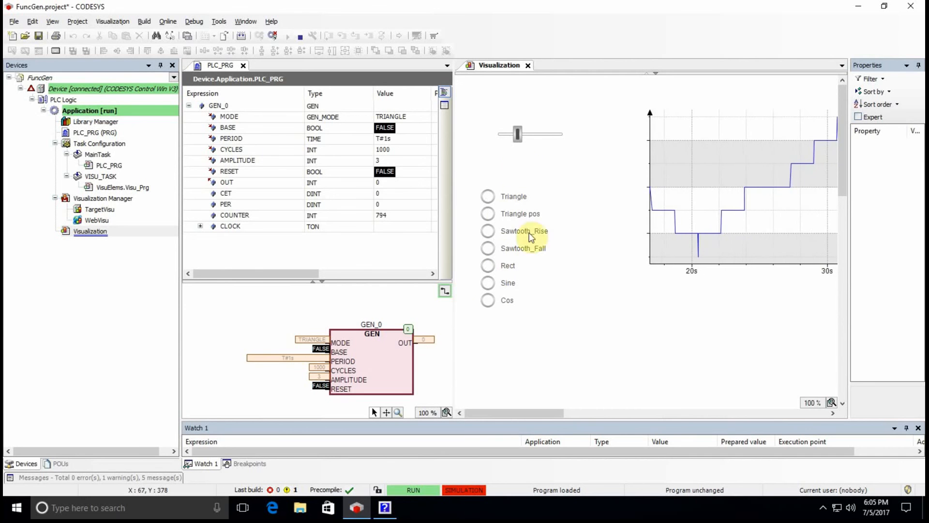
pyautogui.click(273, 36)
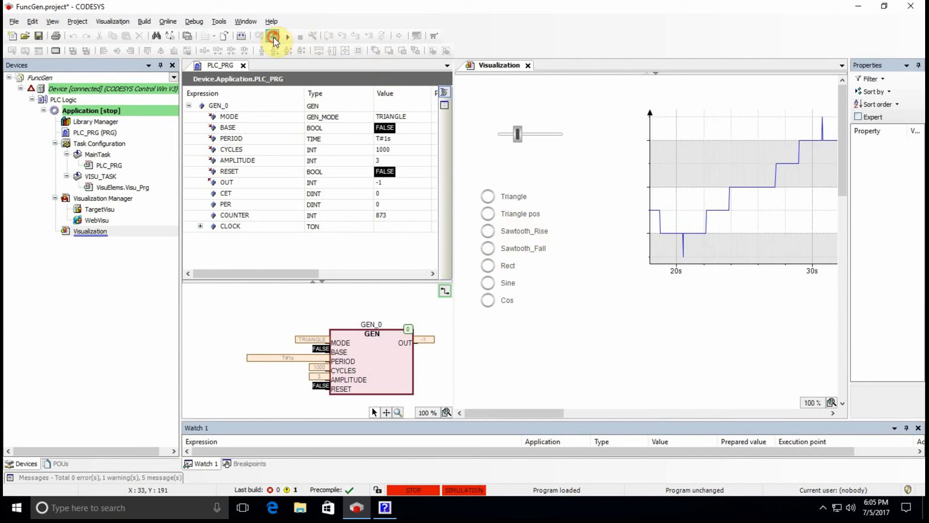
# Bind the radio button group's Variable to PLC_PRG.GEN_0.MODE via the Input Assistant
pyautogui.click(274, 37)
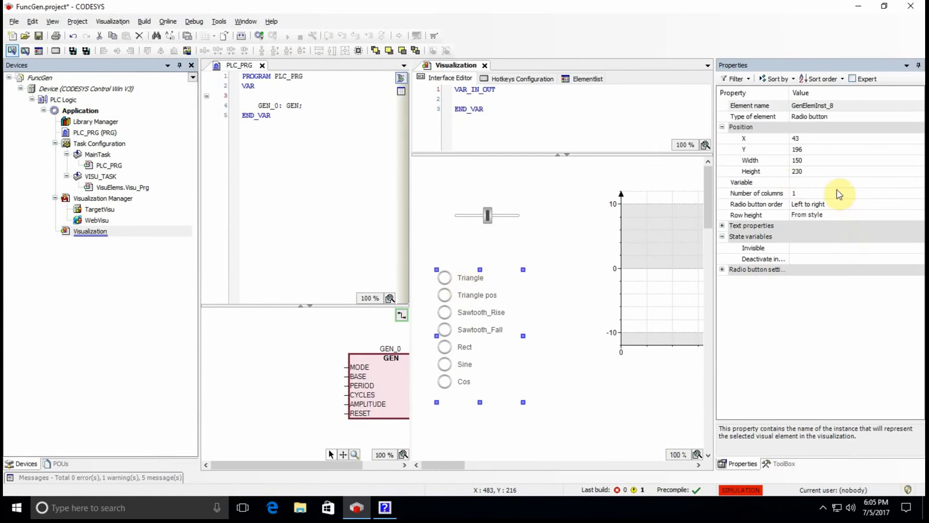
pyautogui.click(841, 182)
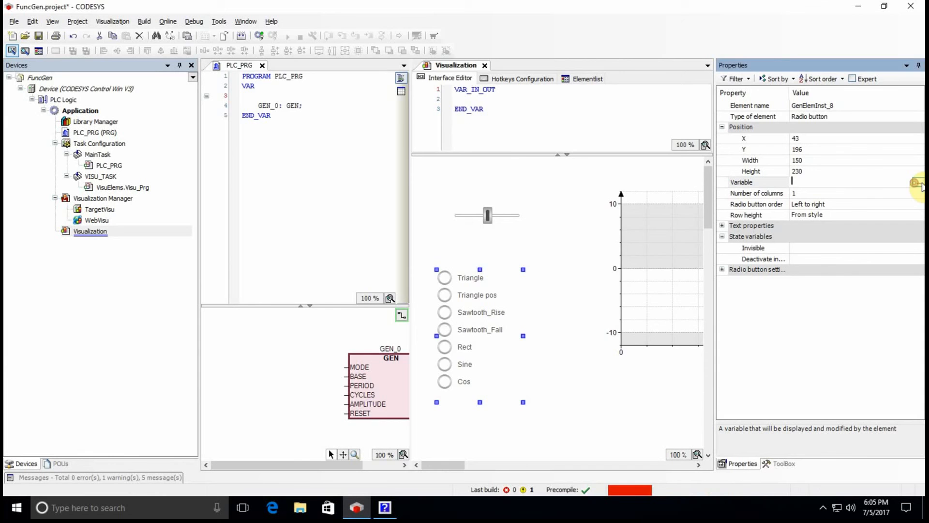
pyautogui.click(917, 182)
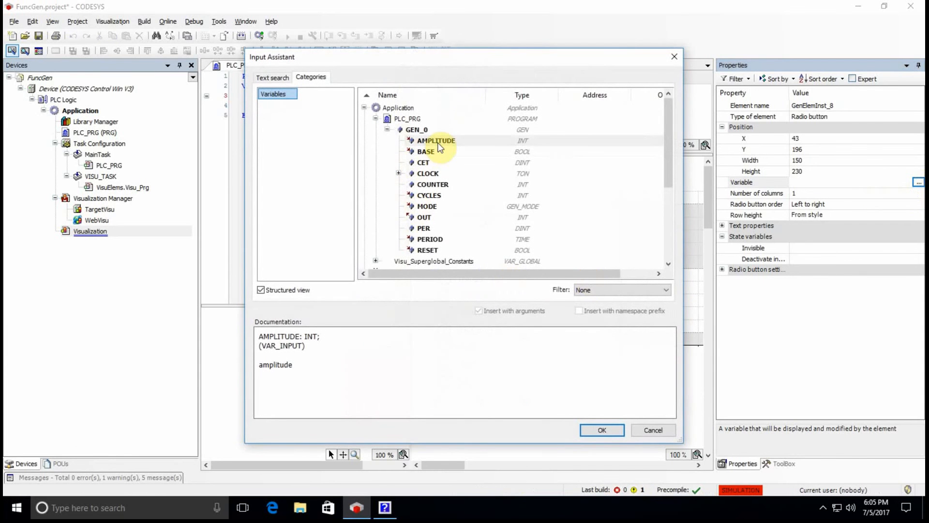
pyautogui.moveTo(427, 162)
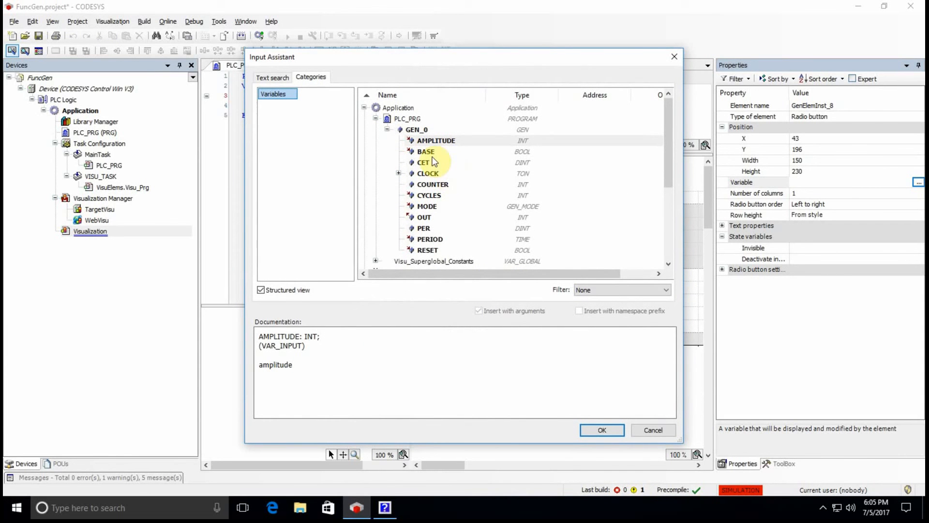
pyautogui.click(427, 206)
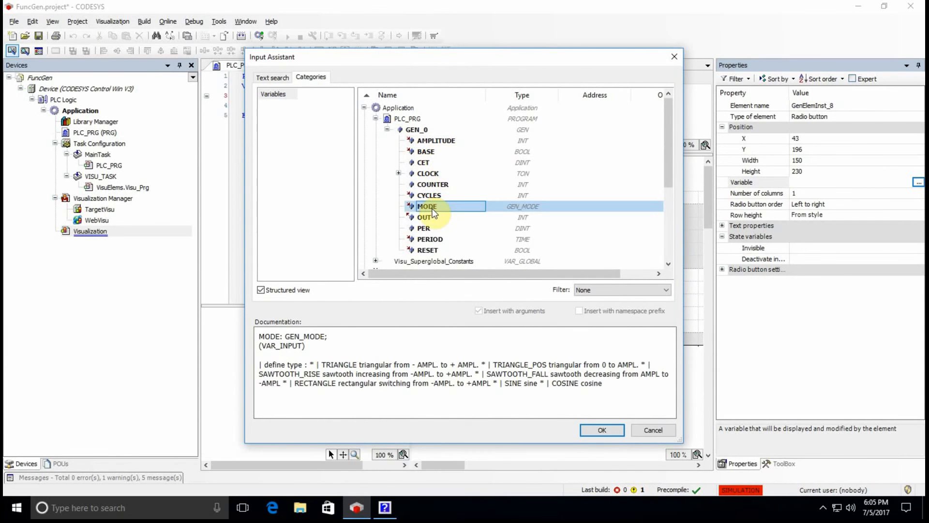
pyautogui.click(602, 430)
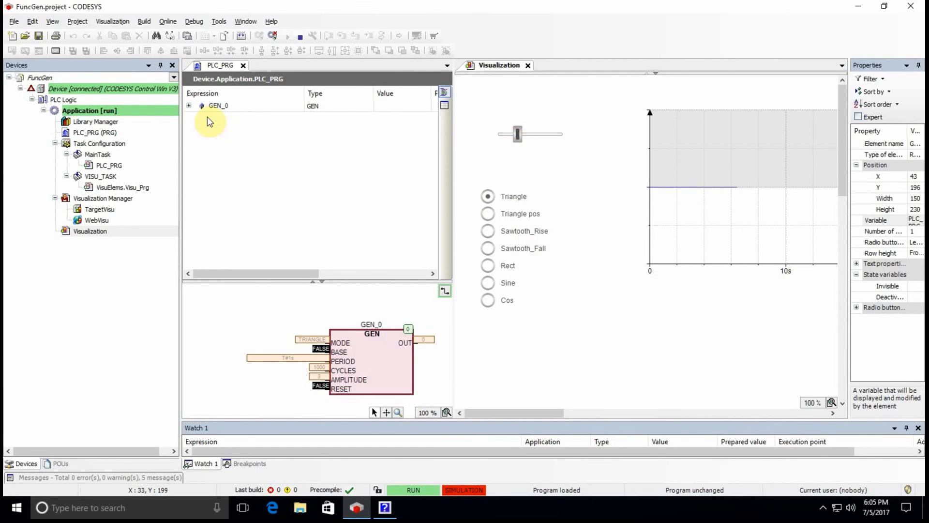
# Expand GEN_0's live values and switch MODE to Triangle pos, then Sawtooth_Rise
pyautogui.click(189, 106)
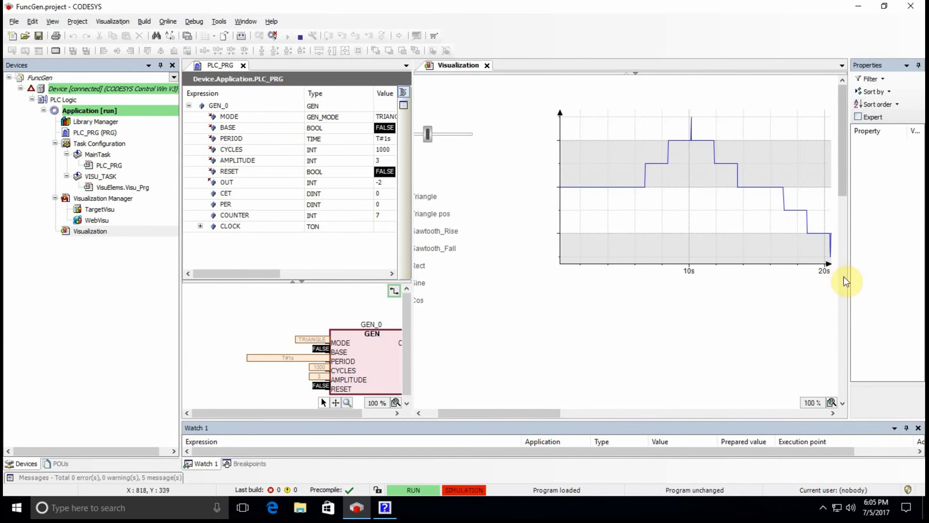
pyautogui.moveTo(519, 432)
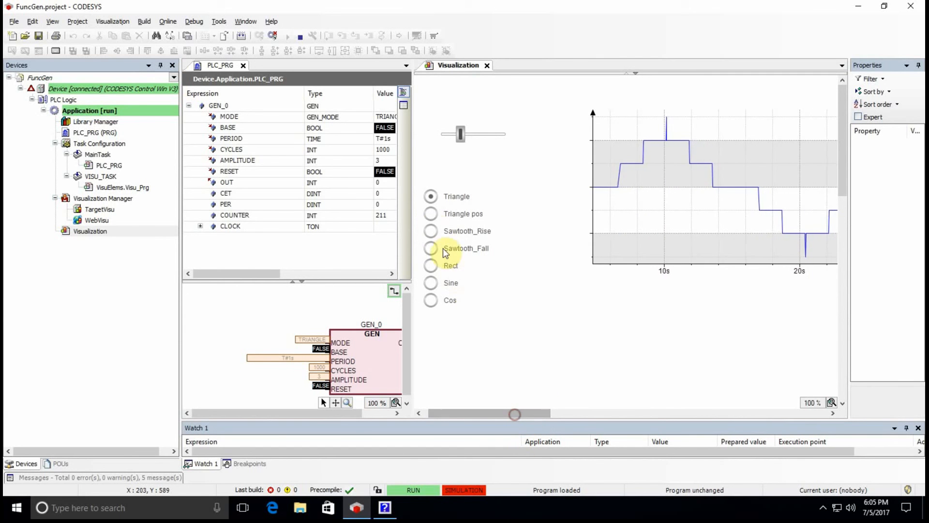
pyautogui.click(431, 213)
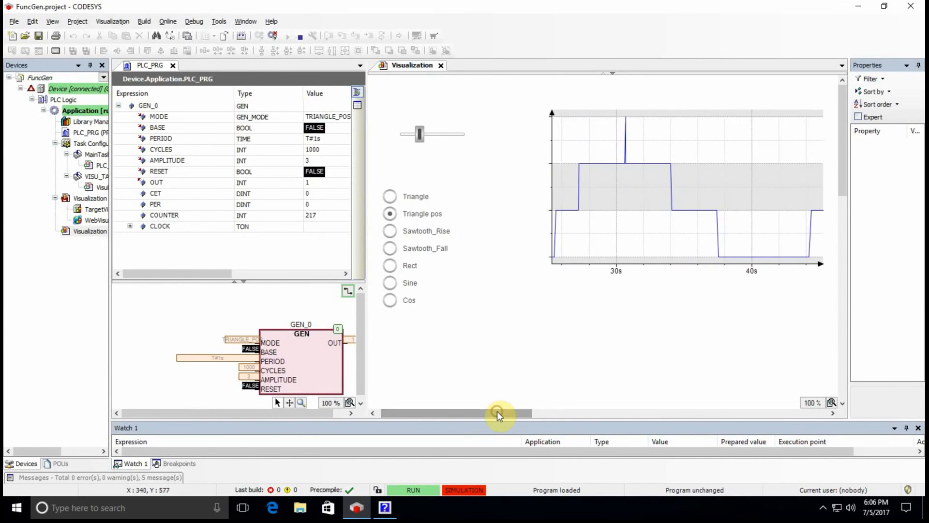
pyautogui.click(390, 230)
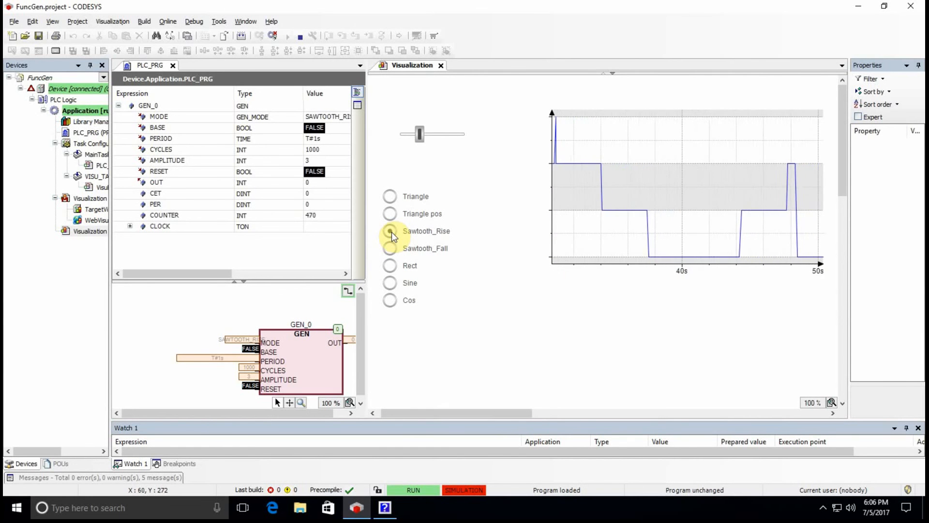
pyautogui.click(391, 230)
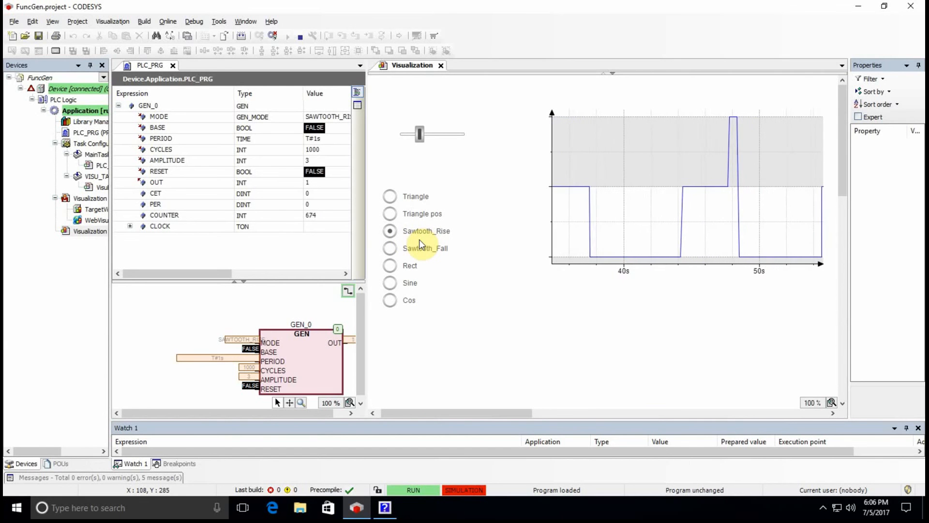
pyautogui.moveTo(627, 264)
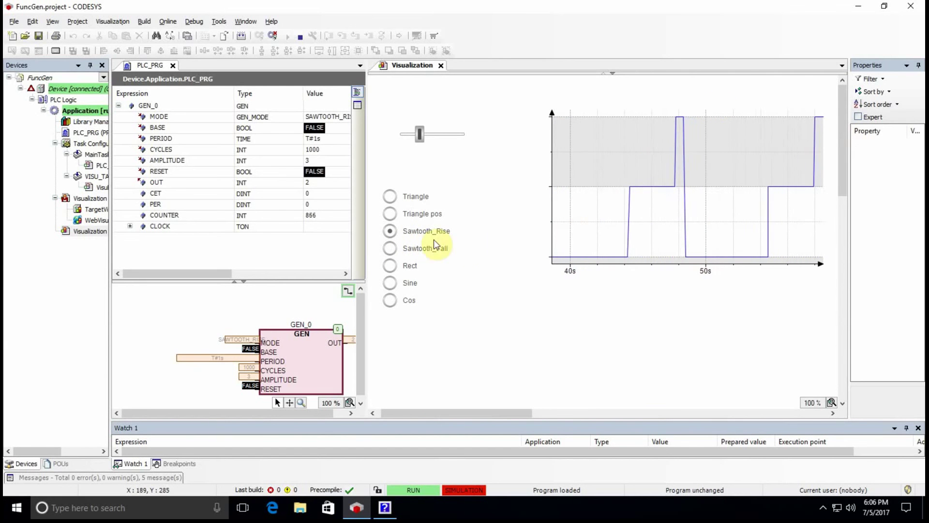
pyautogui.moveTo(267, 214)
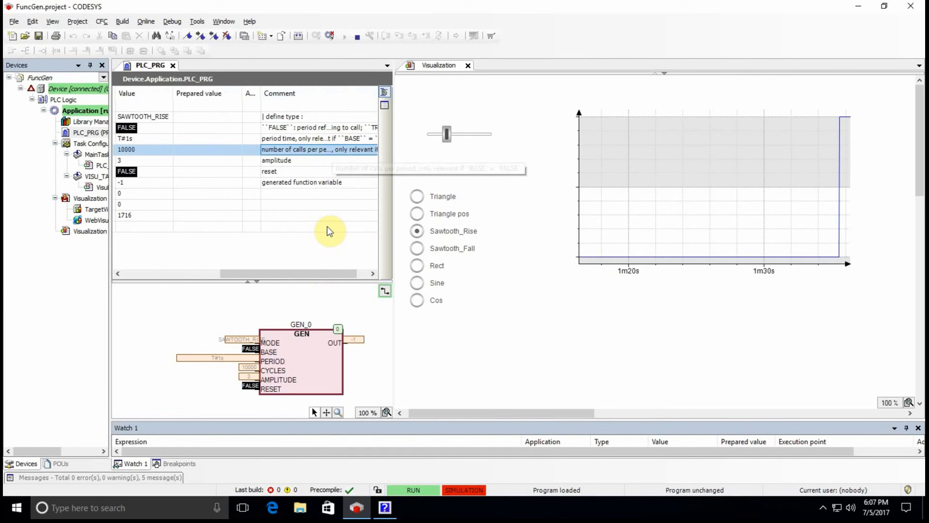
pyautogui.moveTo(331, 216)
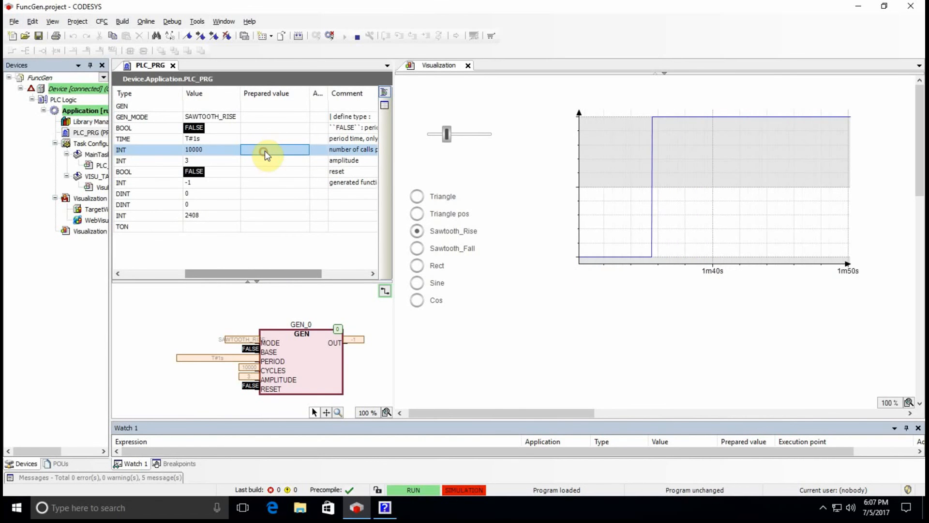
# Write GEN_0's CYCLES prepared value as 100 so the rising sawtooth repeats faster
pyautogui.write('100')
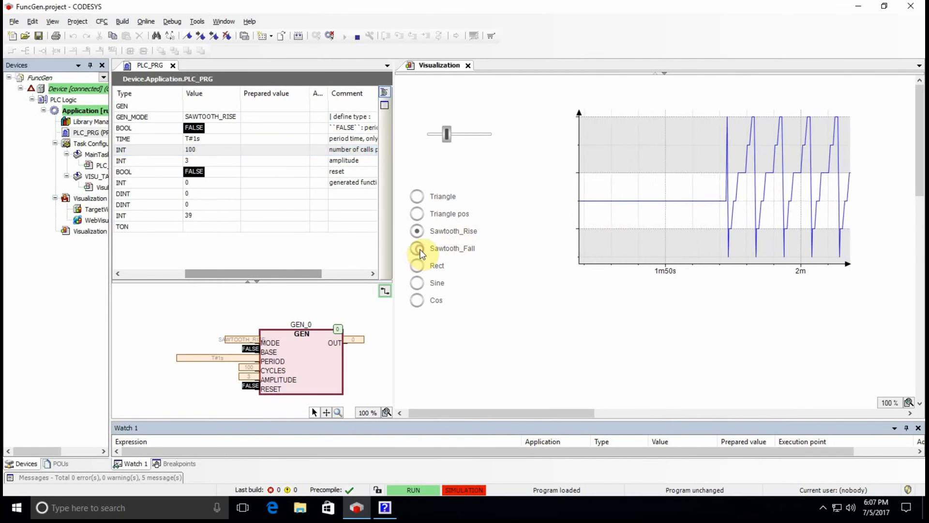
# Step GEN_0 through Sawtooth_Fall, Rect, Sine and Cos waveforms via the radio buttons
pyautogui.click(416, 248)
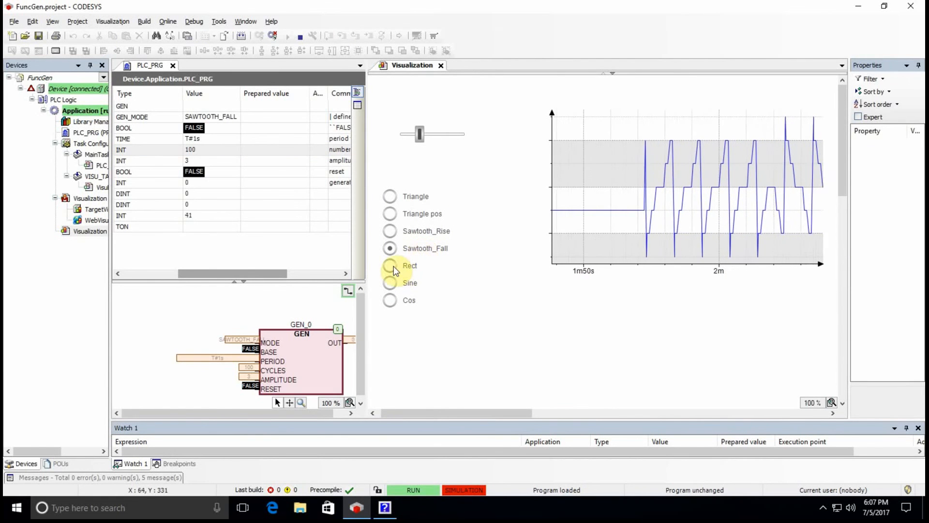
pyautogui.click(390, 265)
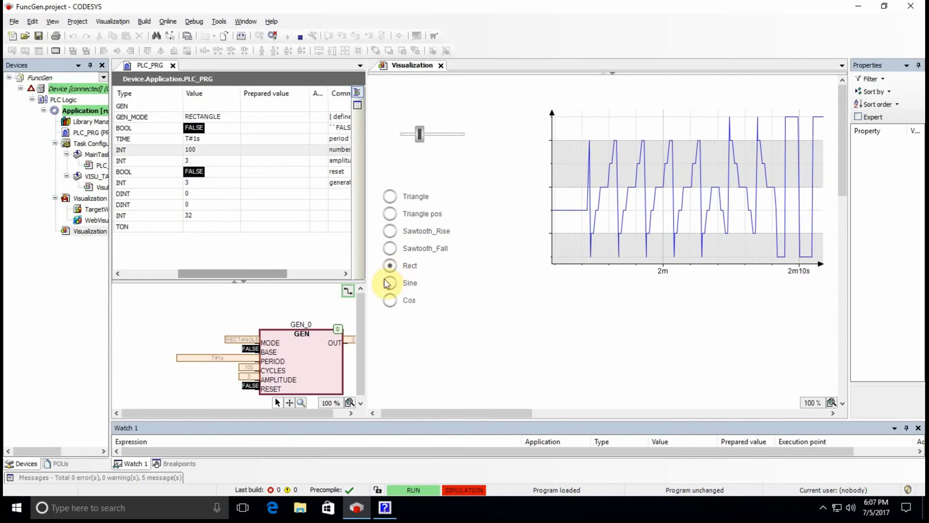
pyautogui.click(390, 283)
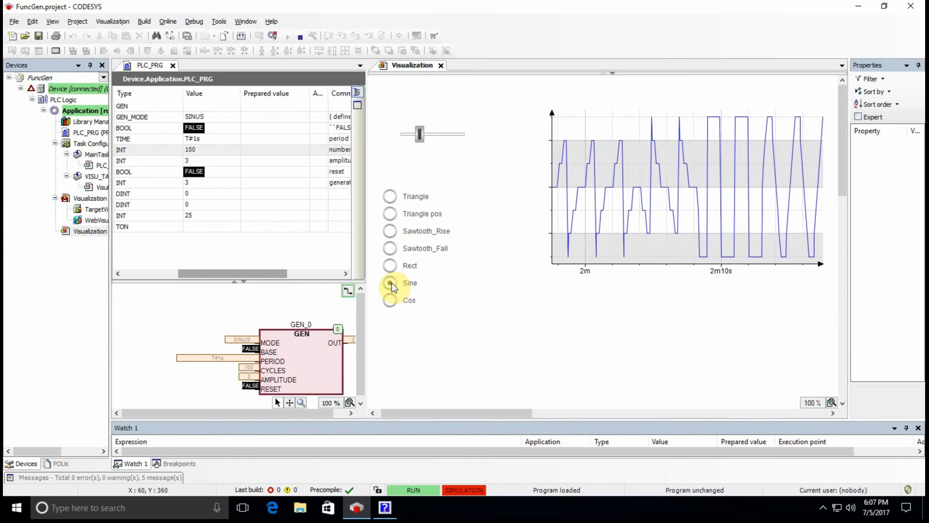
pyautogui.click(390, 283)
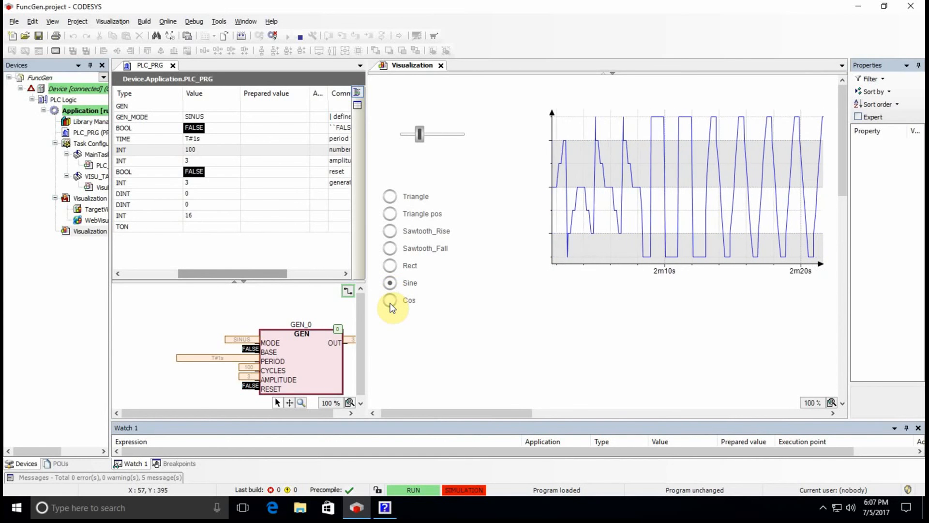
pyautogui.click(391, 300)
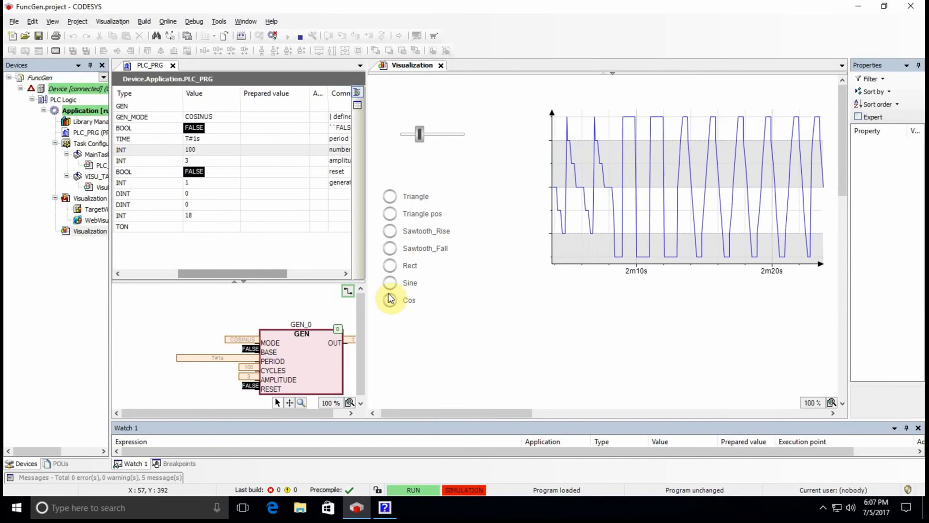
pyautogui.click(390, 300)
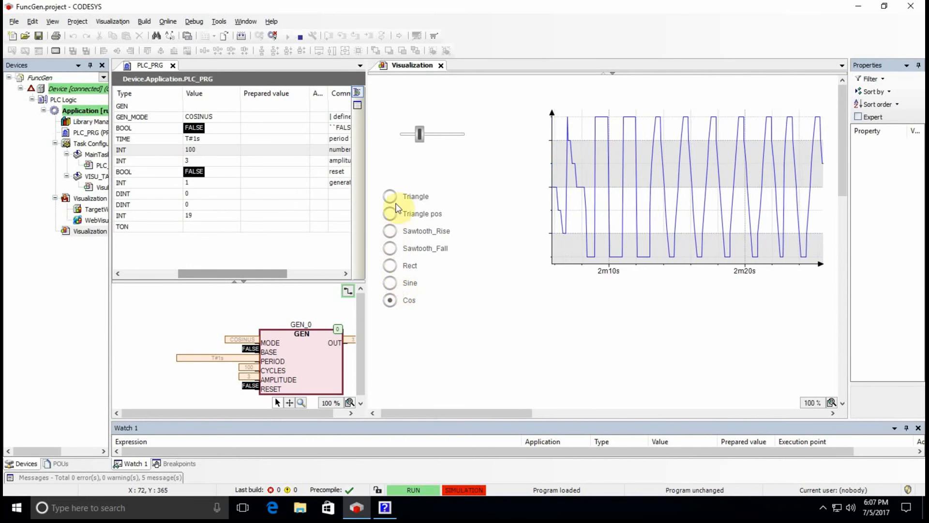
# Switch GEN_0 to Triangle and then Triangle pos, watching the trace
pyautogui.click(390, 197)
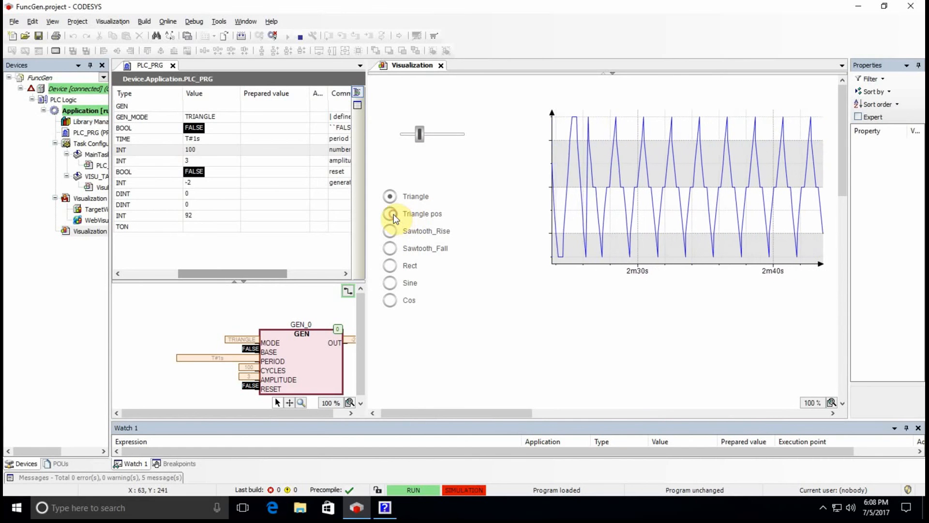
pyautogui.click(391, 214)
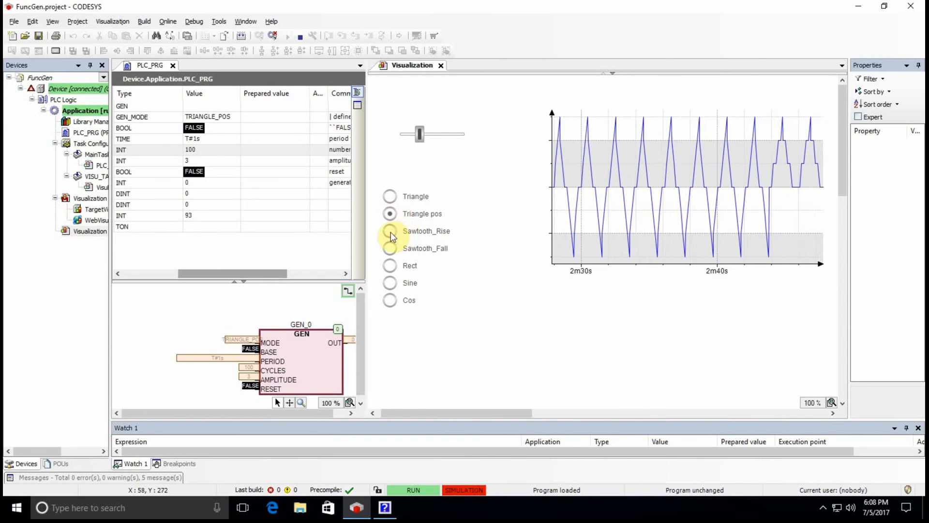
# Switch GEN_0 to Sawtooth_Rise, then to Rect, watching the trace ramps change
pyautogui.click(390, 231)
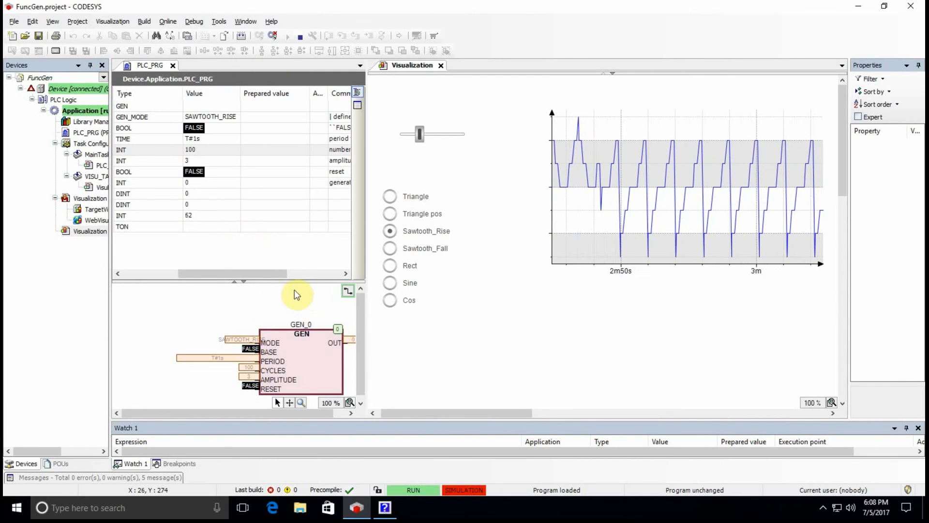
pyautogui.moveTo(384, 287)
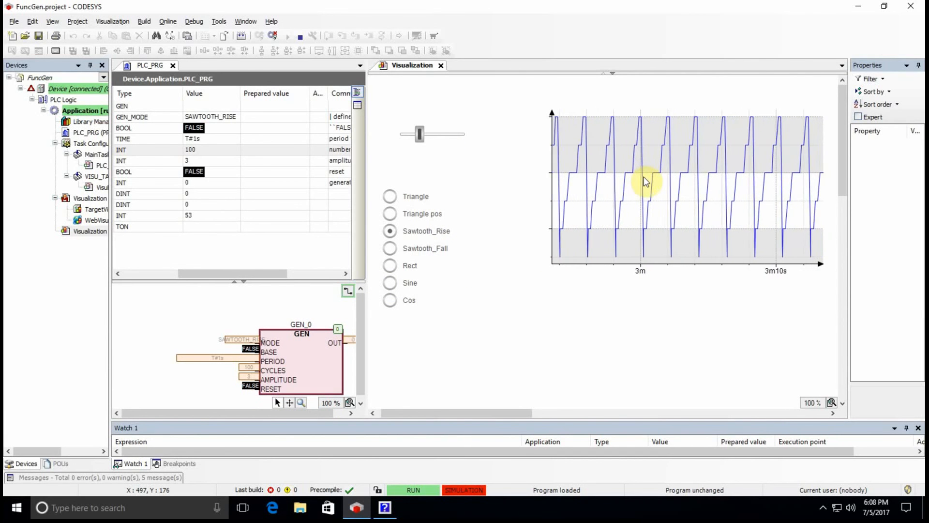
pyautogui.click(391, 265)
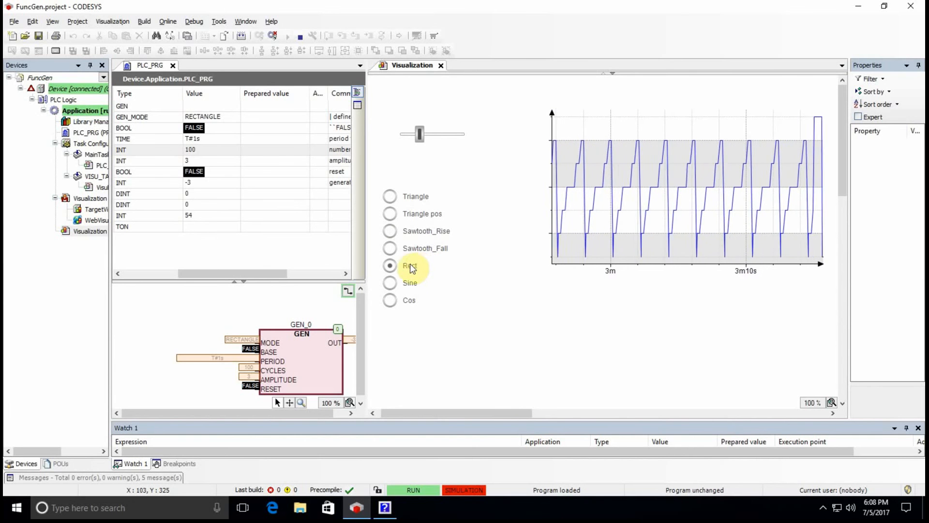